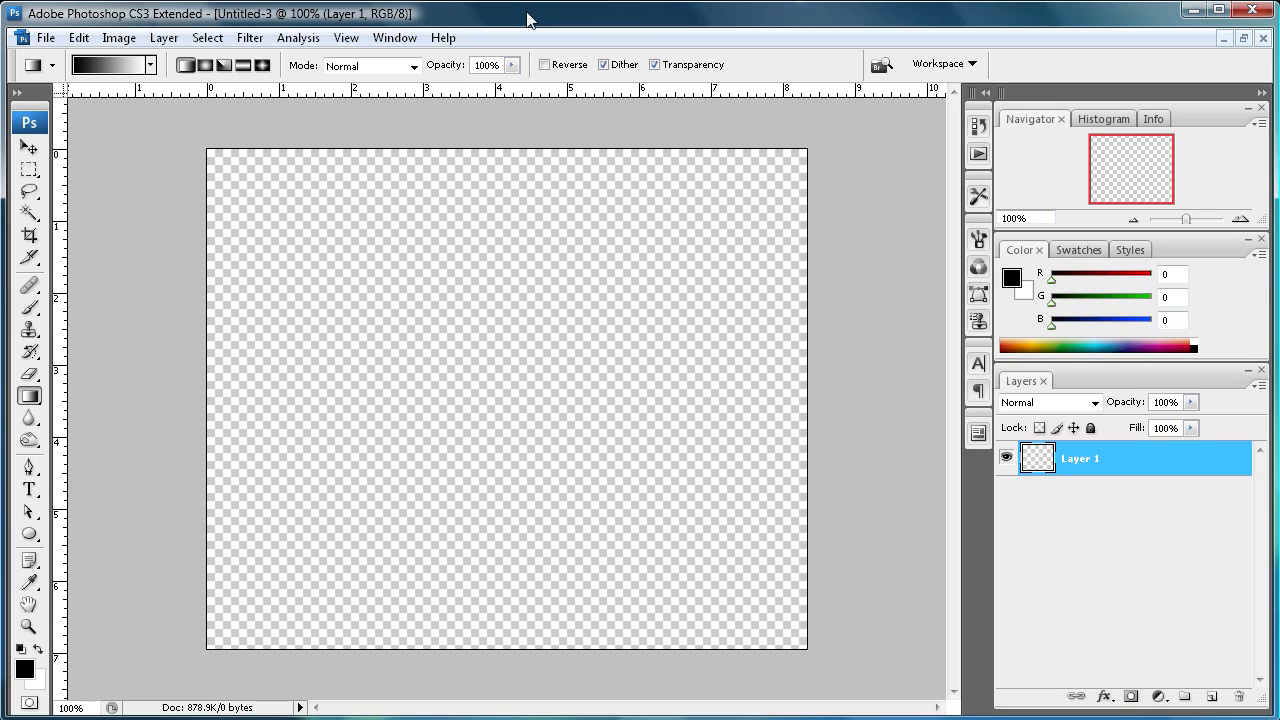
pyautogui.moveTo(418, 28)
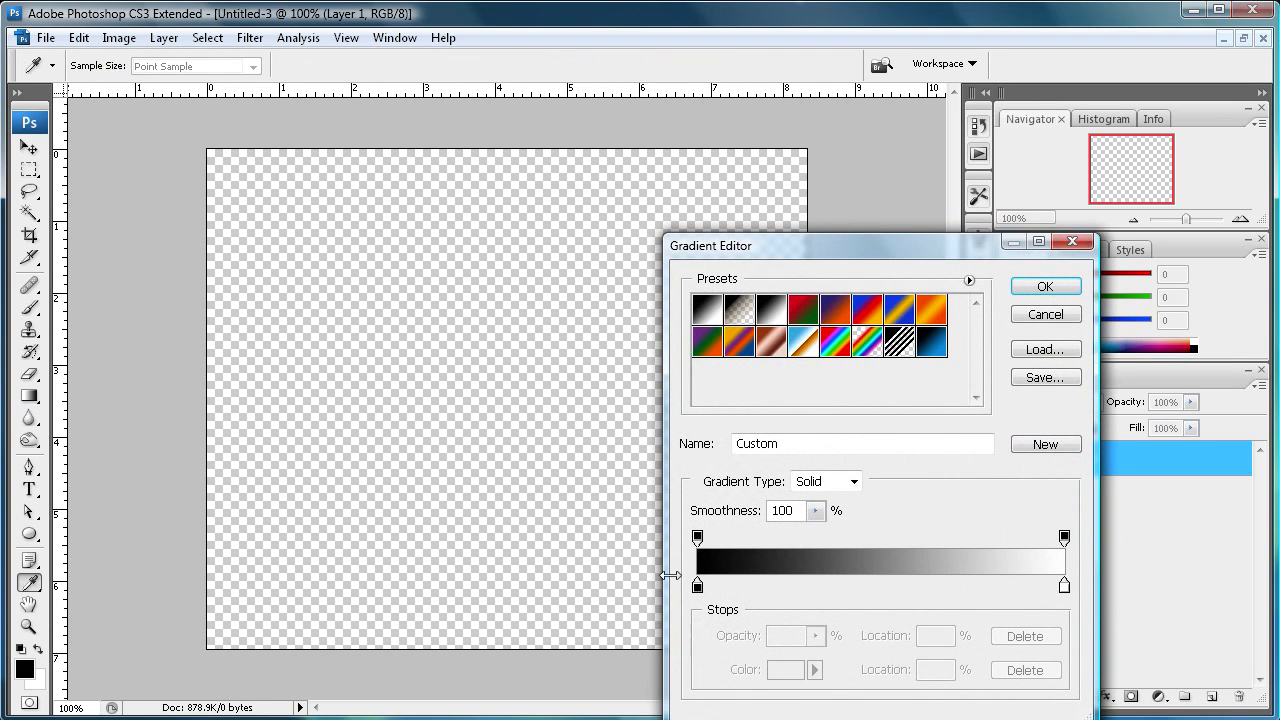
pyautogui.moveTo(697, 587)
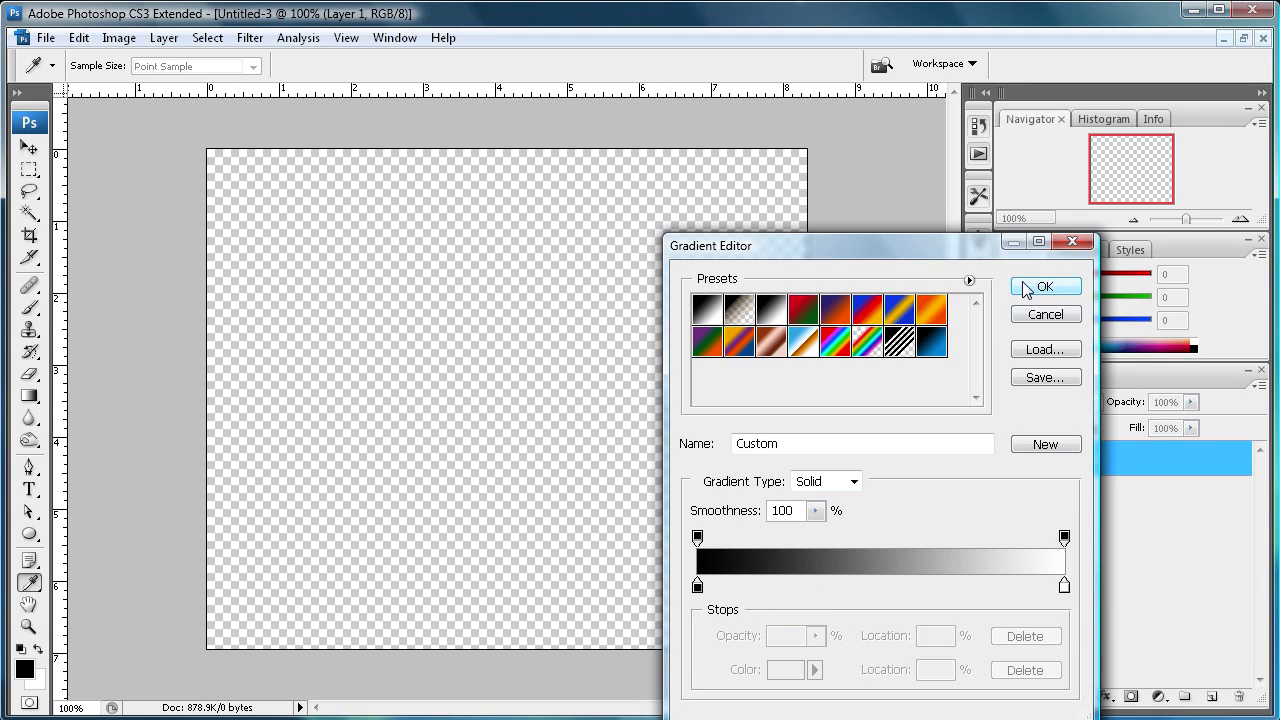
# Confirm the black-to-white gradient in the Gradient Editor
pyautogui.click(1044, 287)
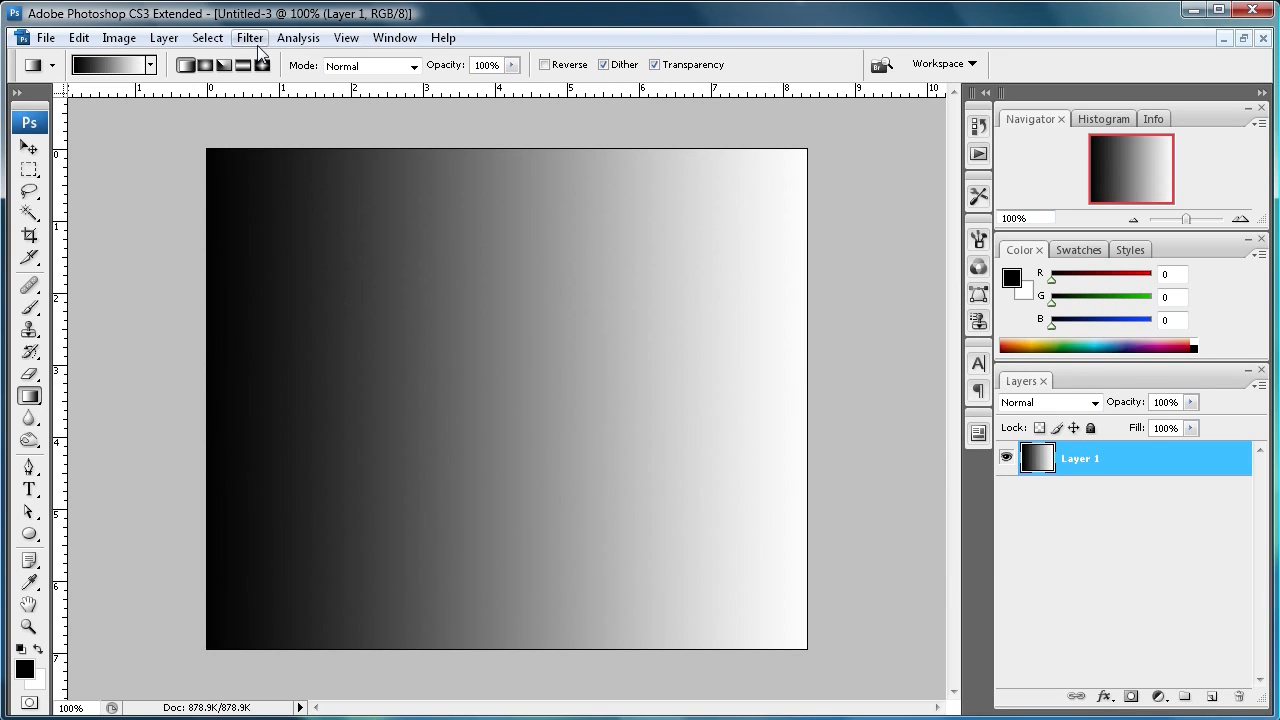
# Render Difference Clouds on the layer and invert it so bright veins stand out
pyautogui.click(249, 37)
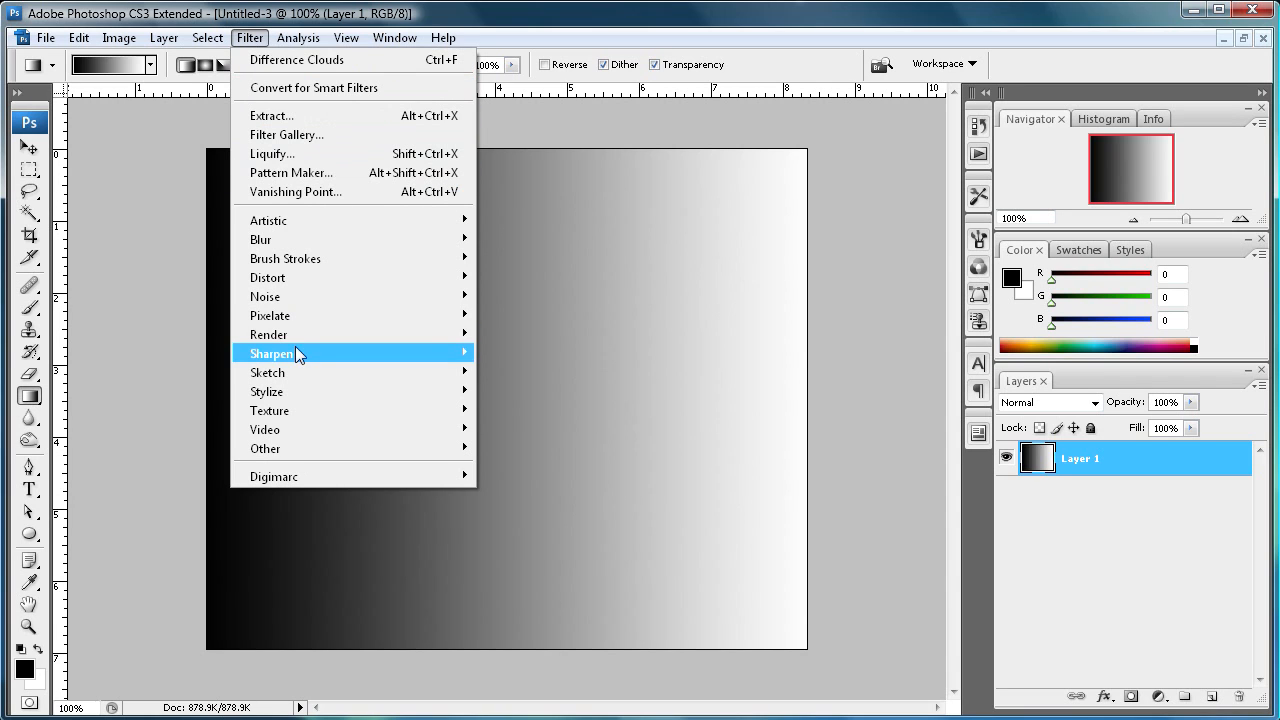
pyautogui.click(296, 60)
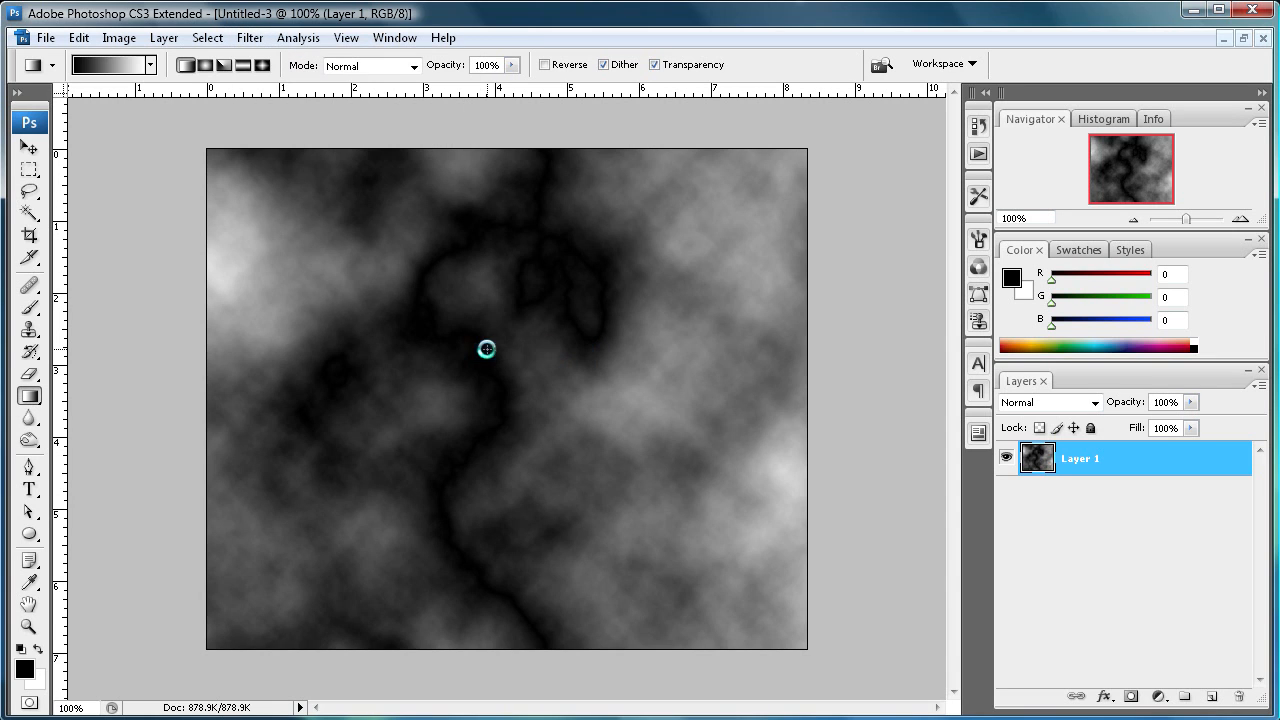
pyautogui.moveTo(412, 207)
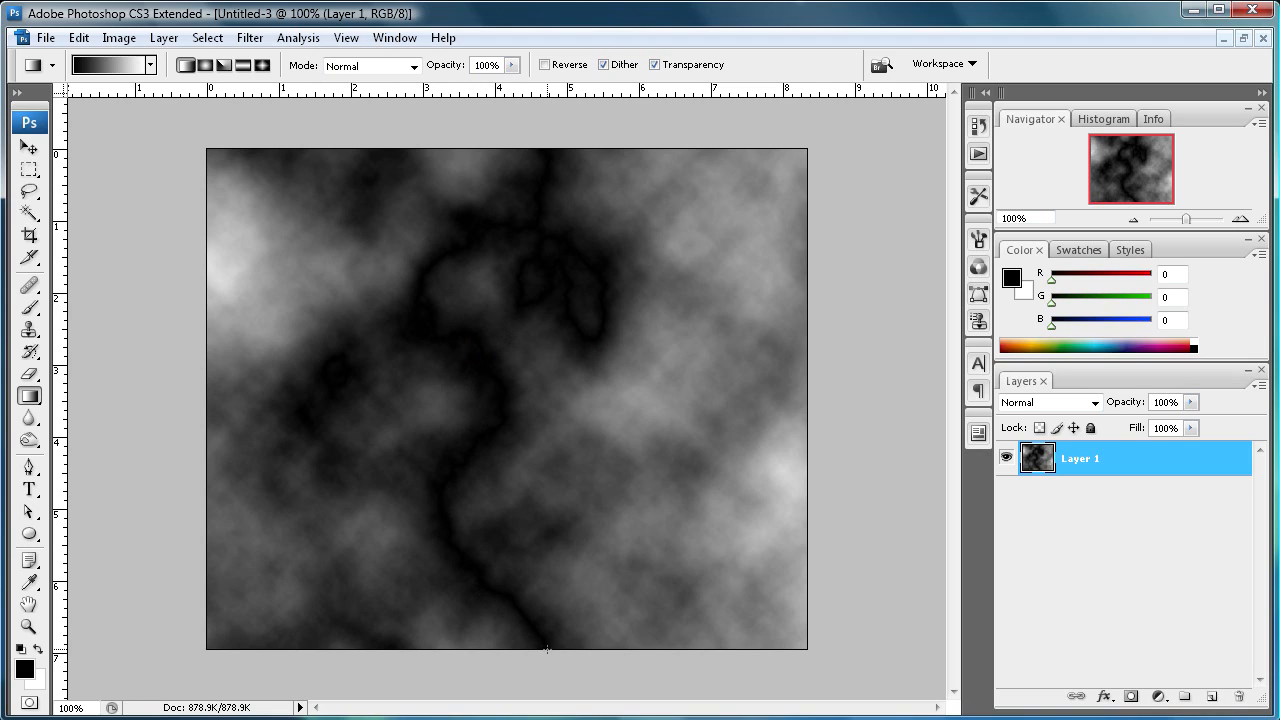
pyautogui.moveTo(550, 624)
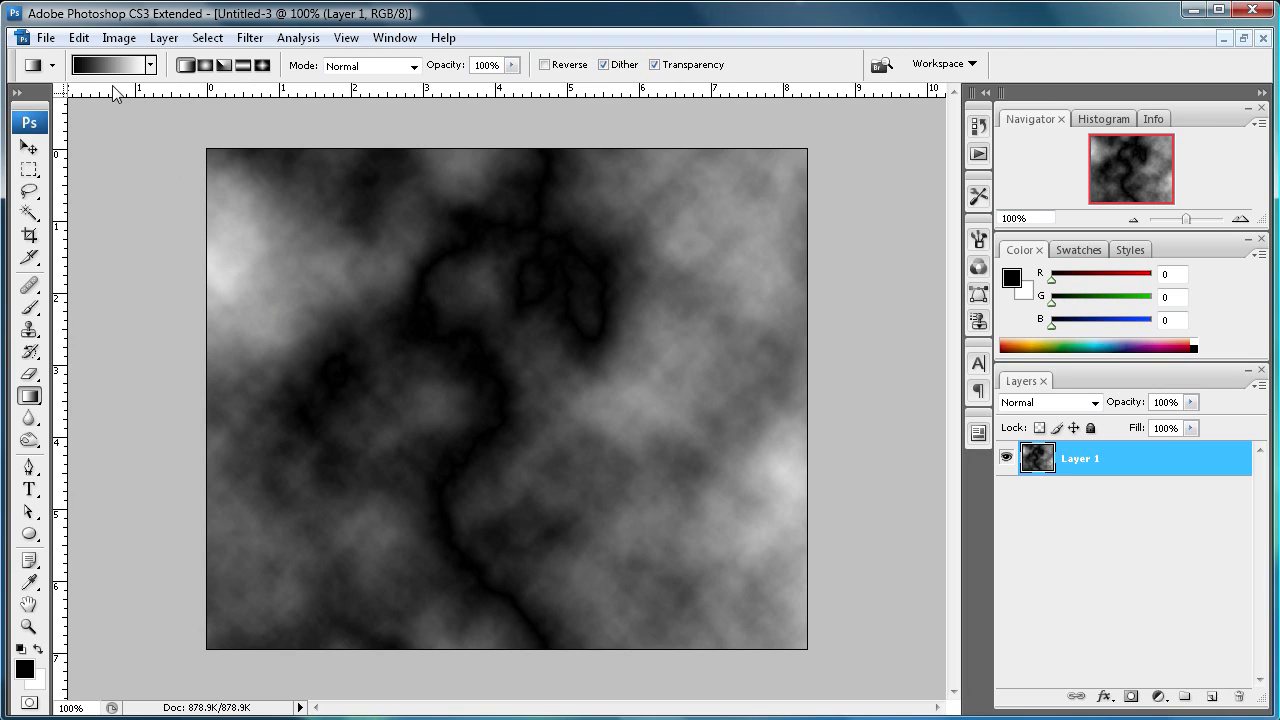
pyautogui.click(118, 37)
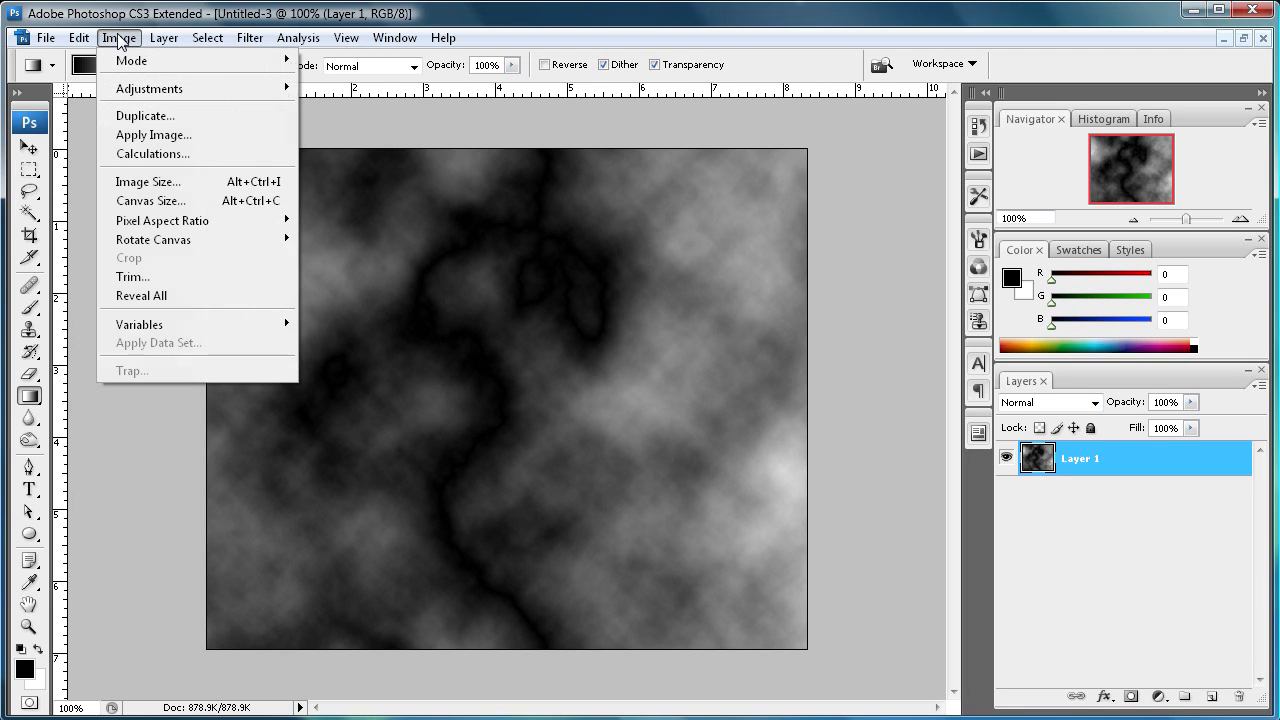
pyautogui.moveTo(150, 88)
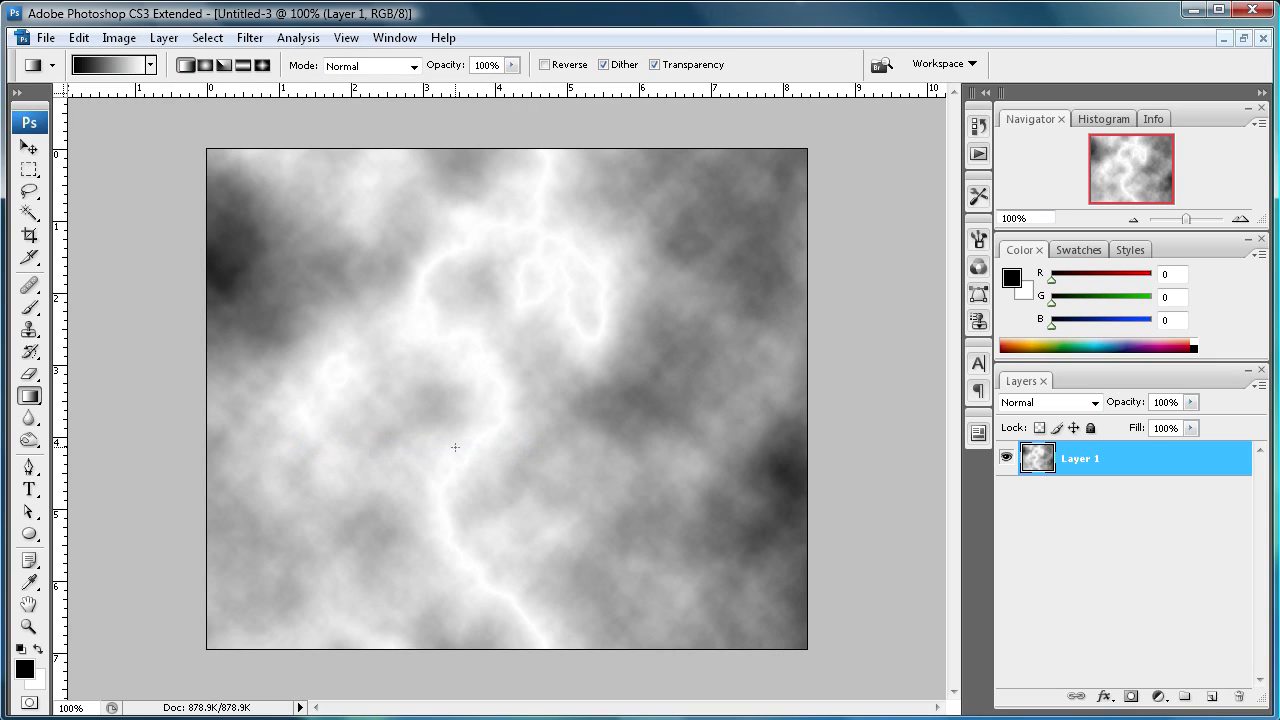
pyautogui.moveTo(476, 225)
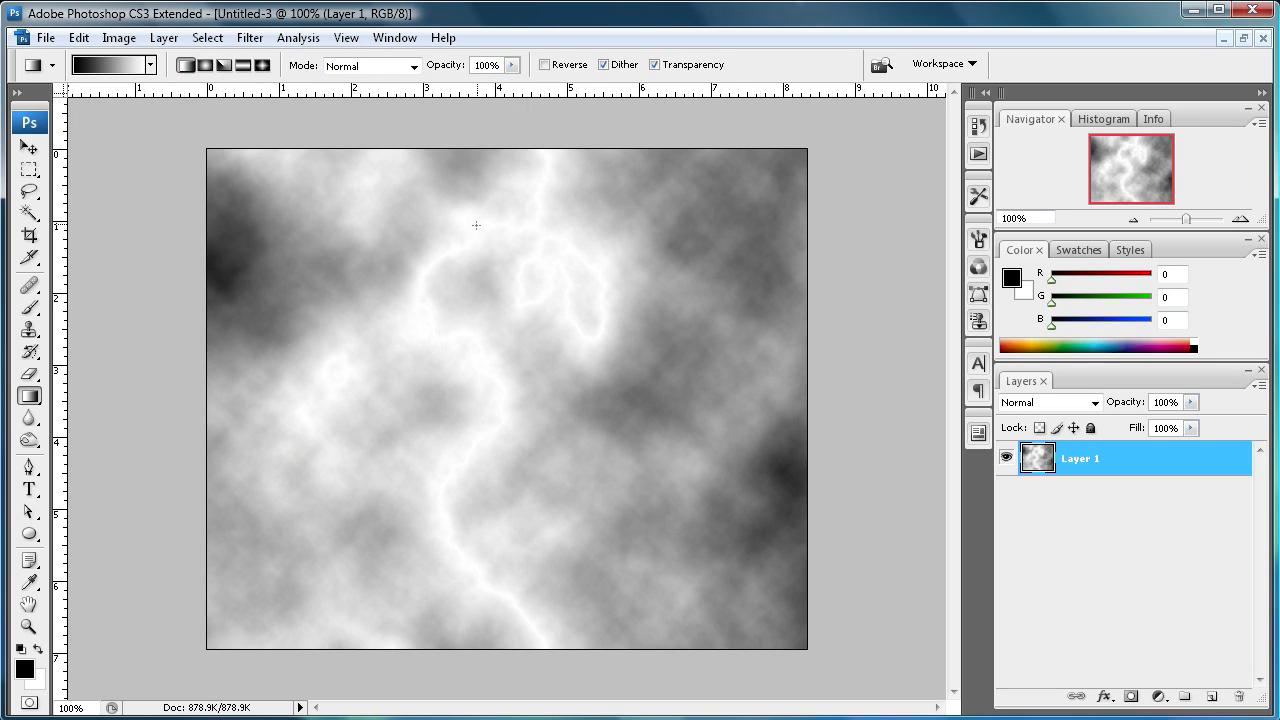
pyautogui.moveTo(473, 265)
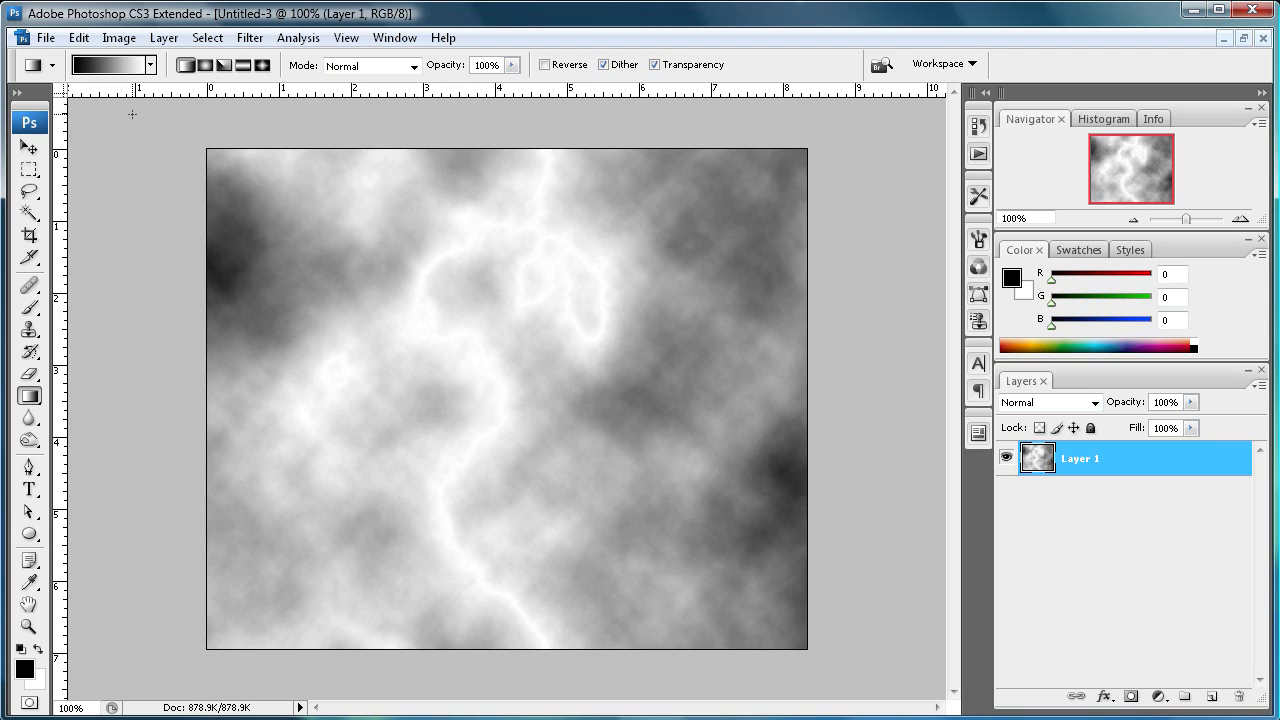
pyautogui.moveTo(118, 37)
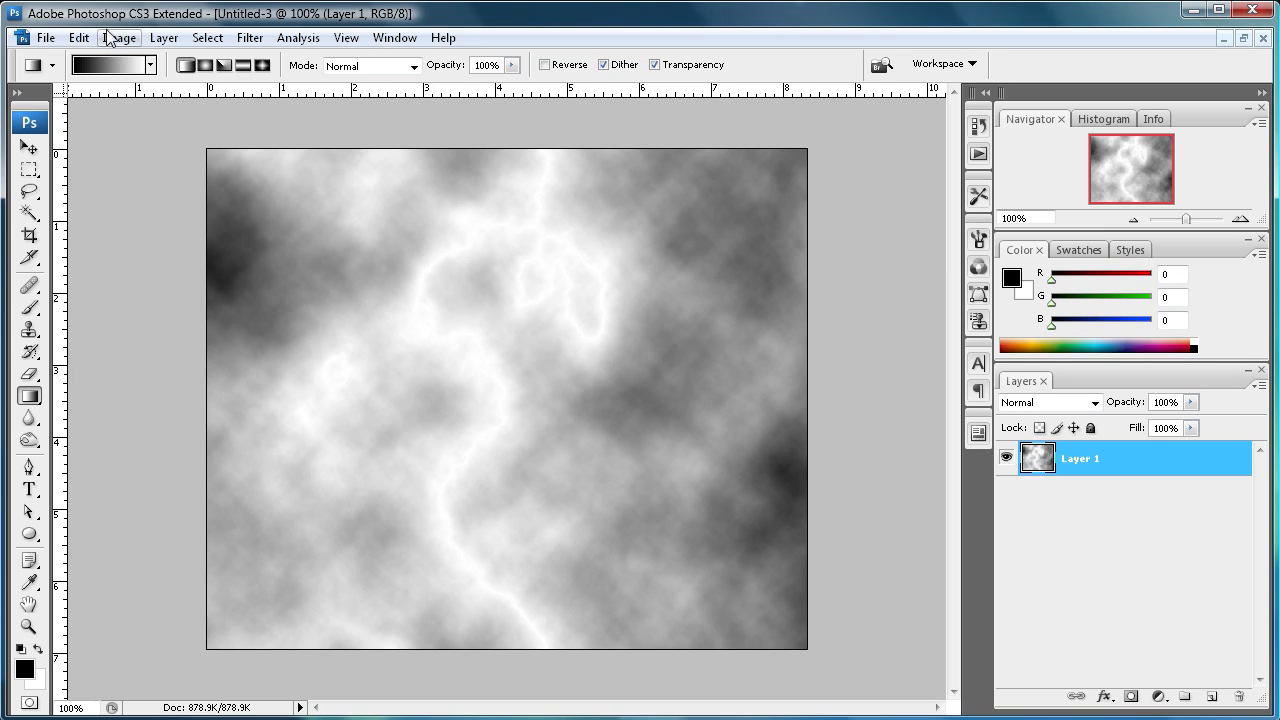
# In Levels, raise the input black point to 210 so only the brightest veins remain
pyautogui.click(118, 37)
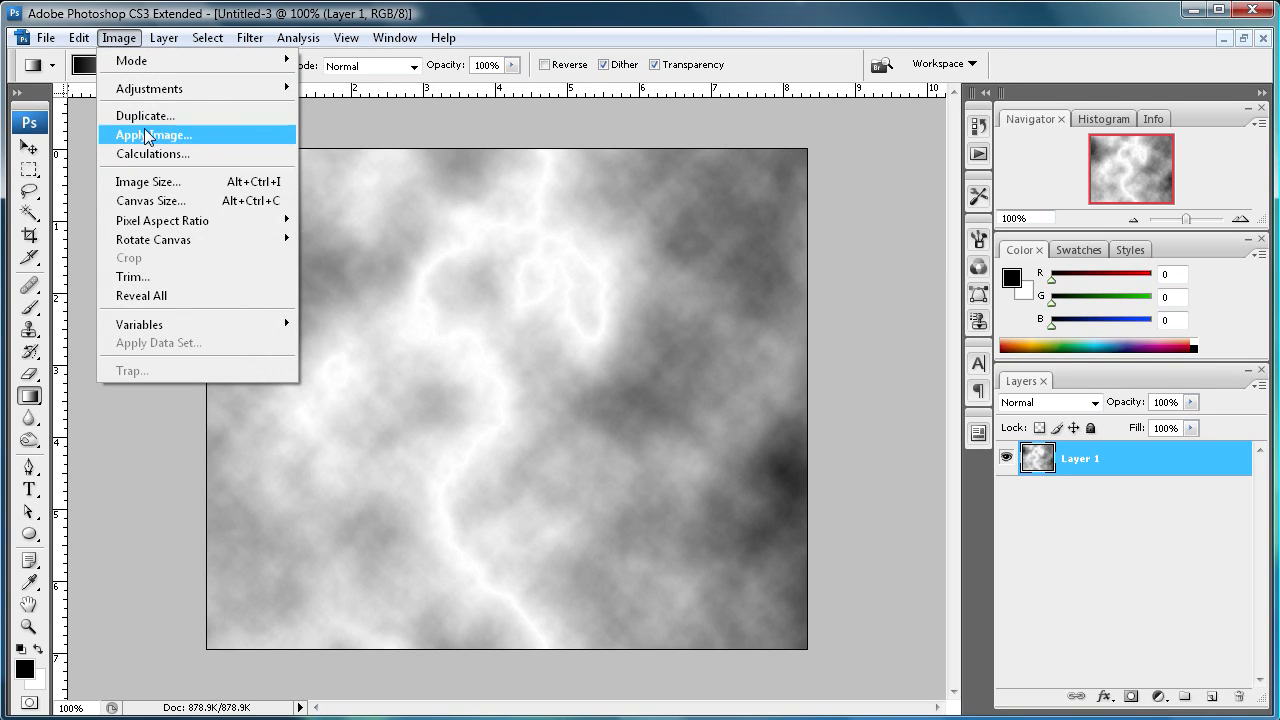
pyautogui.moveTo(150, 88)
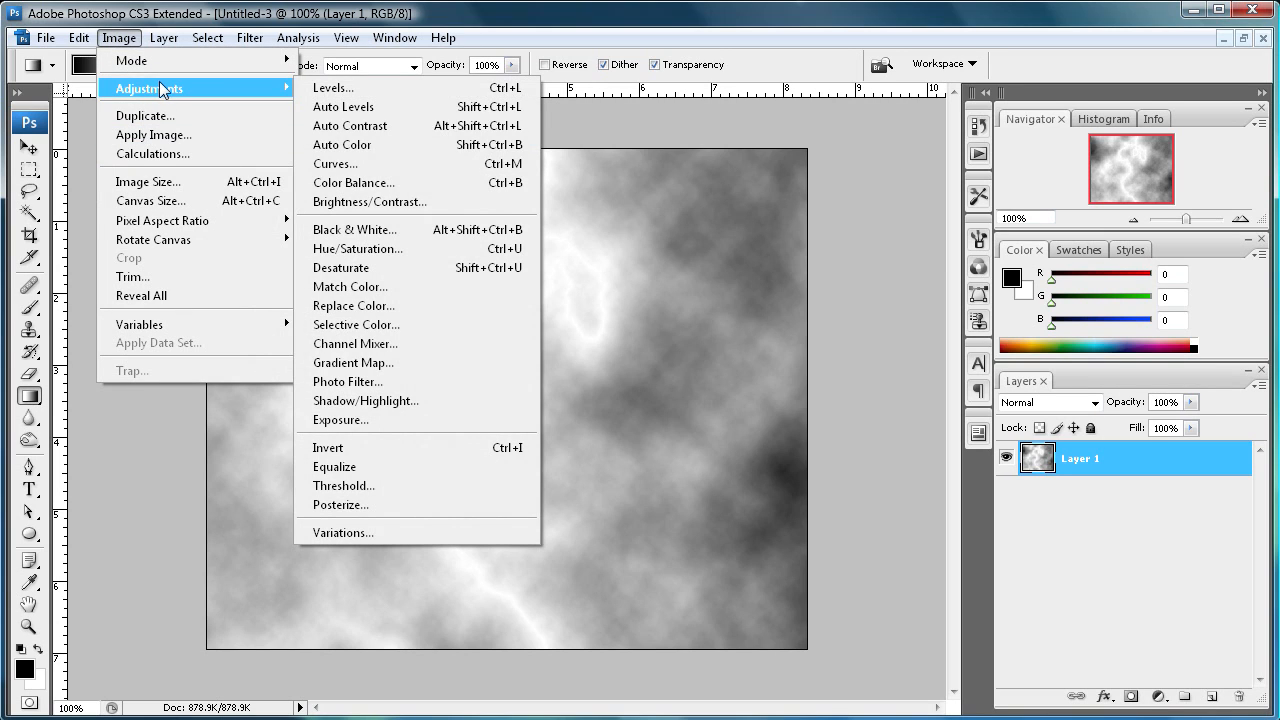
pyautogui.click(332, 88)
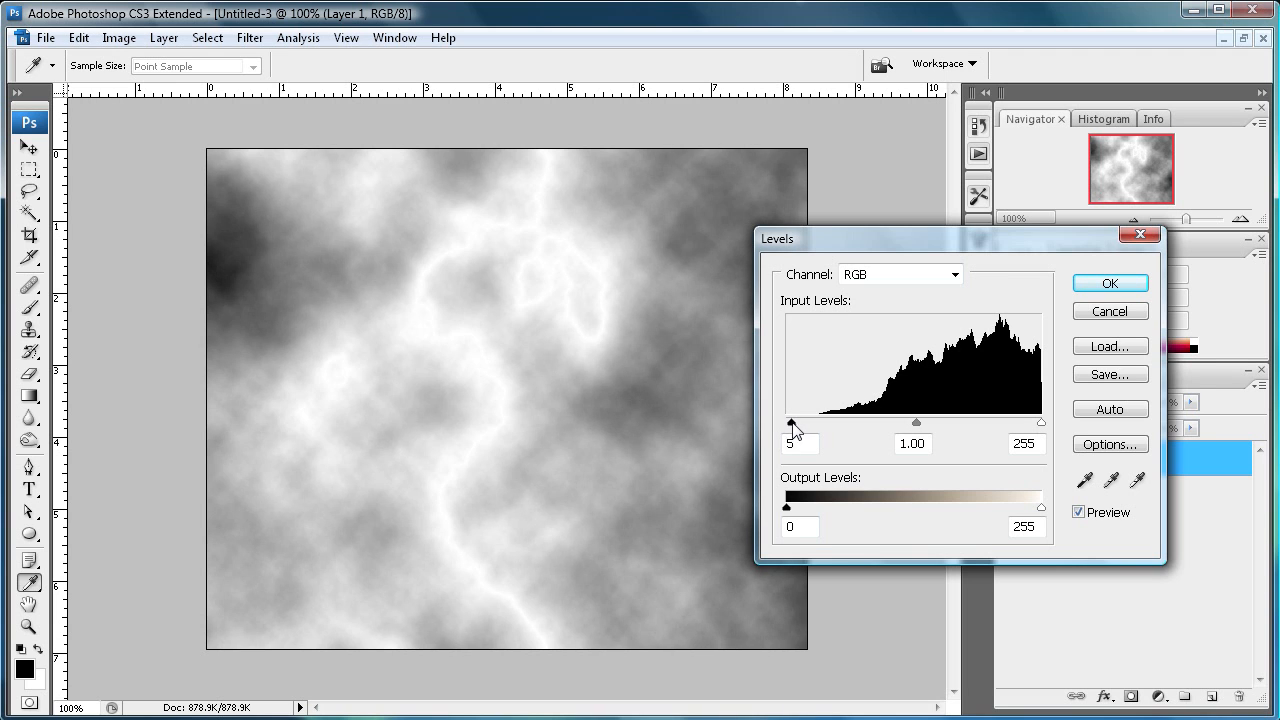
pyautogui.moveTo(790, 422); pyautogui.dragTo(858, 422)
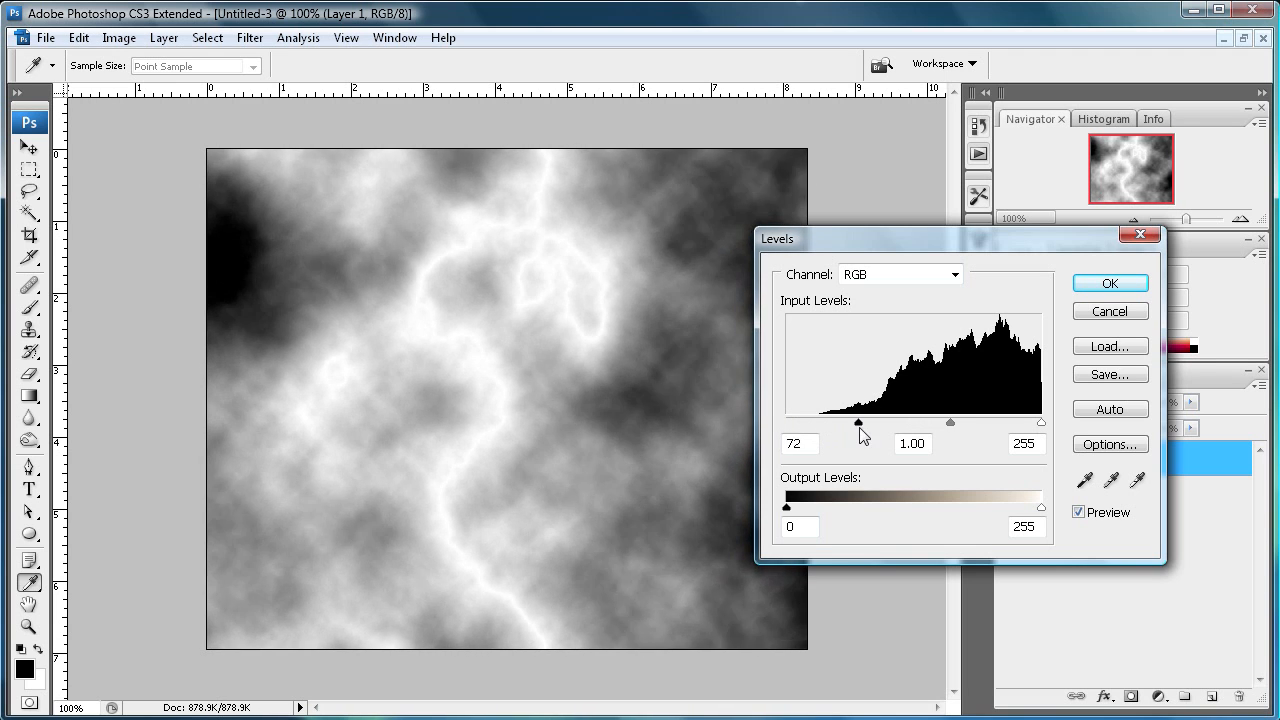
pyautogui.moveTo(858, 422); pyautogui.dragTo(908, 422)
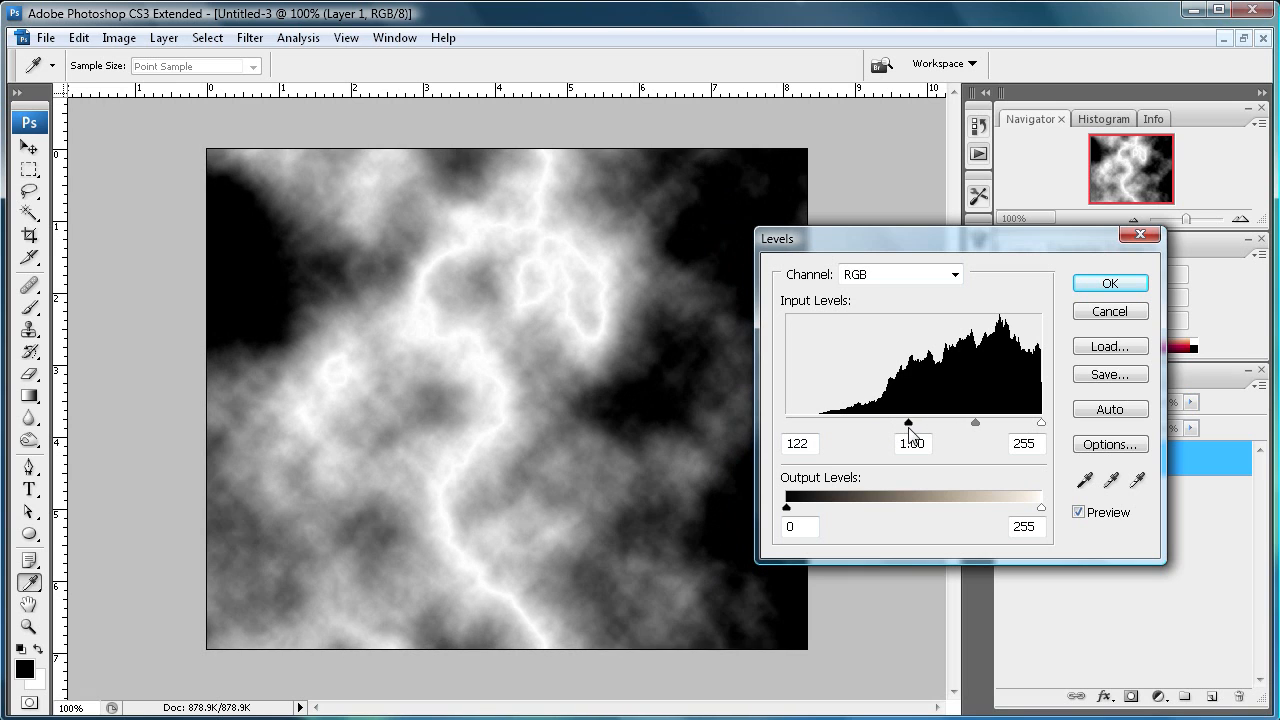
pyautogui.moveTo(908, 422); pyautogui.dragTo(950, 422)
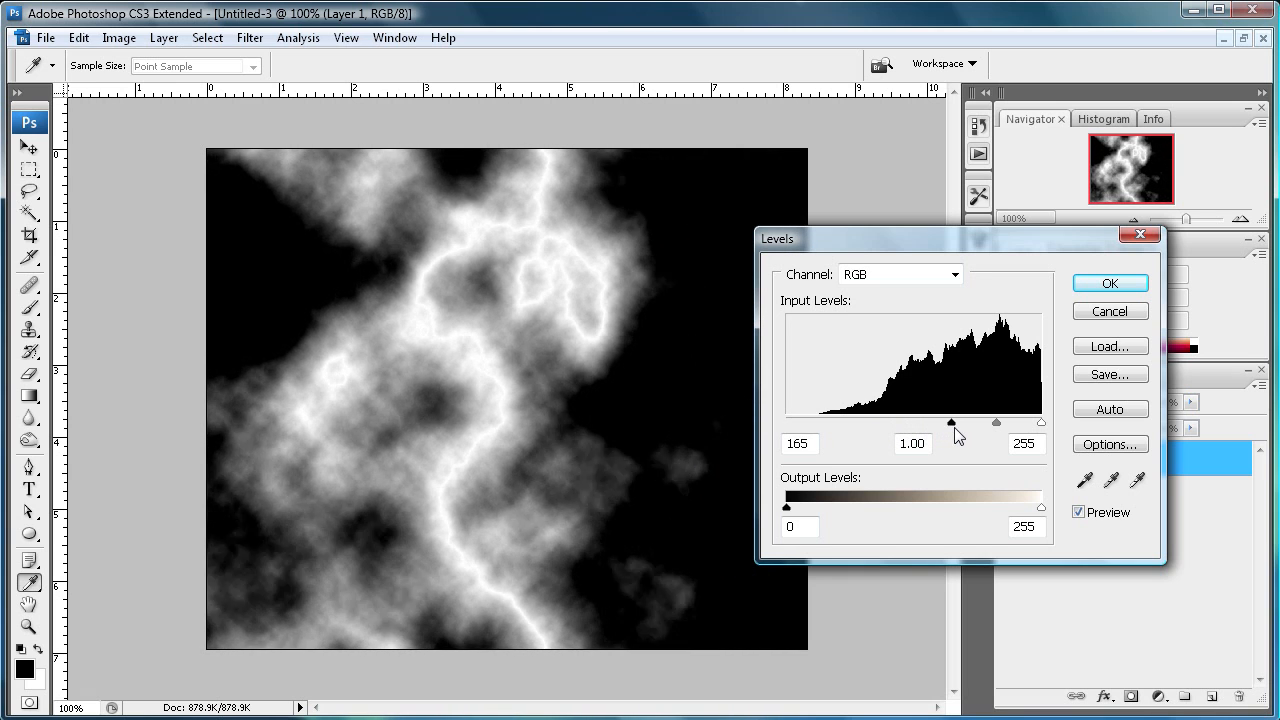
pyautogui.moveTo(951, 422); pyautogui.dragTo(993, 422)
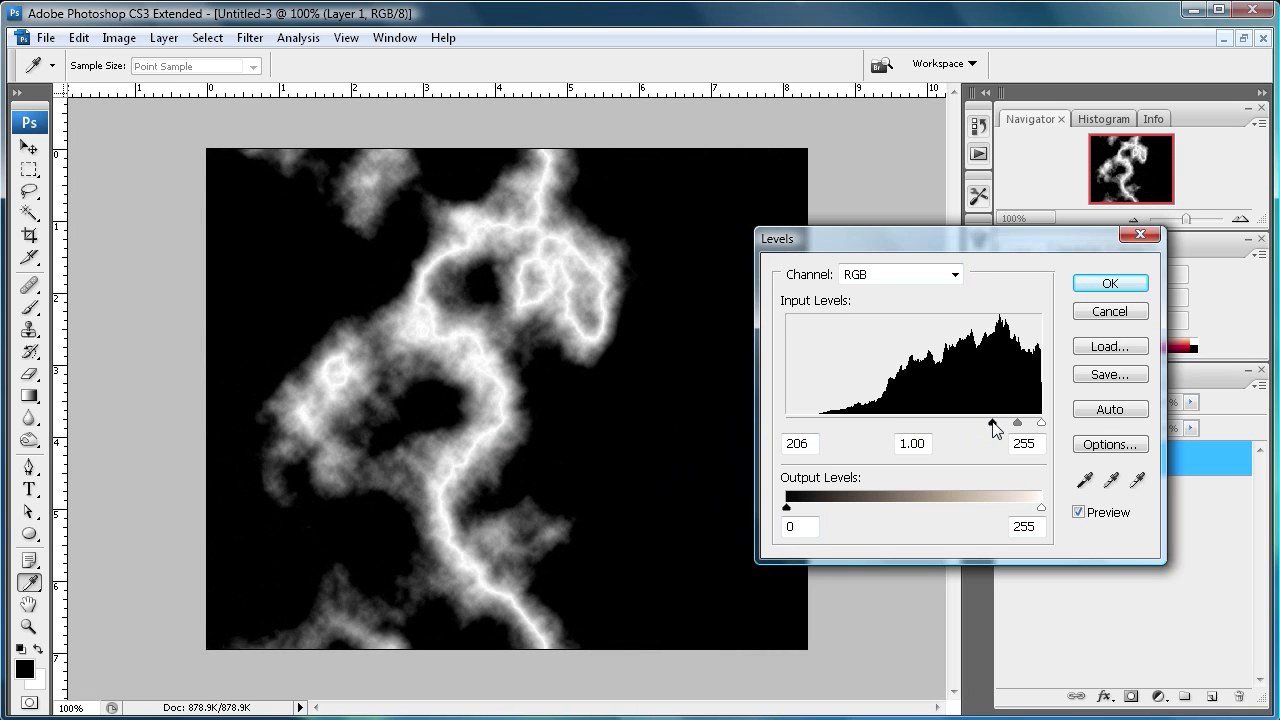
pyautogui.moveTo(993, 423); pyautogui.dragTo(997, 423)
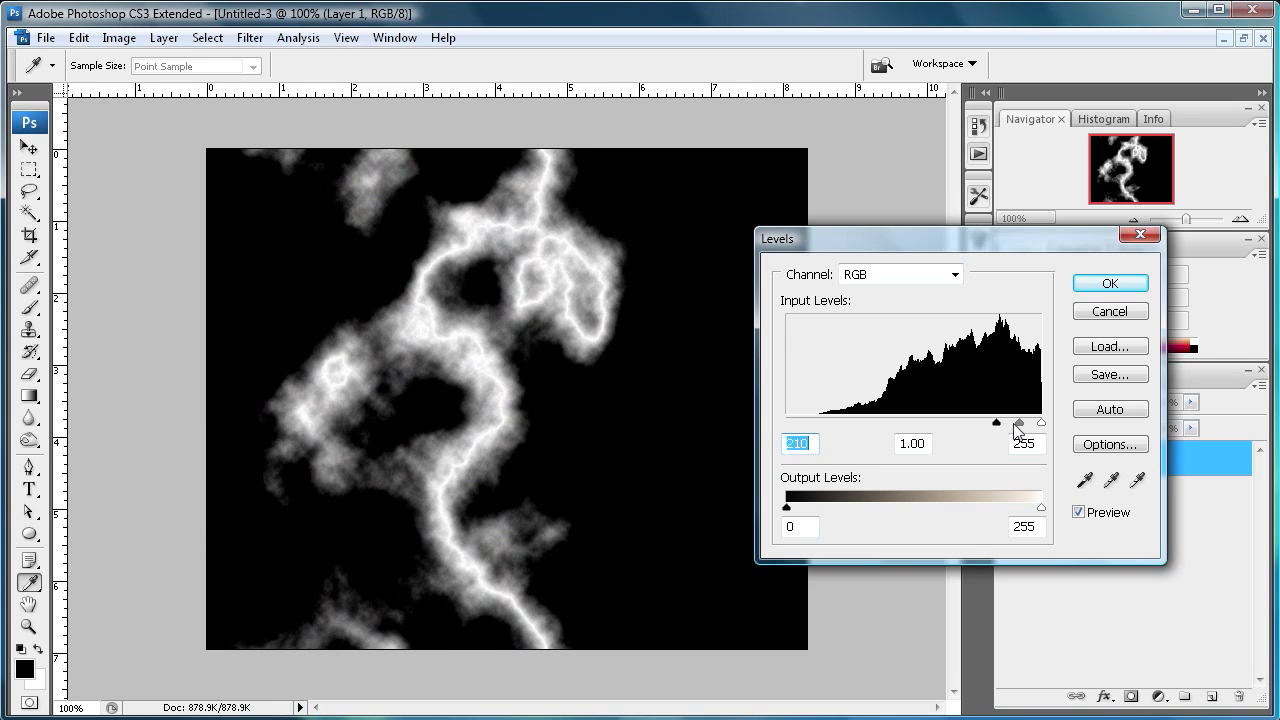
# Darken the midtones to about 0.38 to thin the bolt and apply the Levels adjustment
pyautogui.moveTo(1017, 422); pyautogui.dragTo(1030, 422)
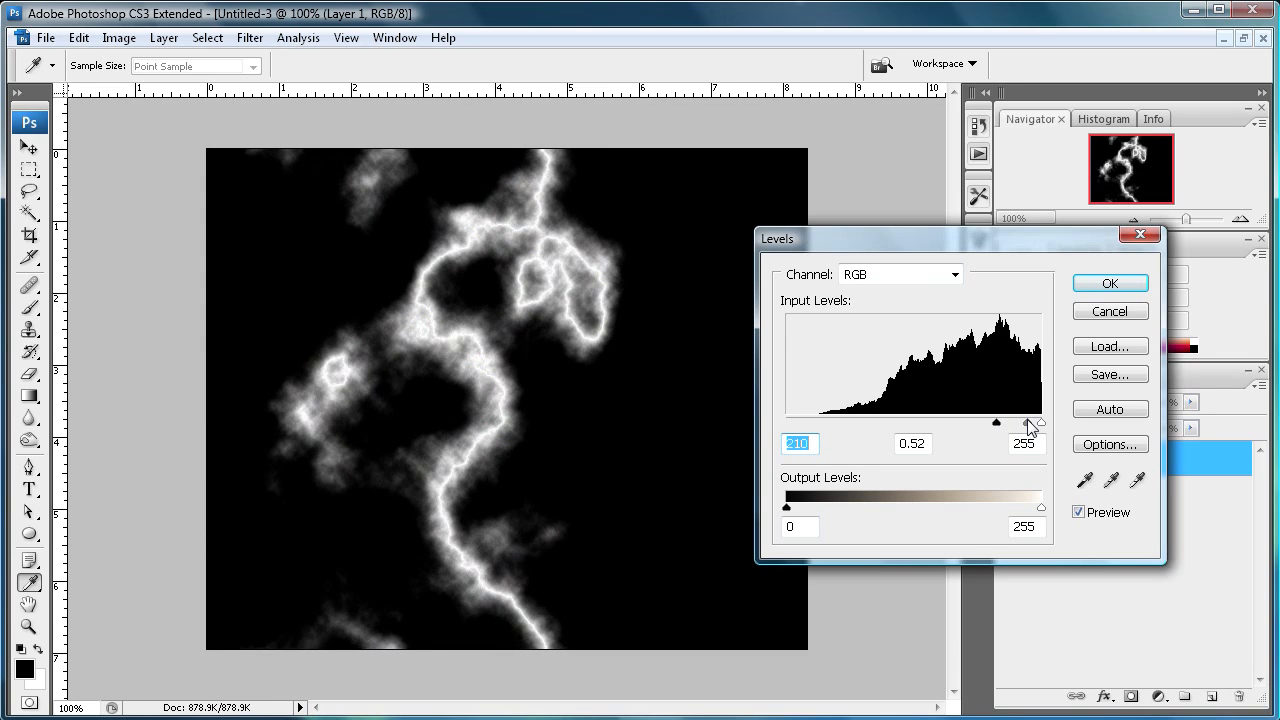
pyautogui.moveTo(1010, 422); pyautogui.dragTo(1037, 422)
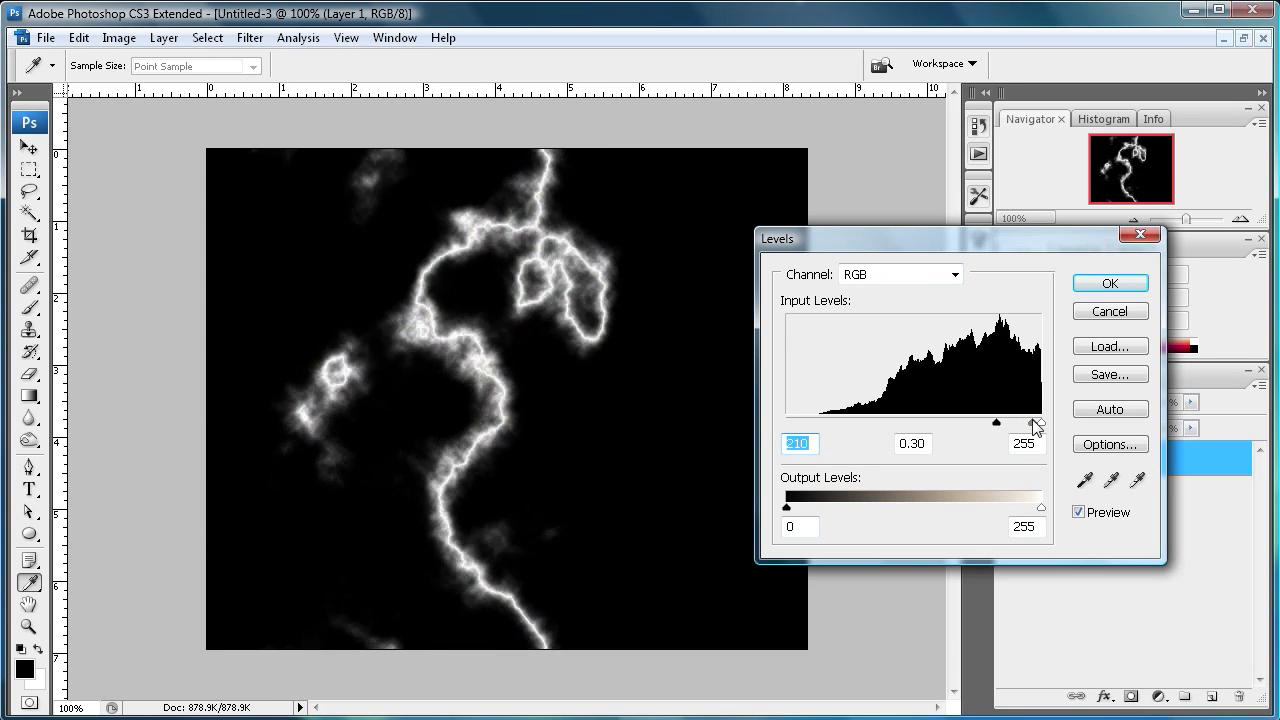
pyautogui.moveTo(1005, 422); pyautogui.dragTo(1000, 422)
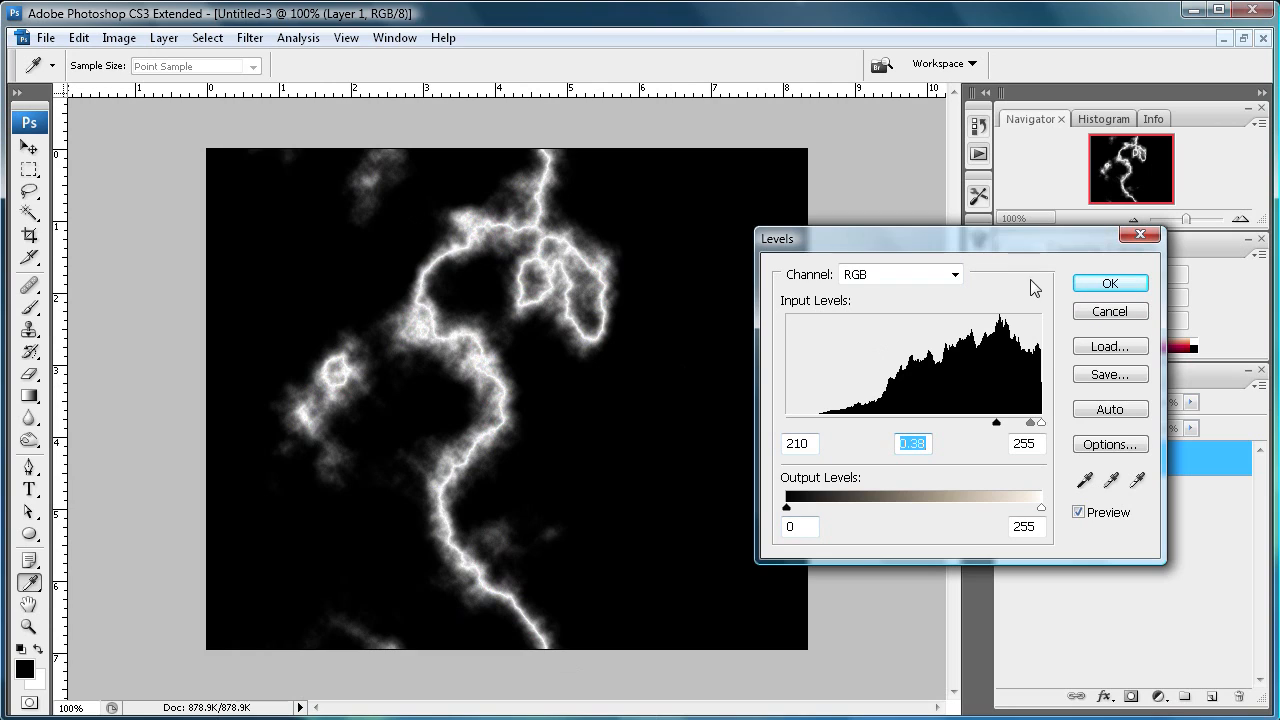
pyautogui.click(1109, 283)
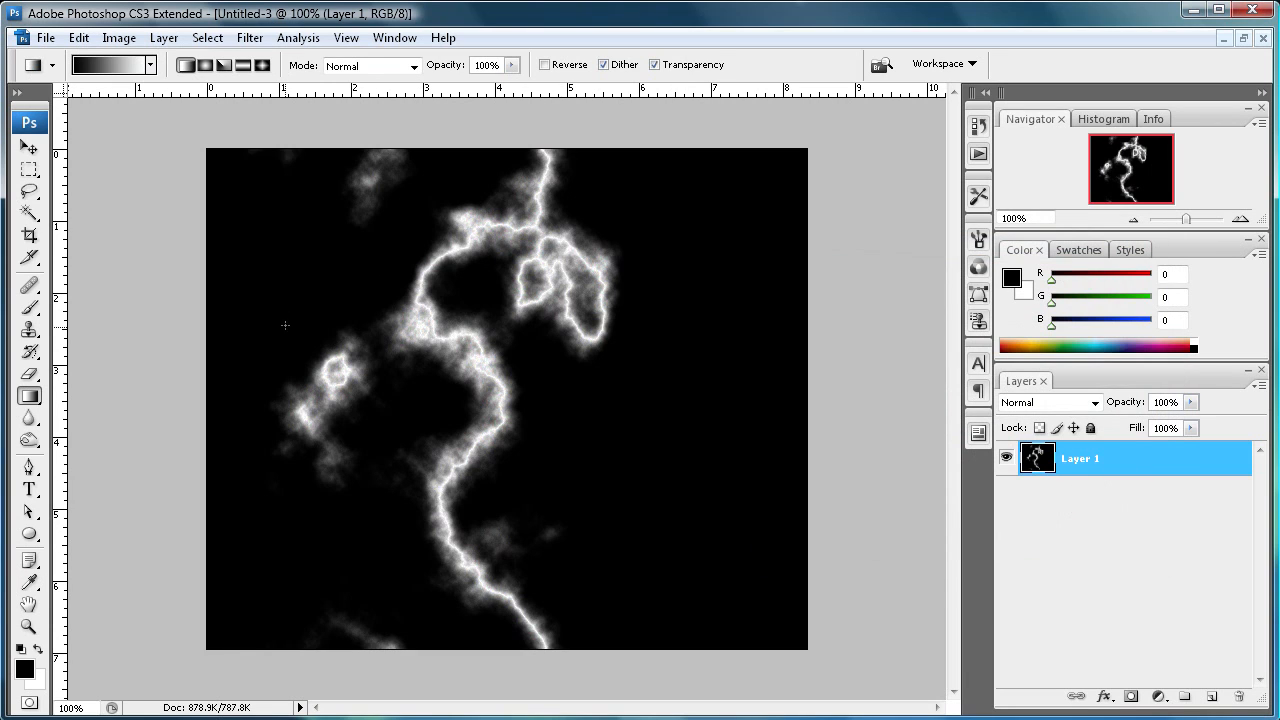
pyautogui.moveTo(30, 335)
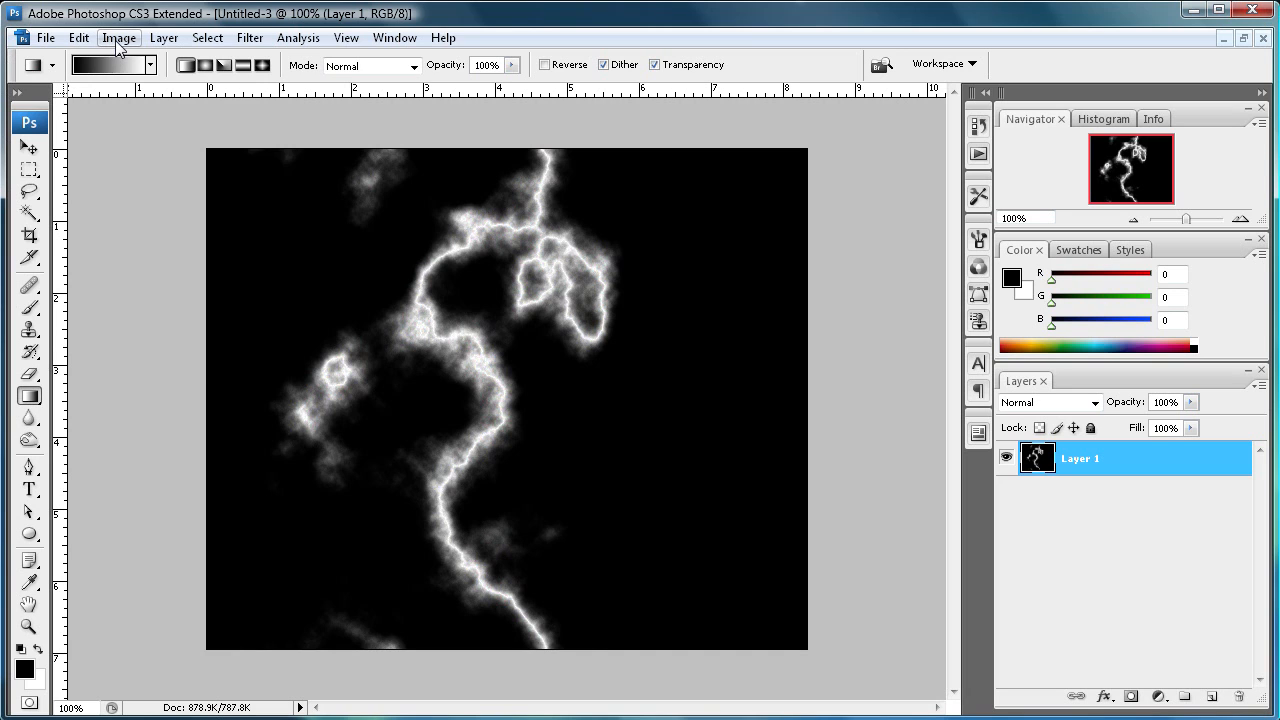
# Colorize Layer 1 with Hue/Saturation at hue 198 and lowered saturation for an icy-blue bolt
pyautogui.click(118, 37)
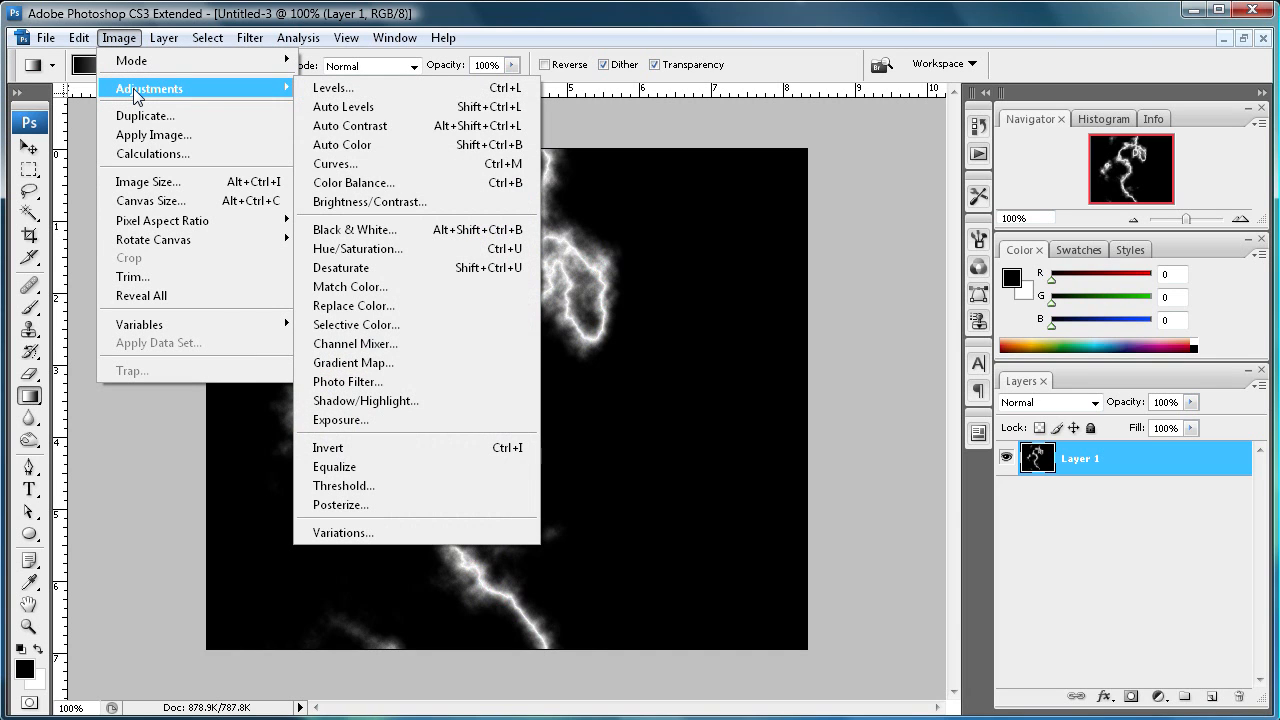
pyautogui.click(357, 248)
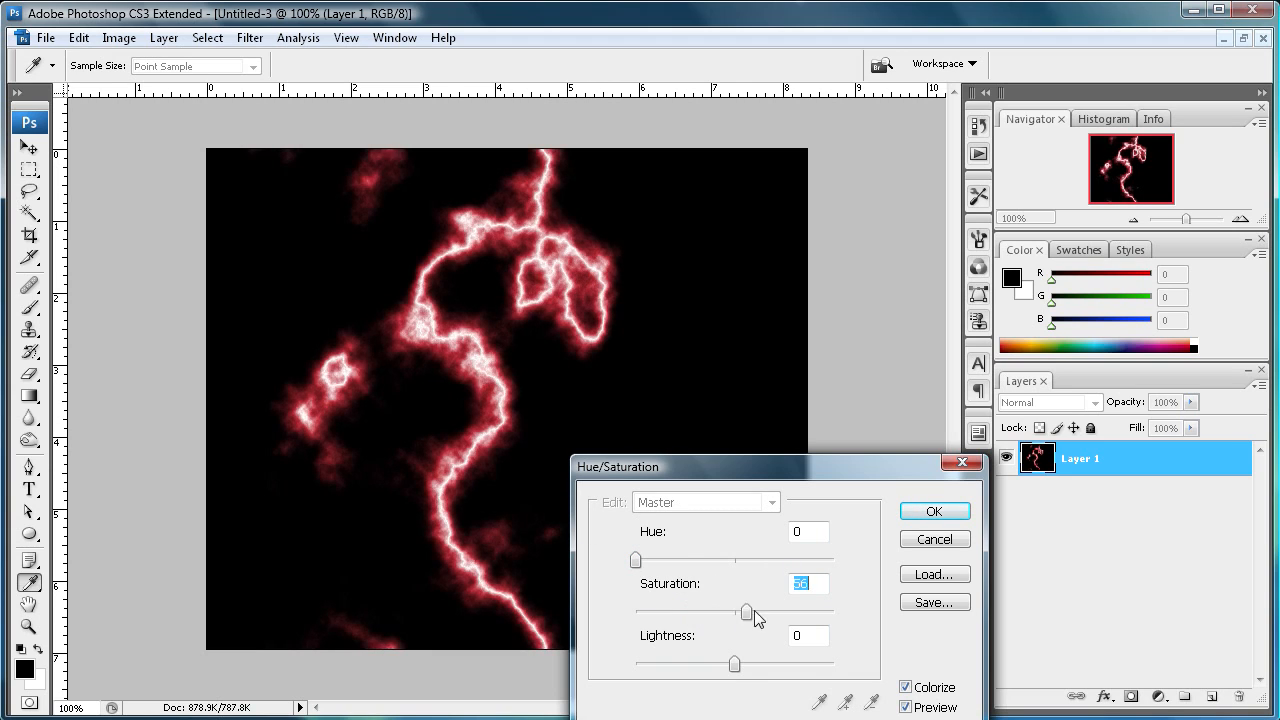
pyautogui.moveTo(745, 611); pyautogui.dragTo(702, 611)
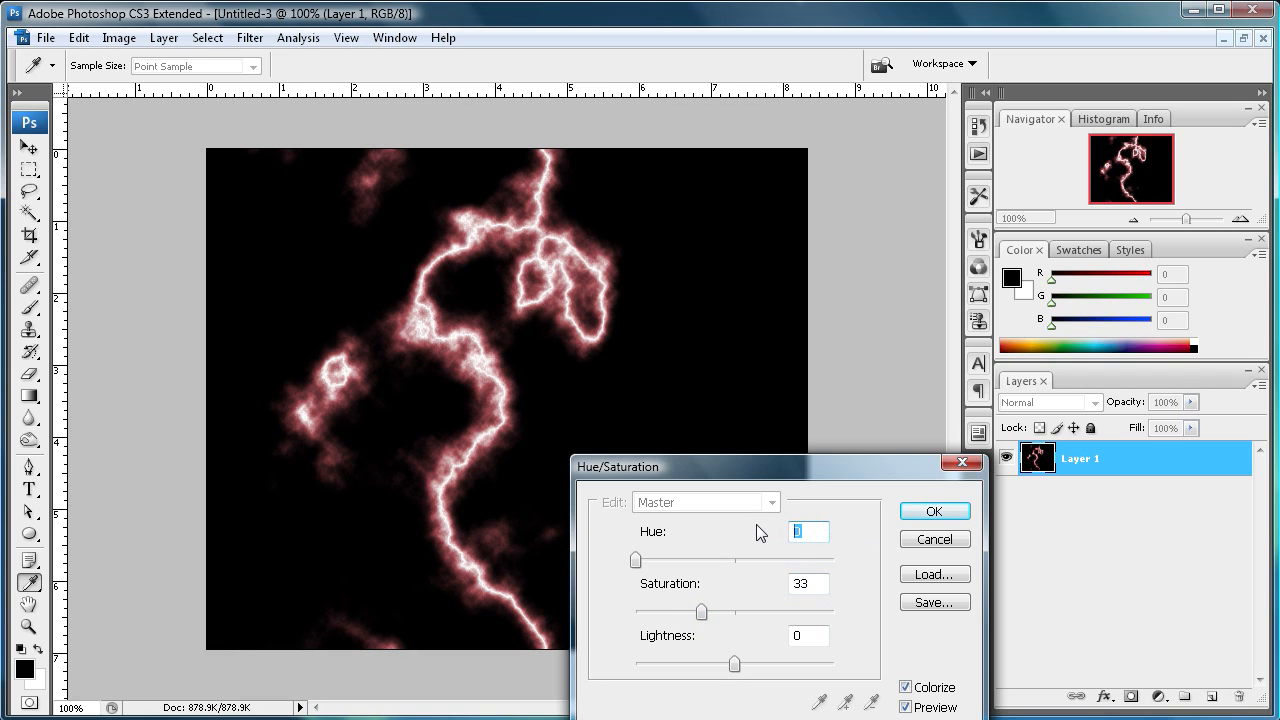
pyautogui.write('198')
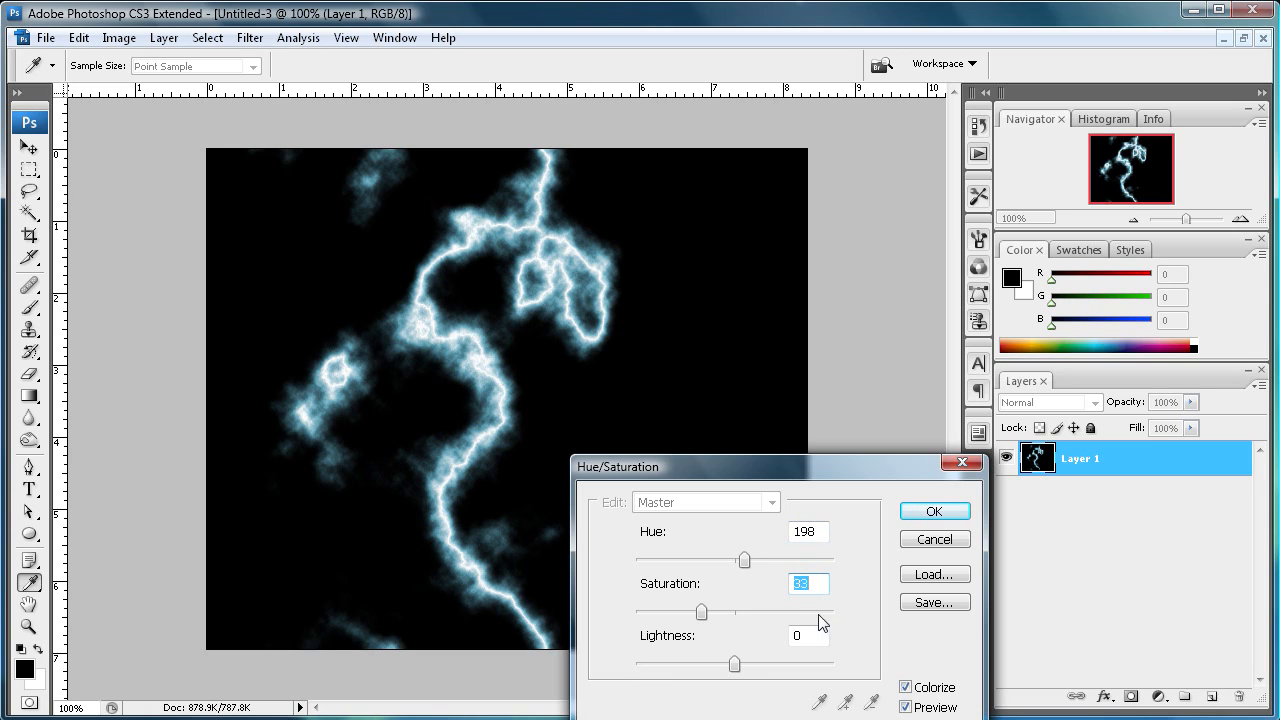
pyautogui.click(933, 511)
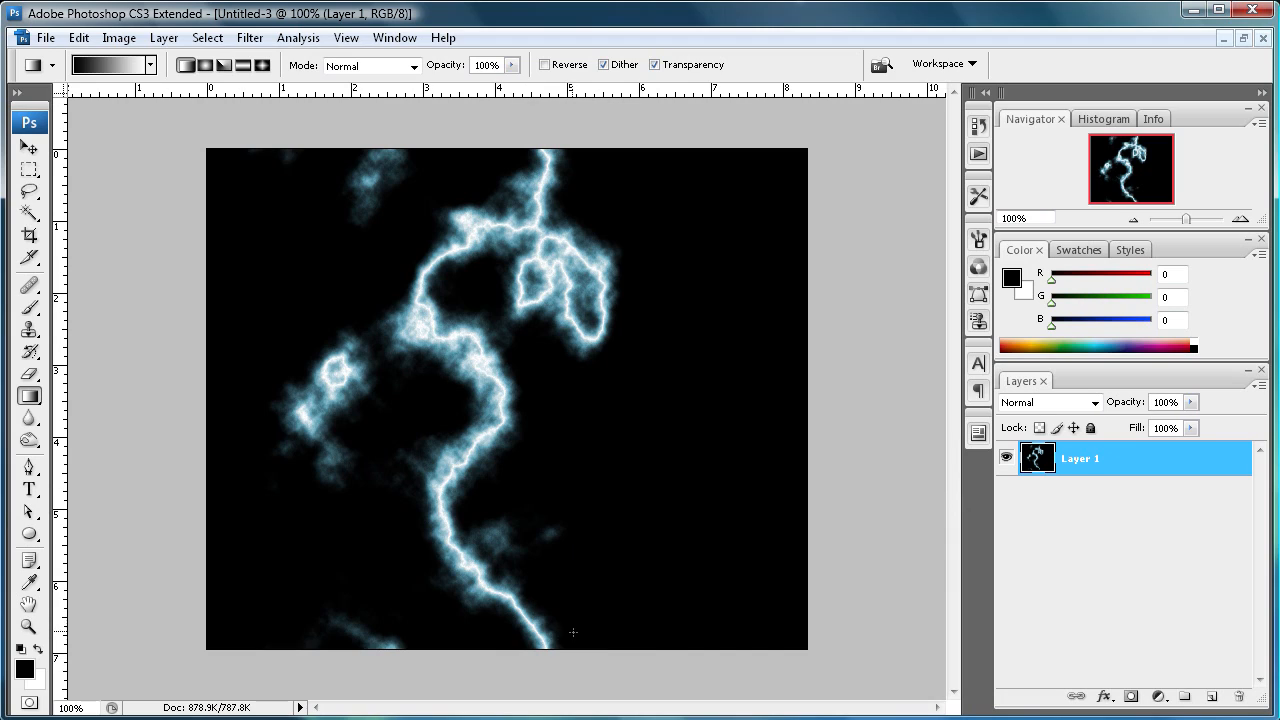
pyautogui.moveTo(855, 648)
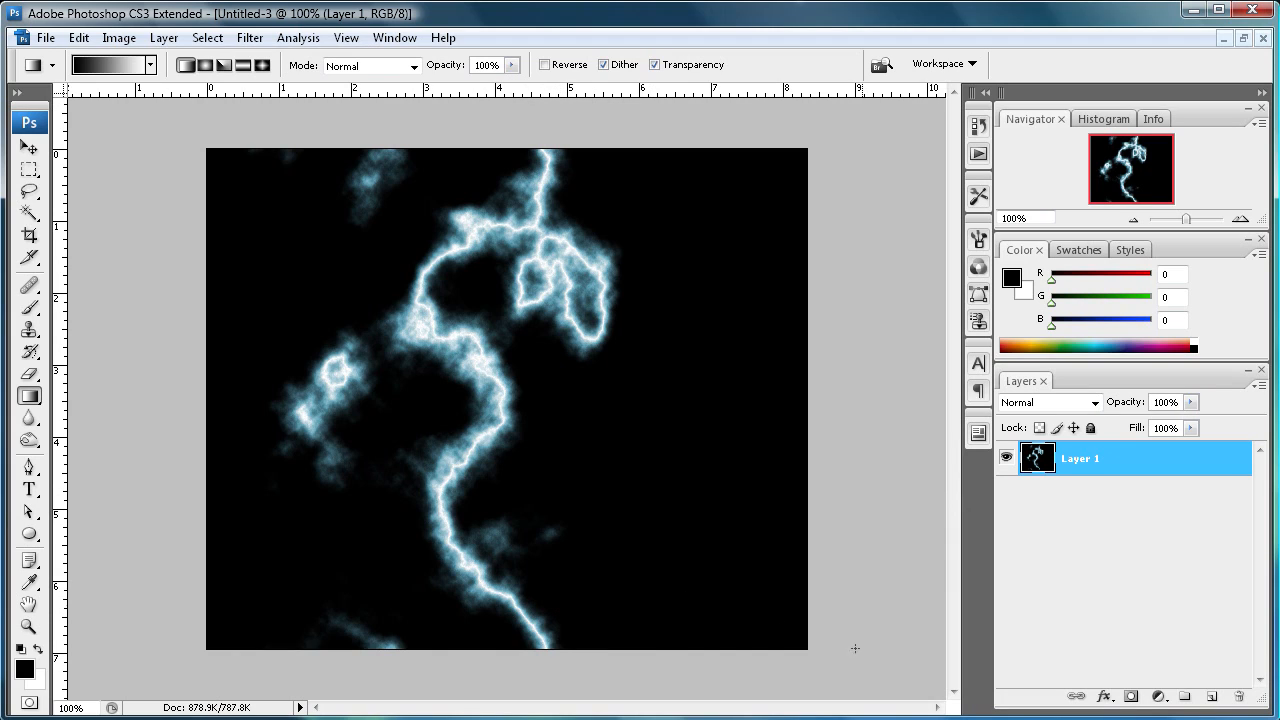
# Create Layer 2 and move it beneath the lightning layer
pyautogui.click(1211, 696)
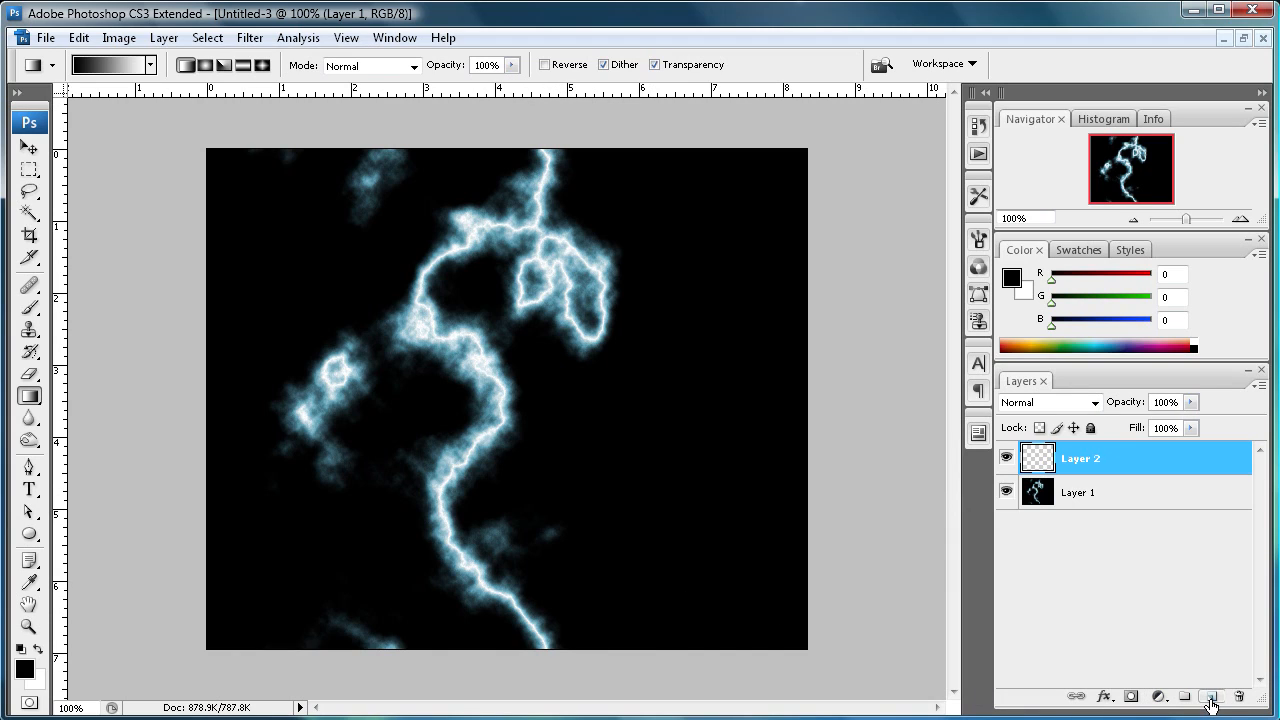
pyautogui.moveTo(1080, 457); pyautogui.dragTo(1080, 492)
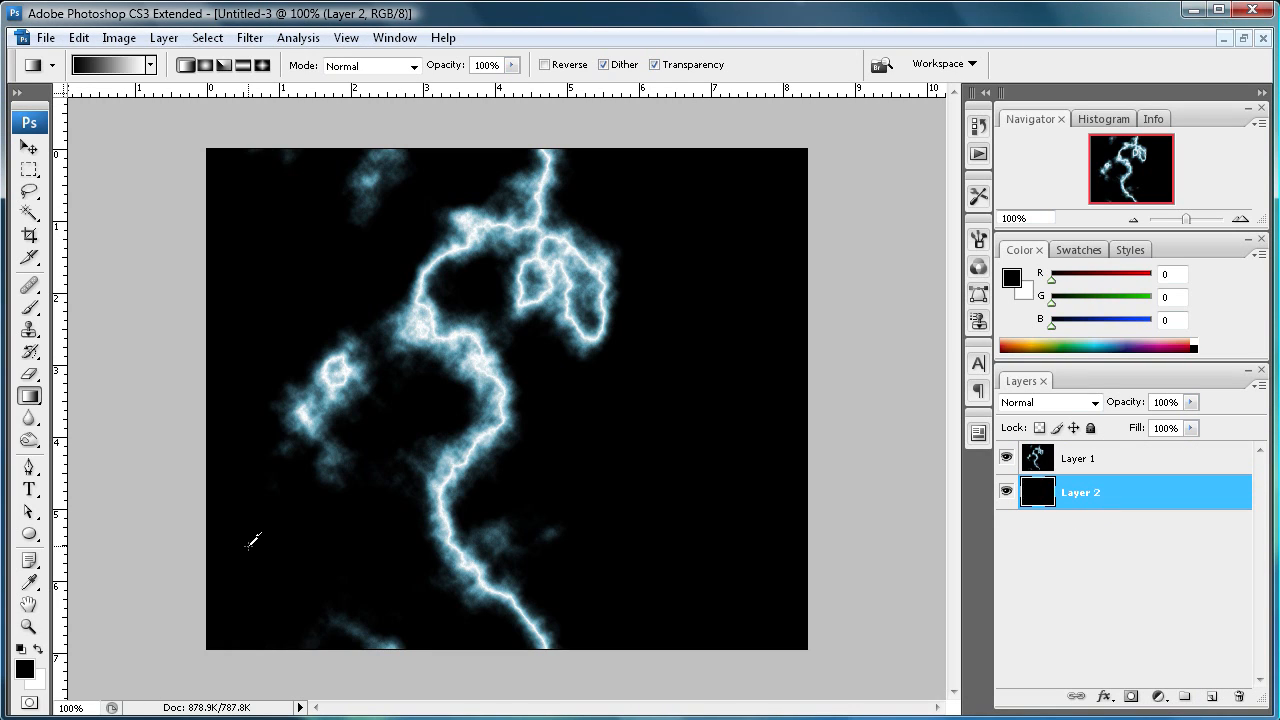
pyautogui.moveTo(1043, 420)
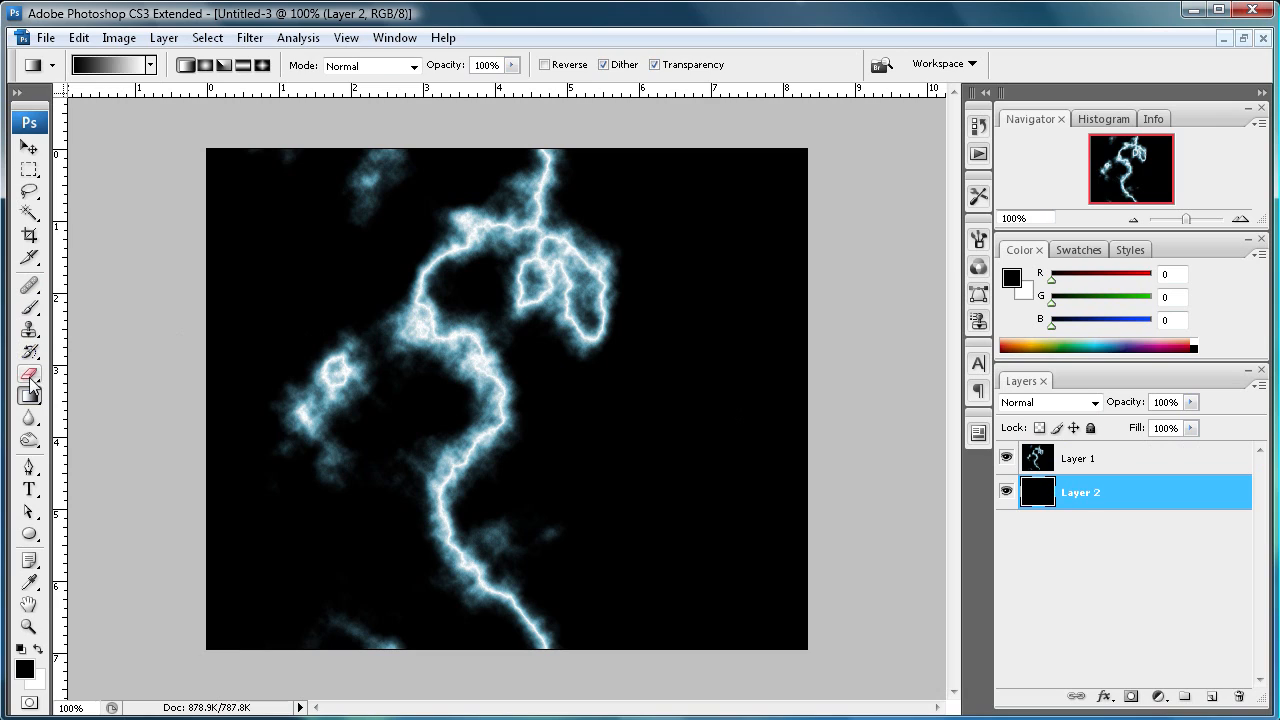
# Erase the cloud loops on Layer 1 with a 145 px soft eraser
pyautogui.click(30, 372)
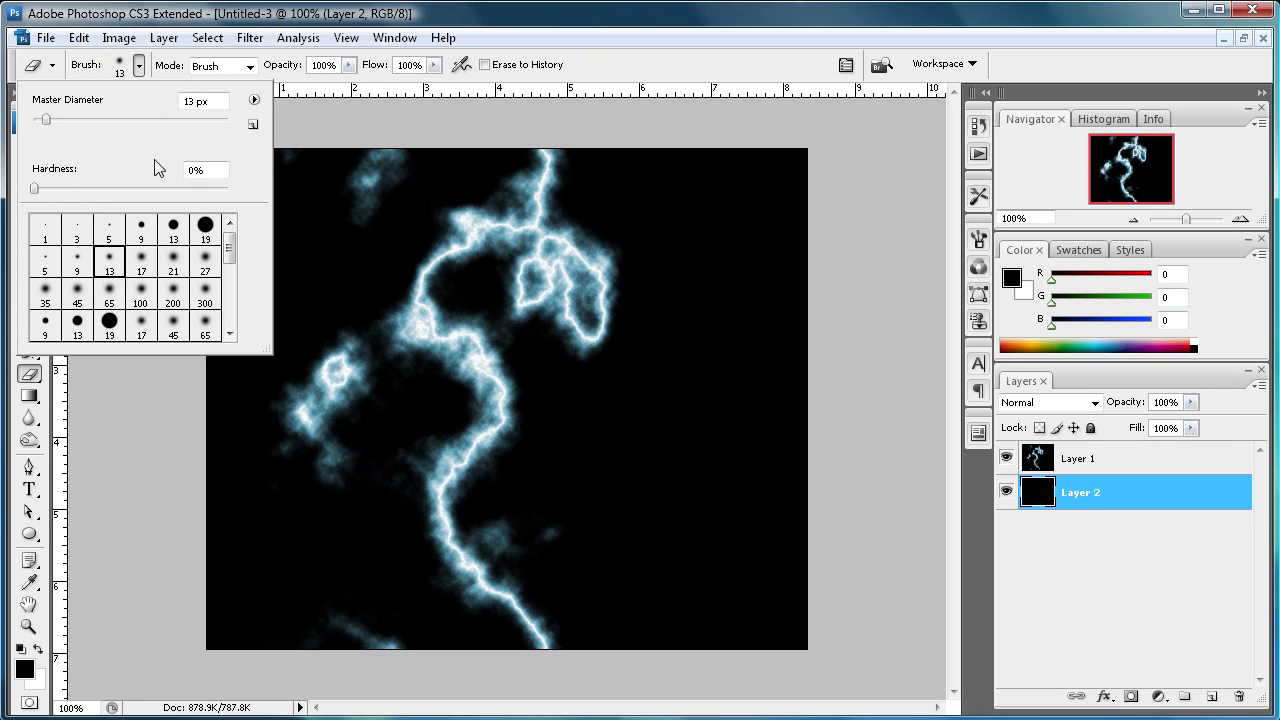
pyautogui.scroll(-3)
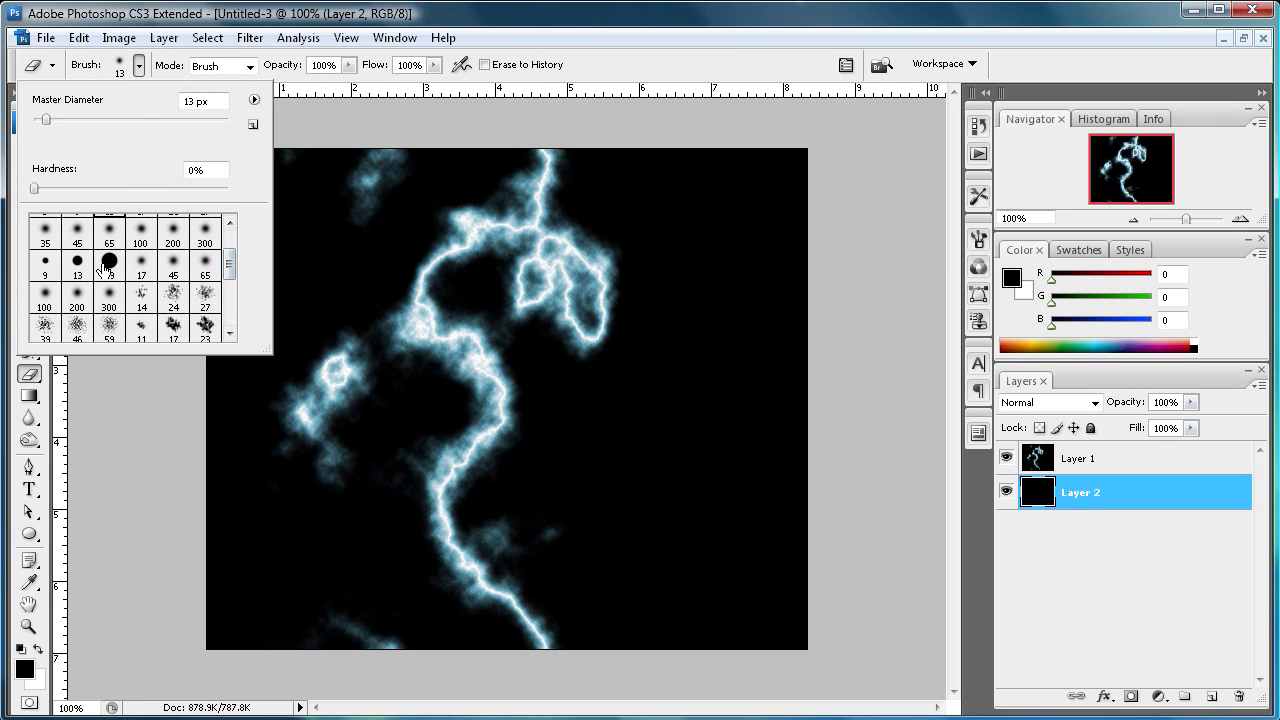
pyautogui.moveTo(45, 120); pyautogui.dragTo(135, 120)
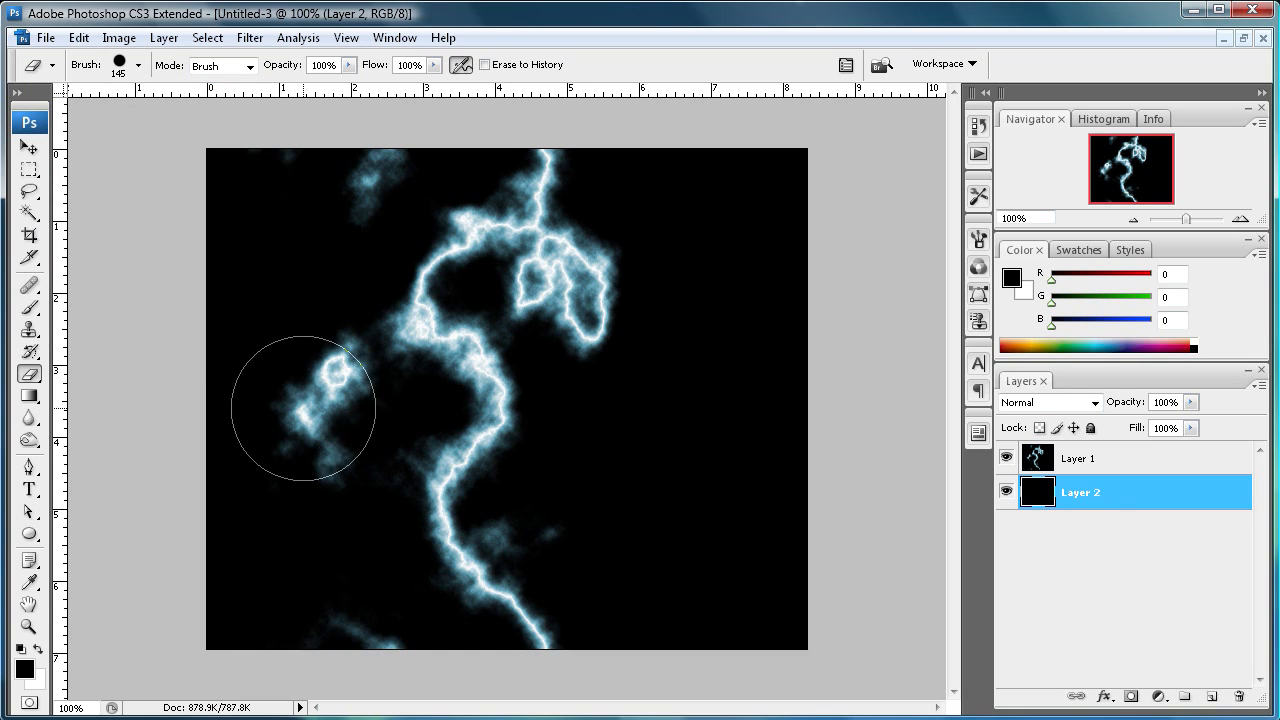
pyautogui.click(1078, 457)
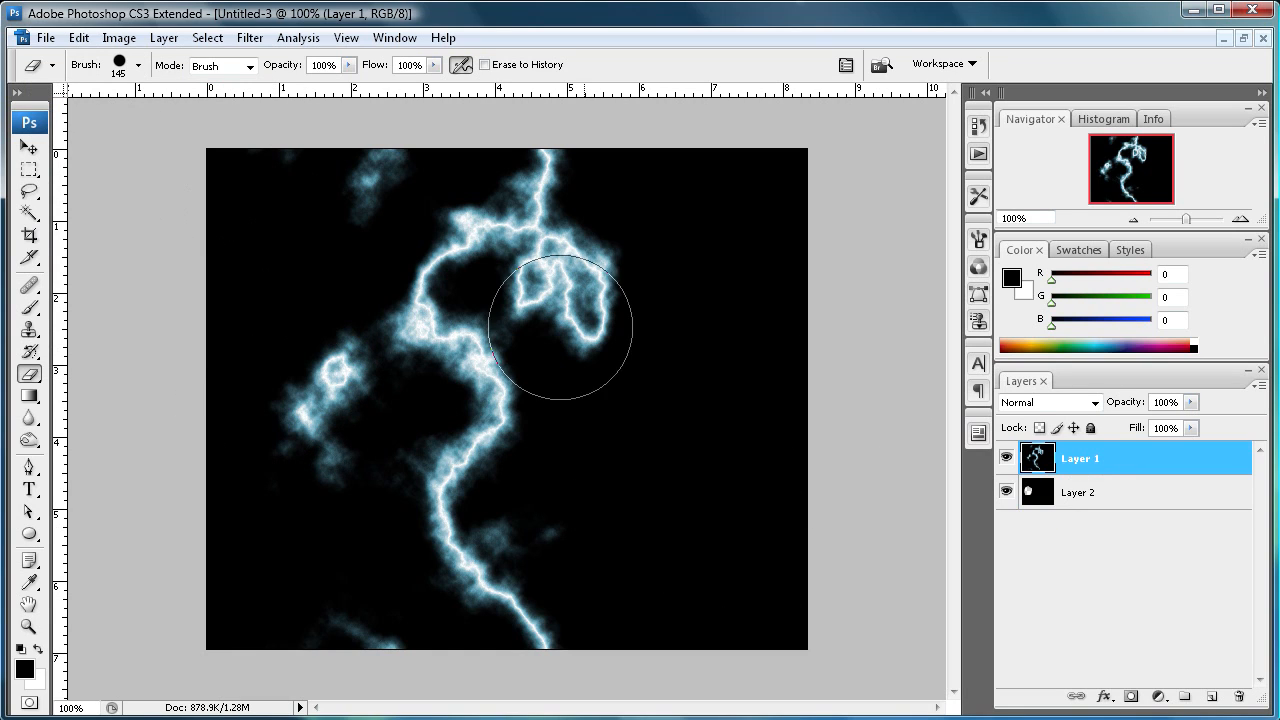
pyautogui.click(78, 37)
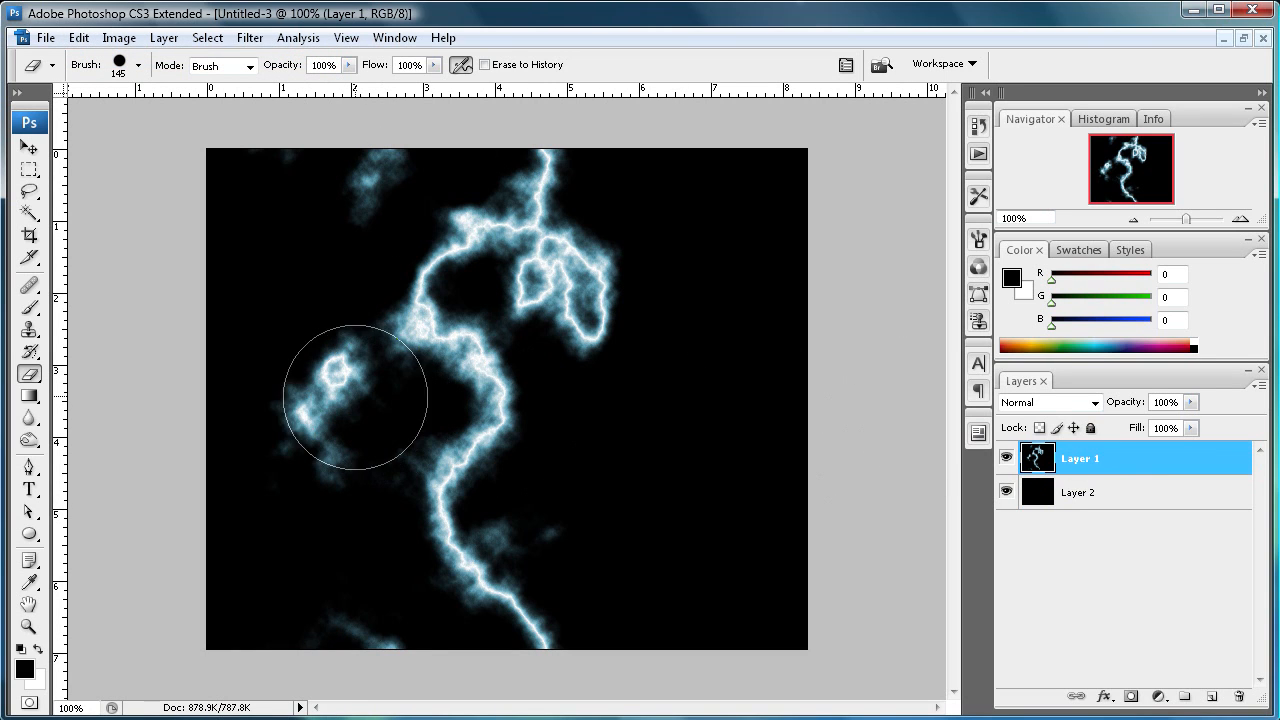
pyautogui.moveTo(355, 395); pyautogui.dragTo(297, 488)
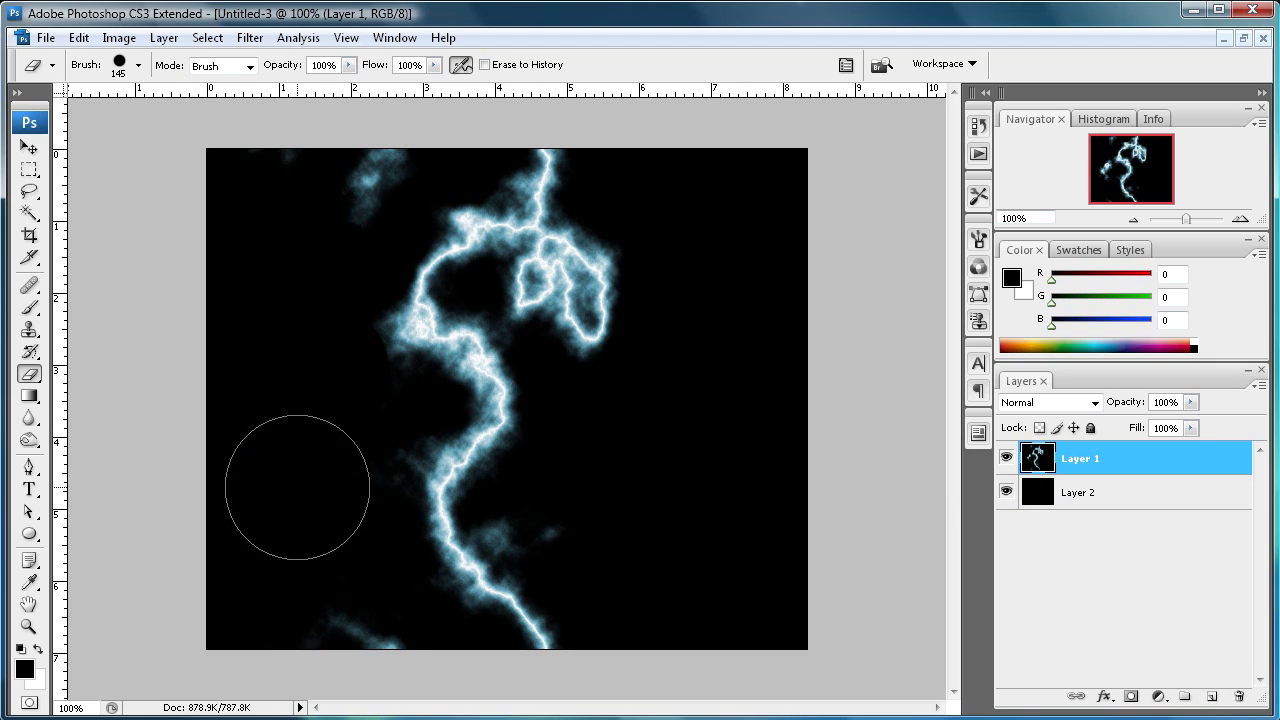
pyautogui.moveTo(283, 338)
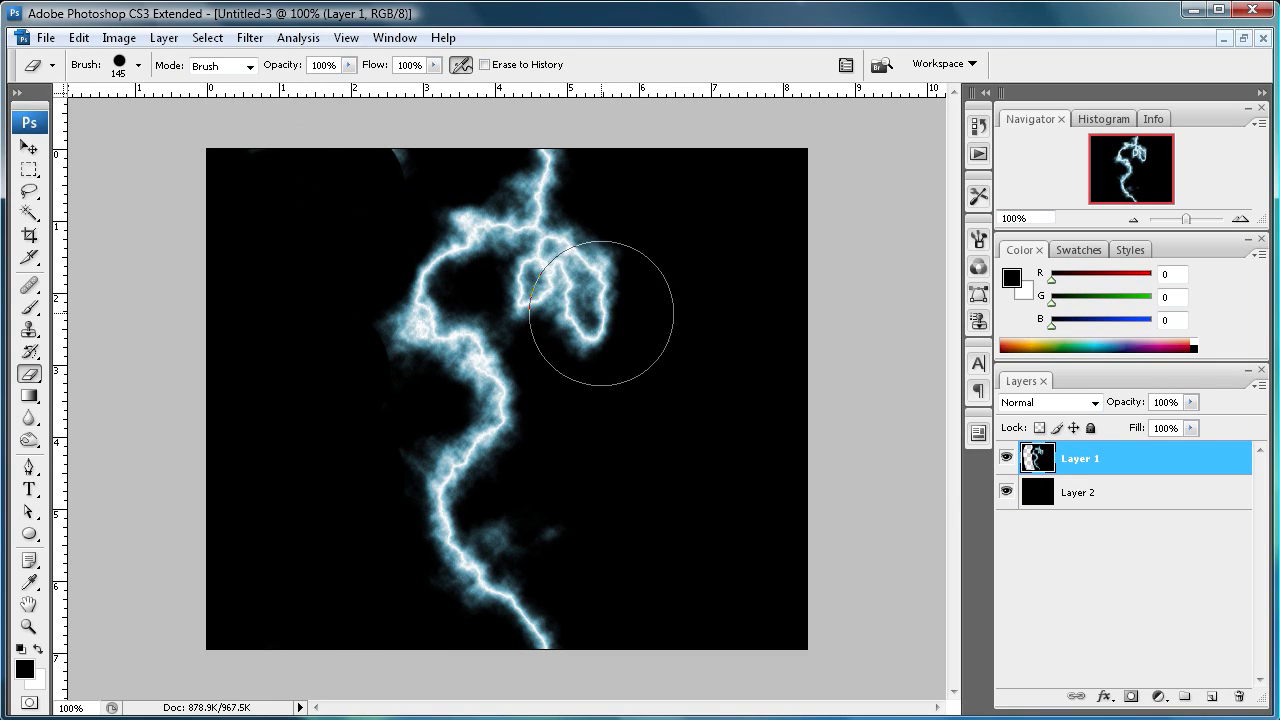
pyautogui.moveTo(600, 310); pyautogui.dragTo(585, 287)
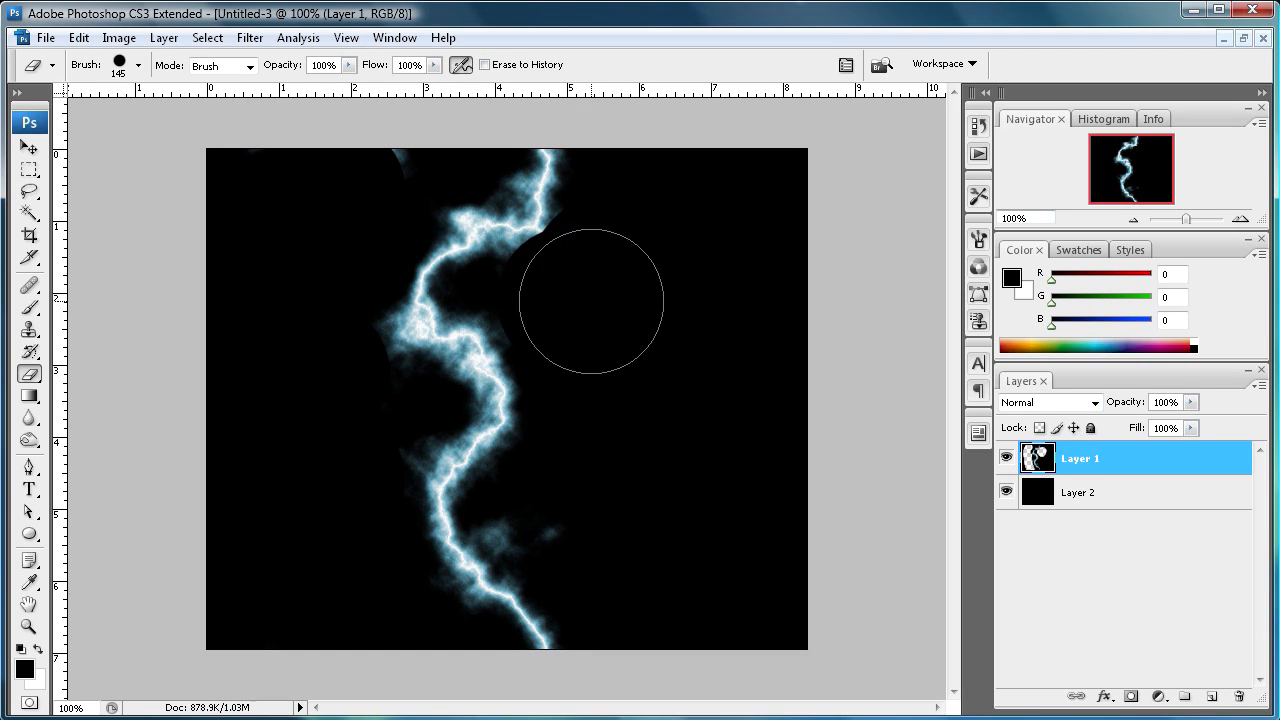
# Erase small stray wisps with a 13 px eraser and add a new Layer 3
pyautogui.click(130, 64)
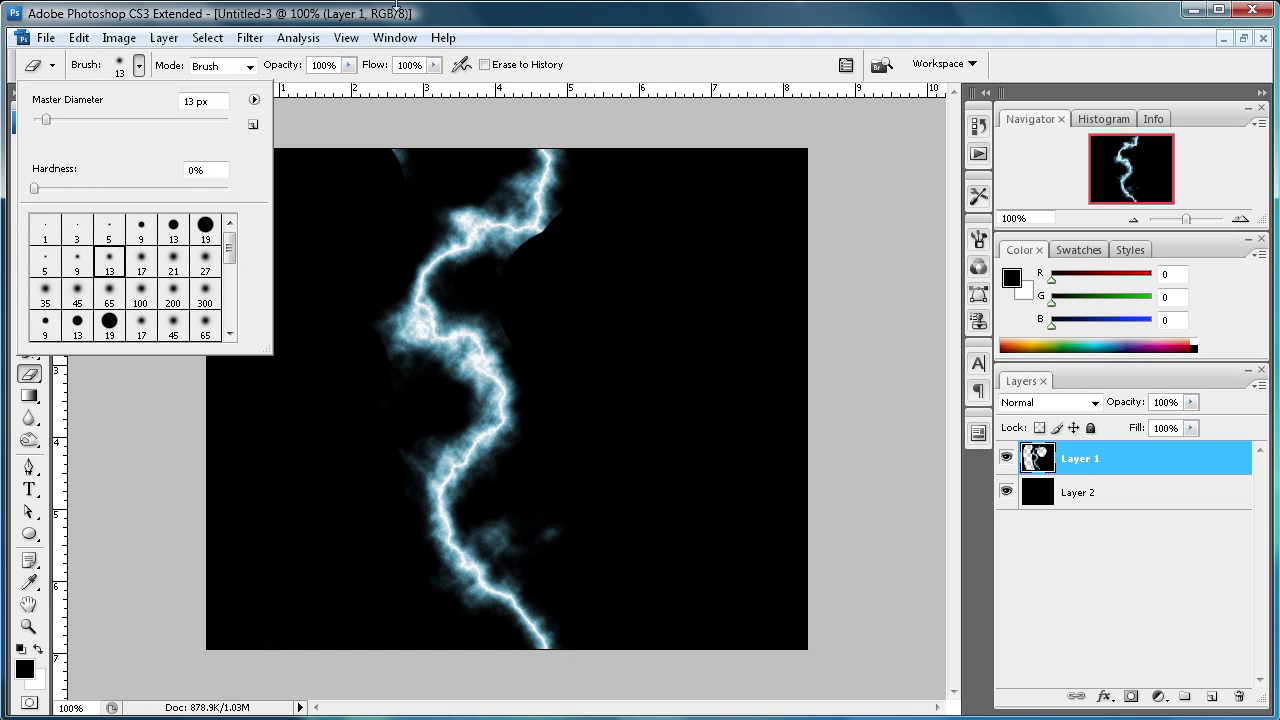
pyautogui.click(514, 249)
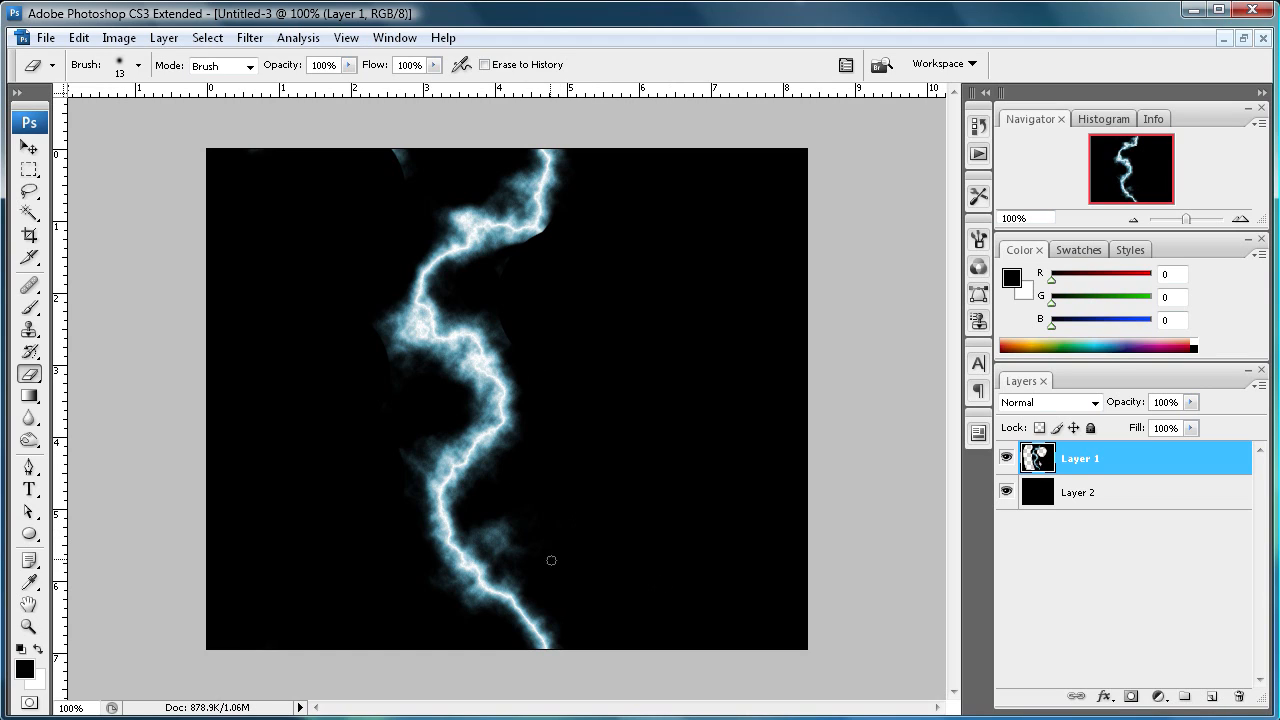
pyautogui.click(510, 548)
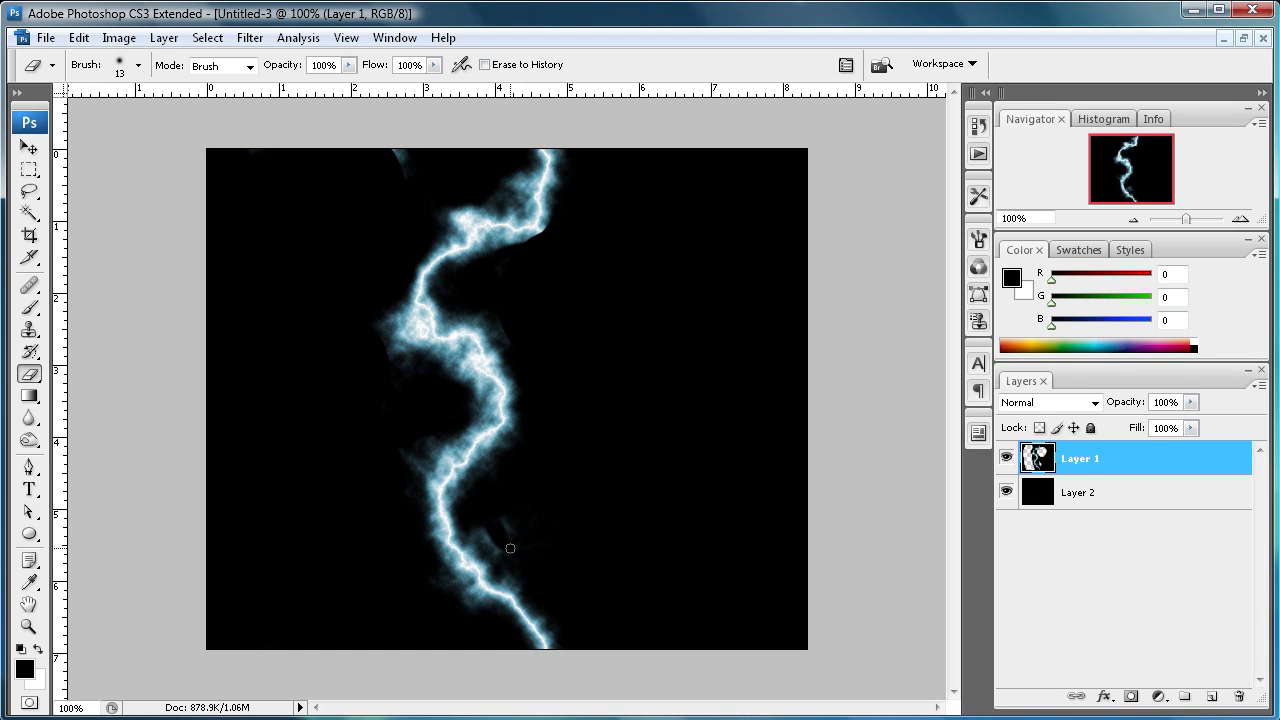
pyautogui.moveTo(500, 515)
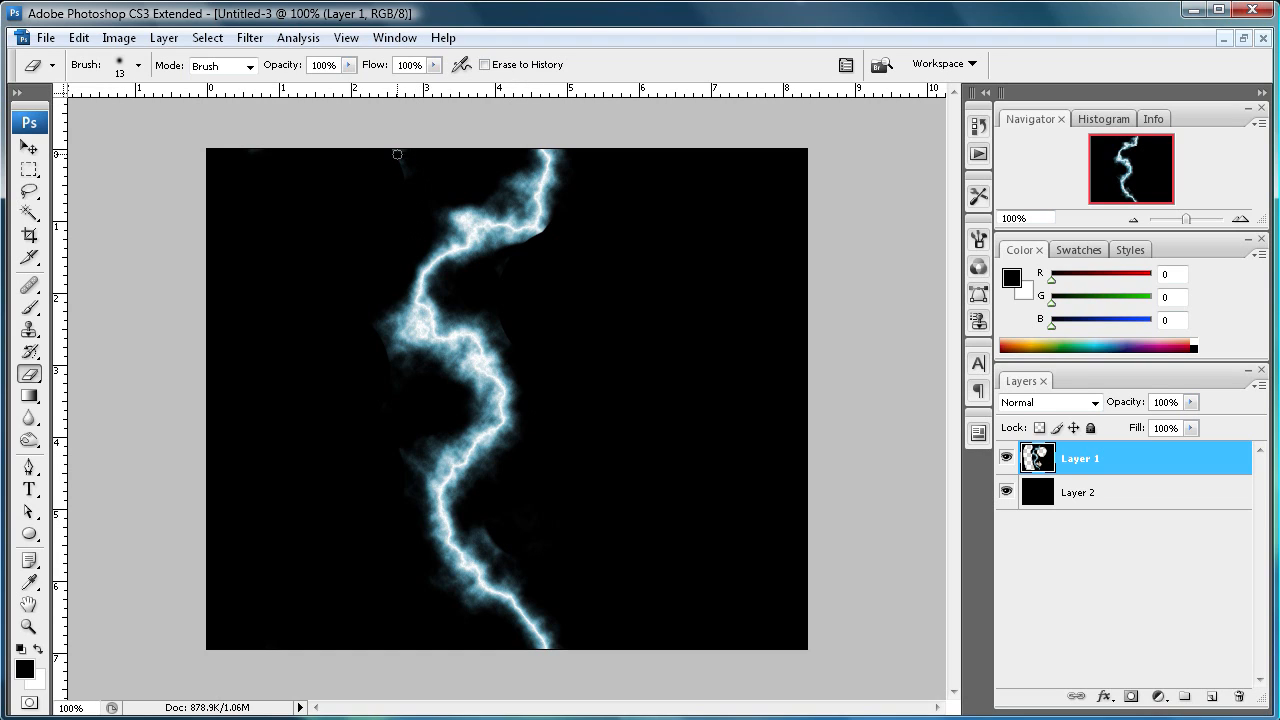
pyautogui.moveTo(410, 436)
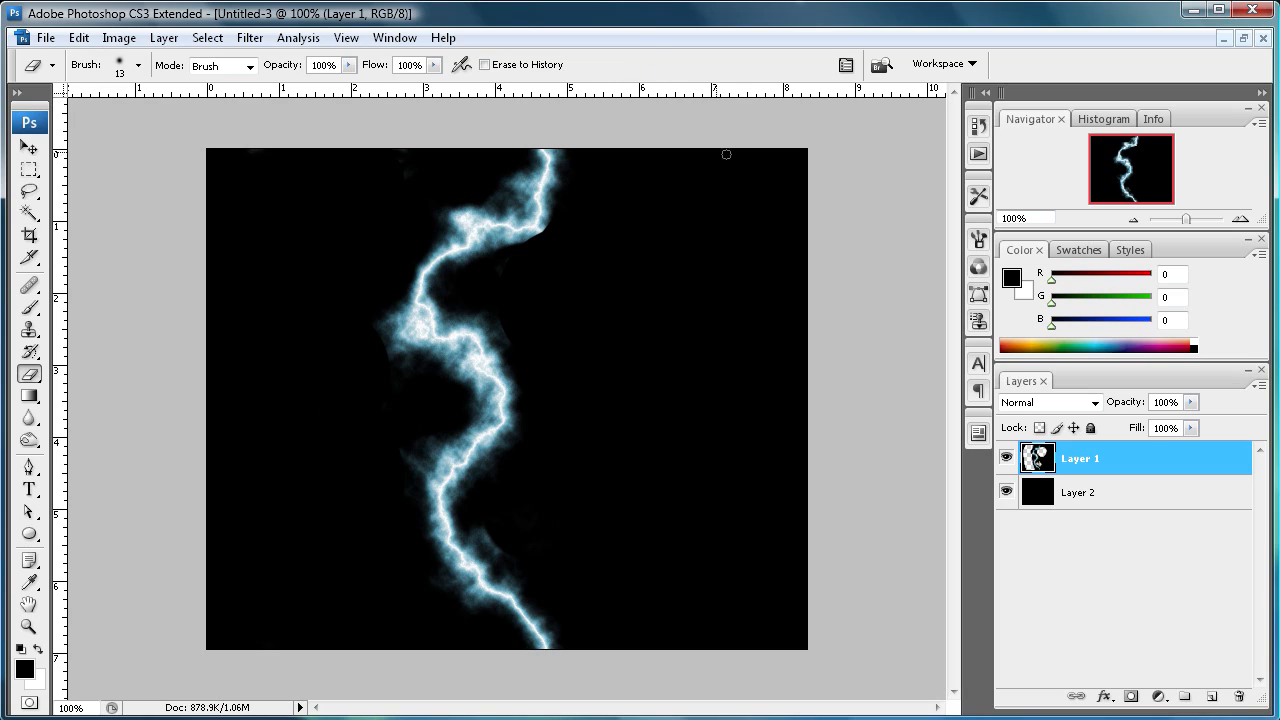
pyautogui.moveTo(249, 37)
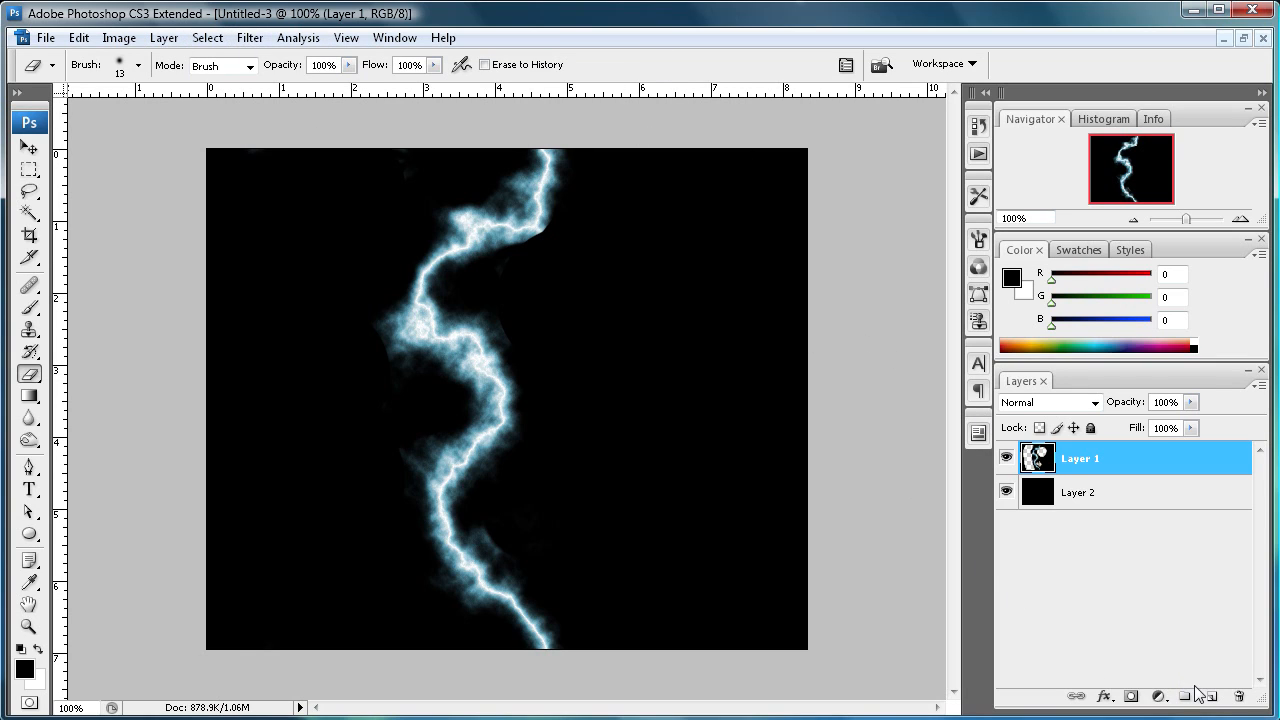
pyautogui.click(1184, 696)
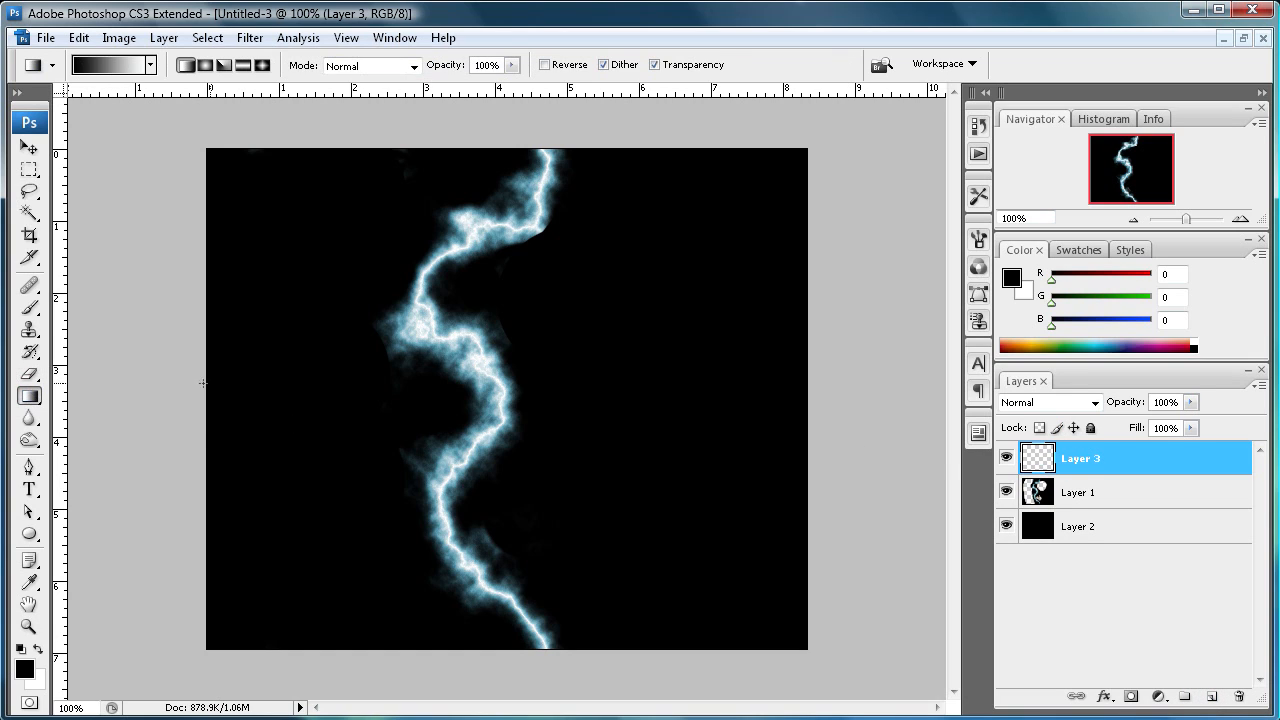
pyautogui.moveTo(176, 362)
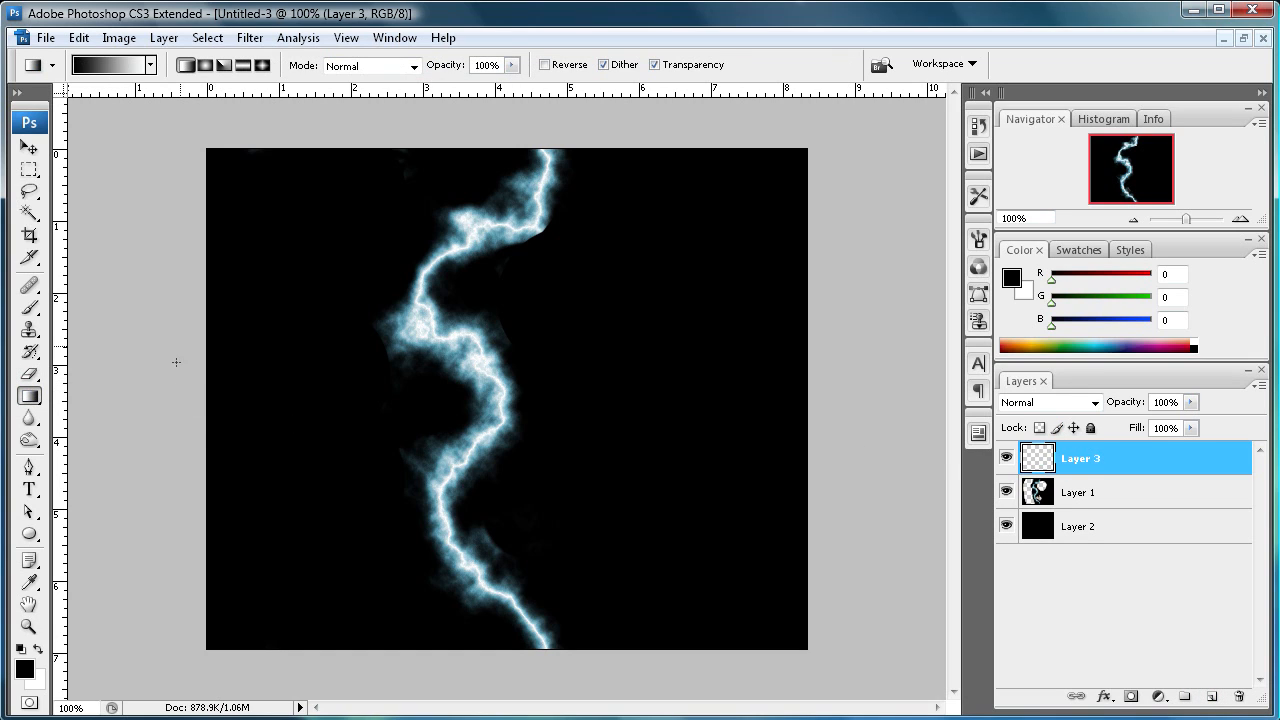
# Fill Layer 3 with a gradient, render Difference Clouds twice, and bring up Levels
pyautogui.moveTo(208, 238); pyautogui.dragTo(728, 453)
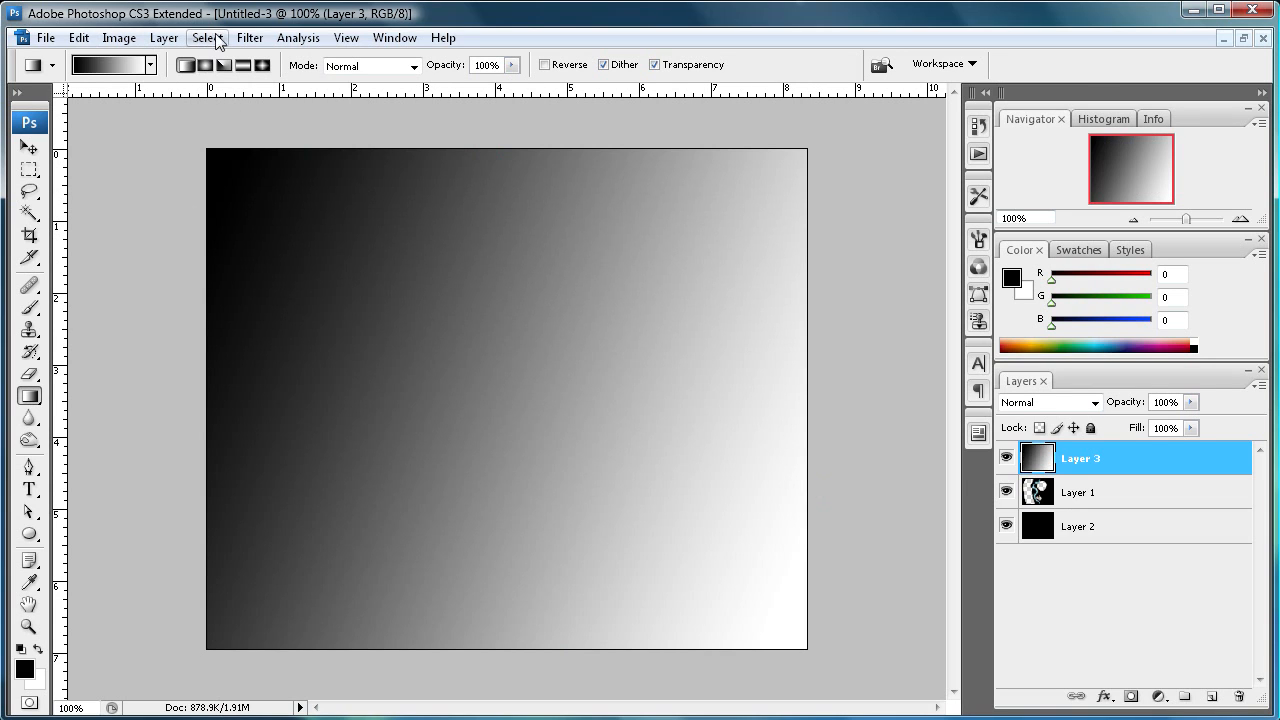
pyautogui.click(249, 37)
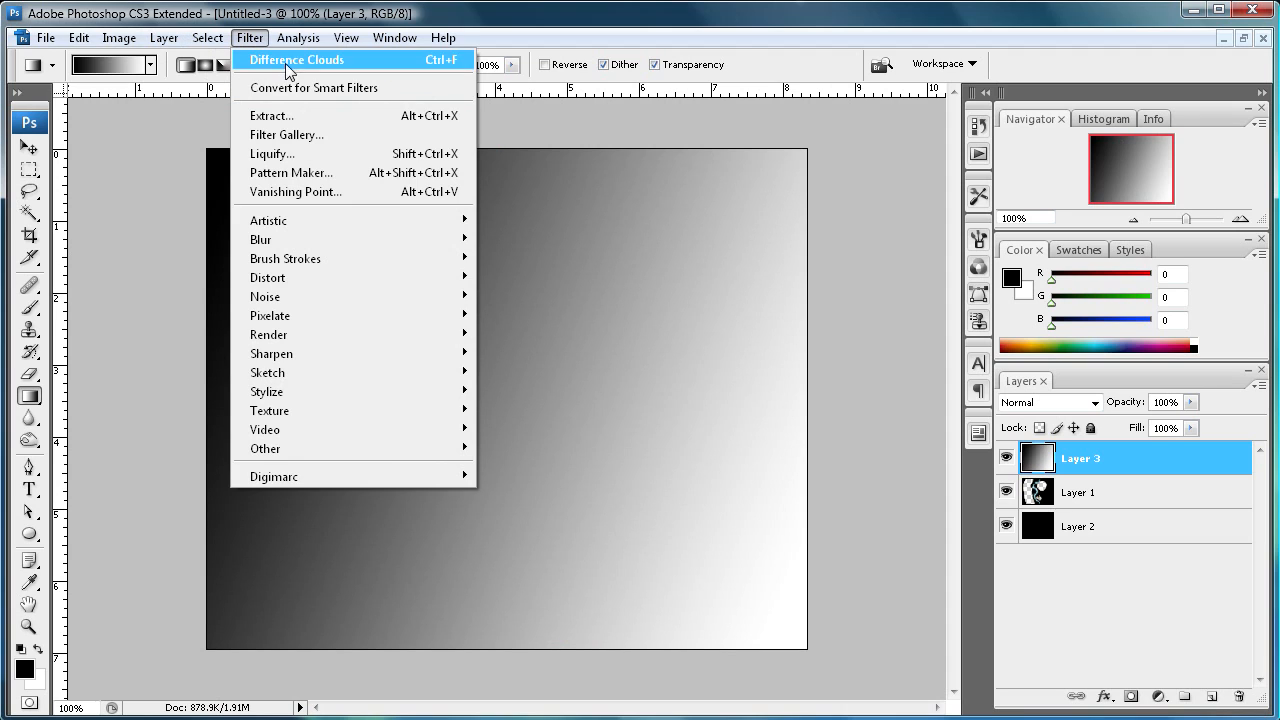
pyautogui.moveTo(268, 334)
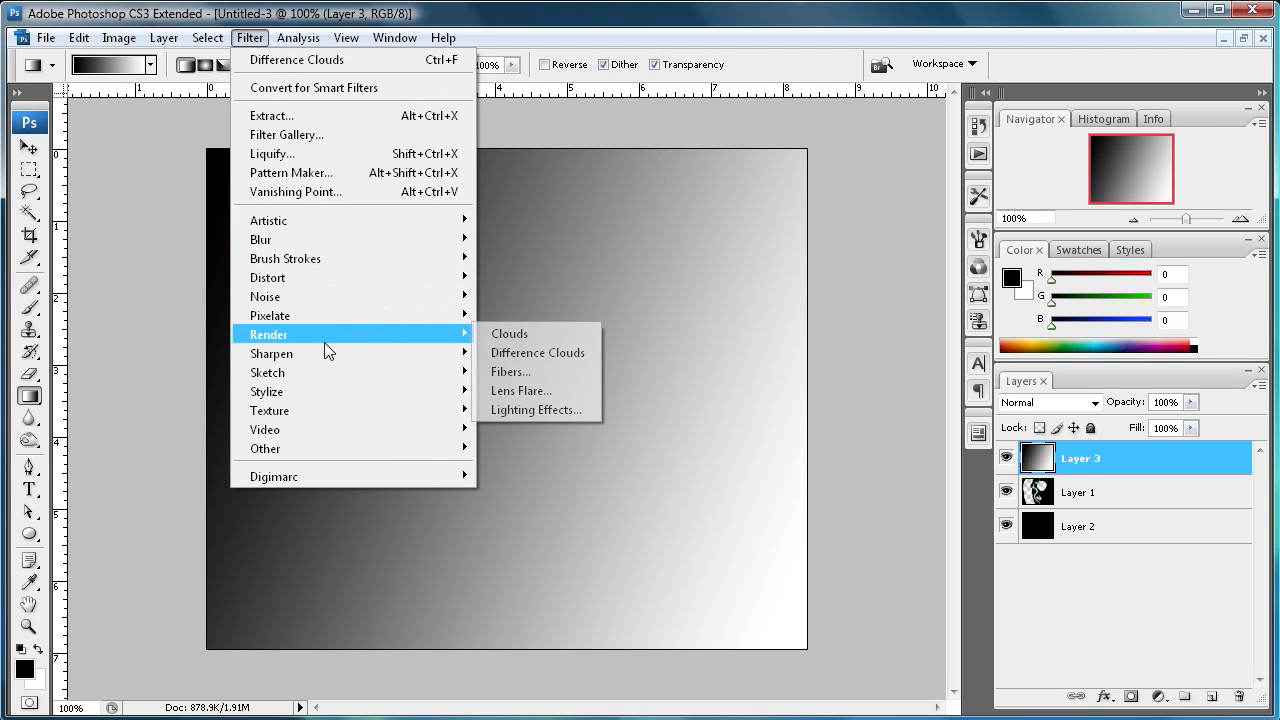
pyautogui.click(509, 333)
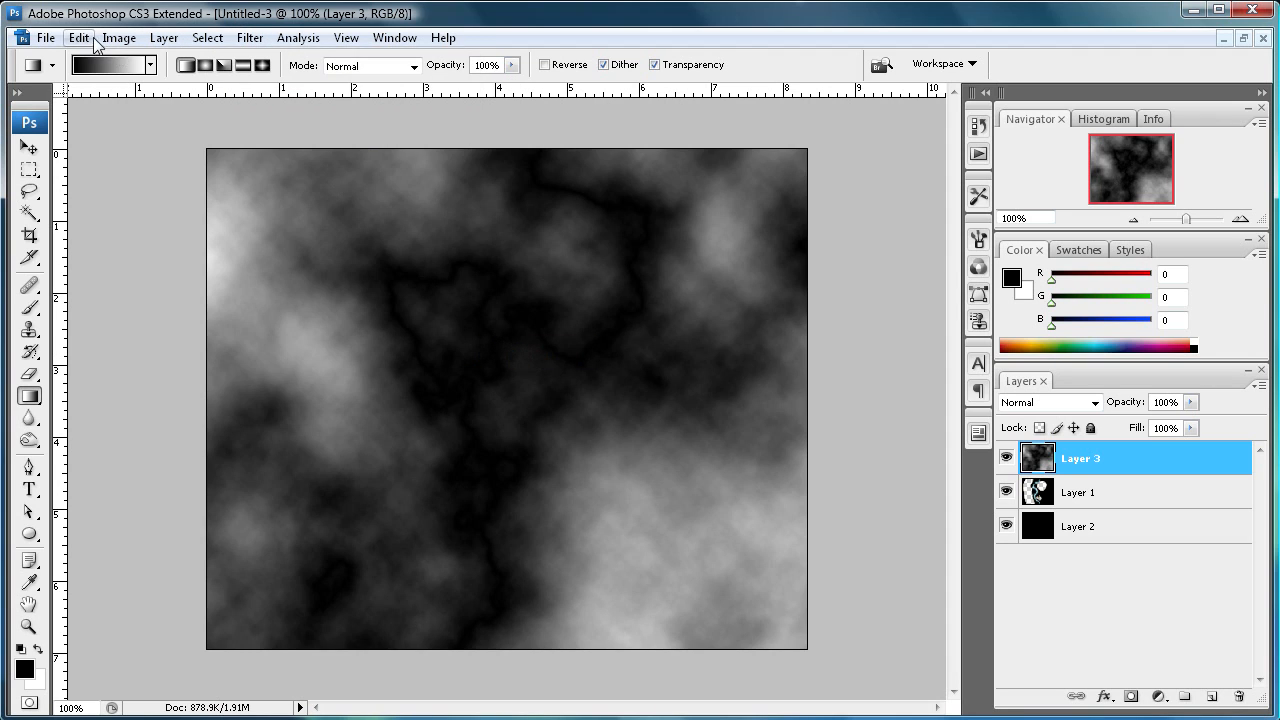
pyautogui.click(118, 37)
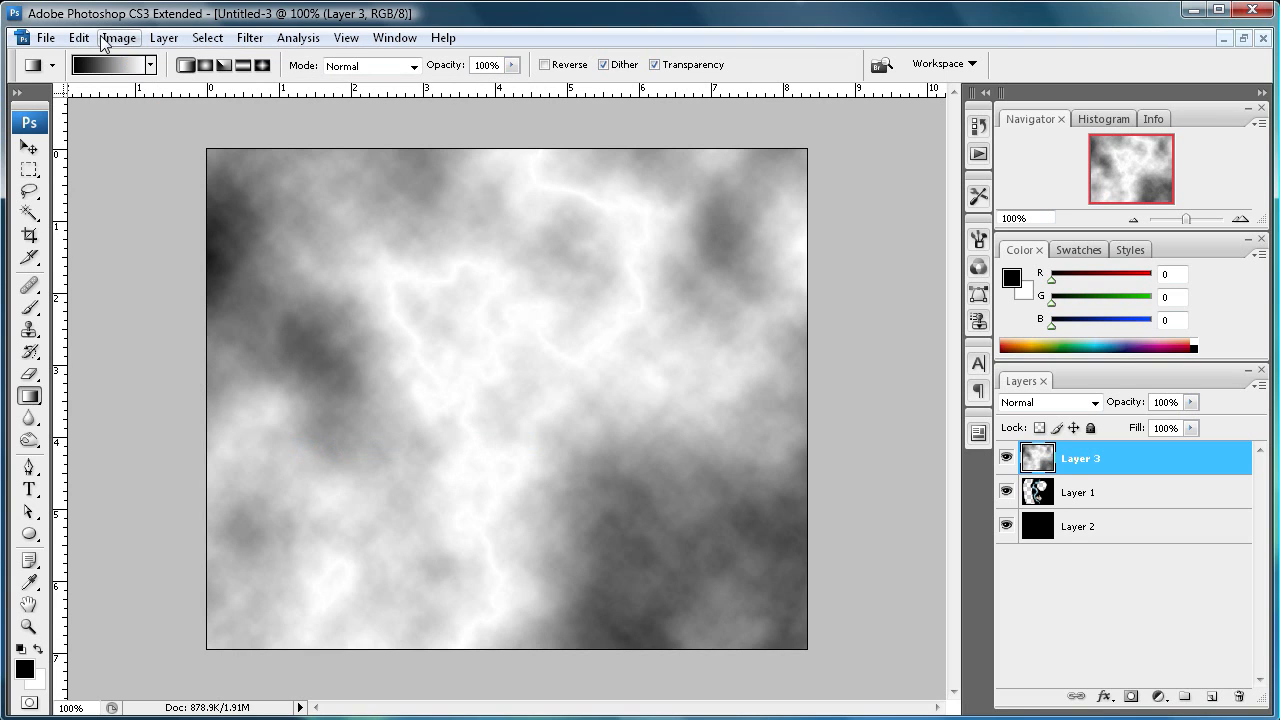
pyautogui.click(118, 37)
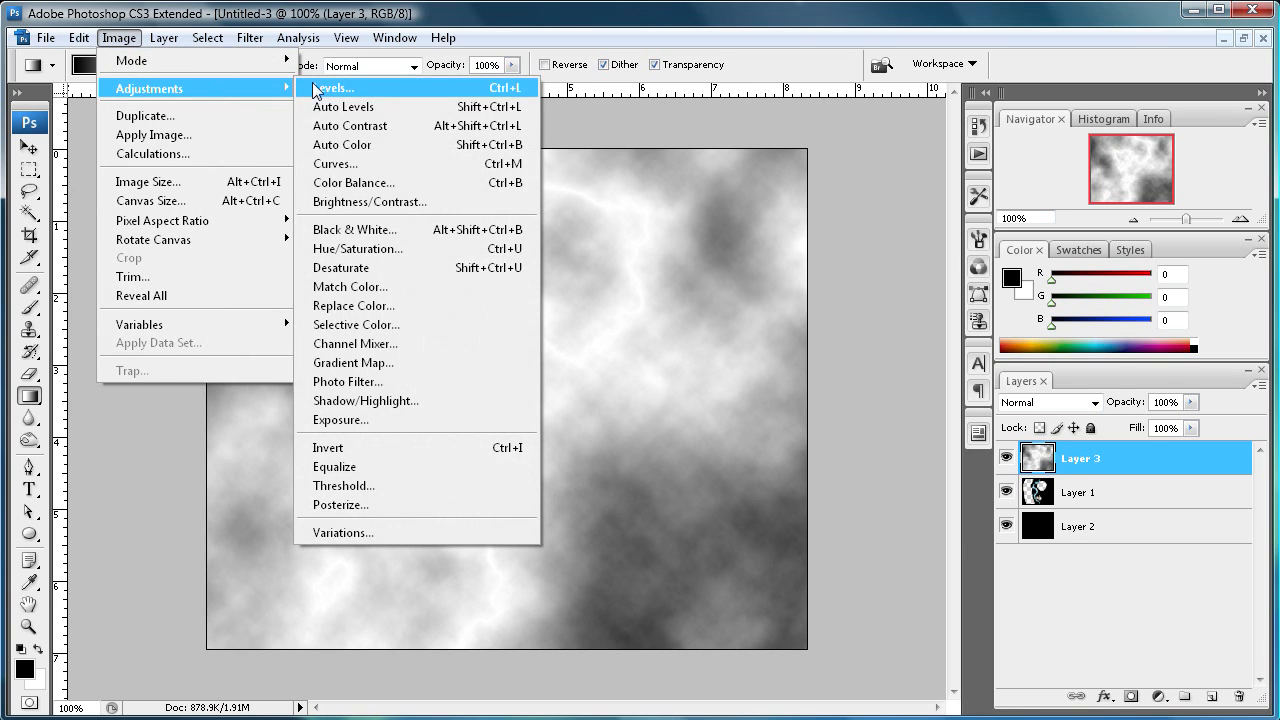
pyautogui.click(335, 88)
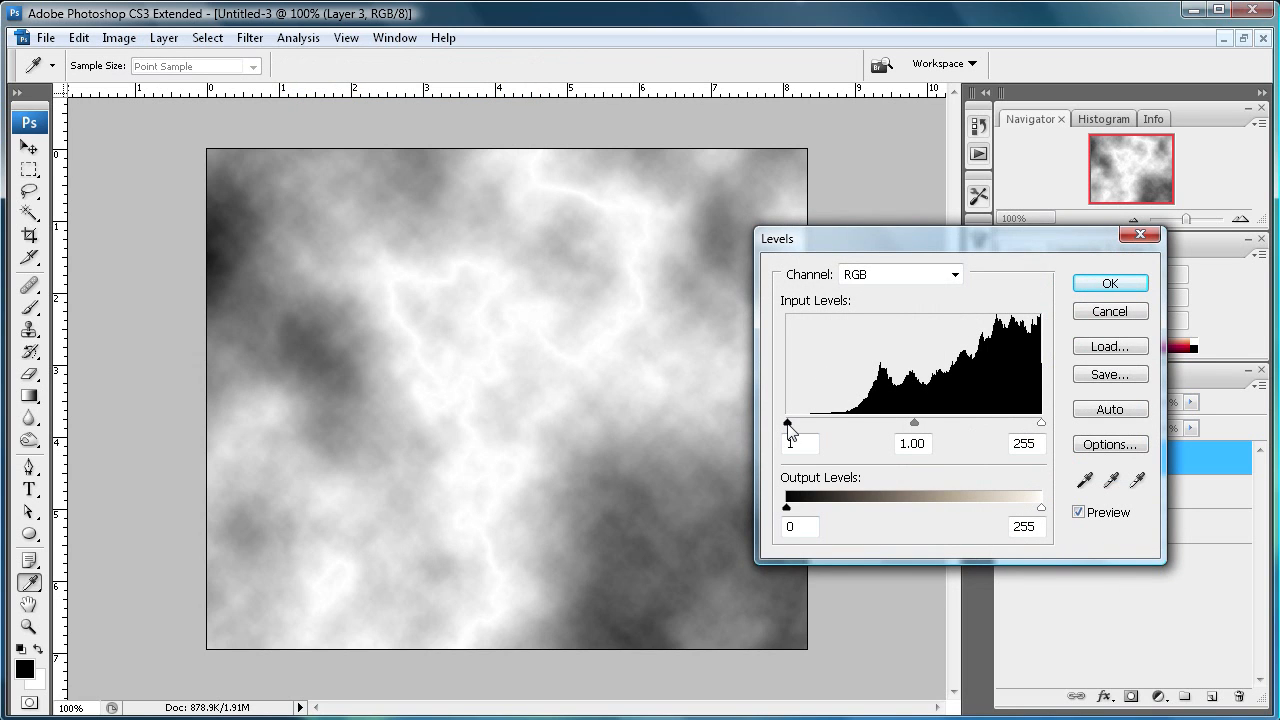
# Set Layer 3 Levels to input black 224 and midtone 0.47 to isolate a thin bolt
pyautogui.moveTo(786, 422); pyautogui.dragTo(966, 422)
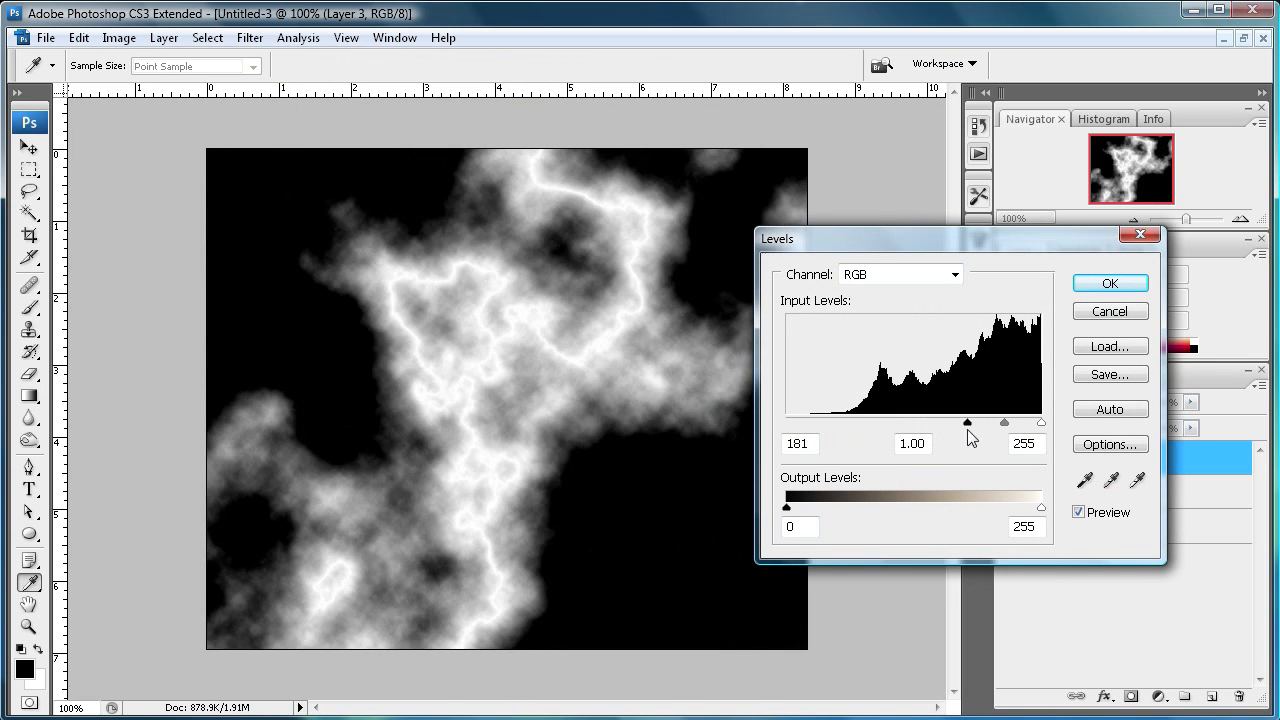
pyautogui.moveTo(967, 422); pyautogui.dragTo(1010, 422)
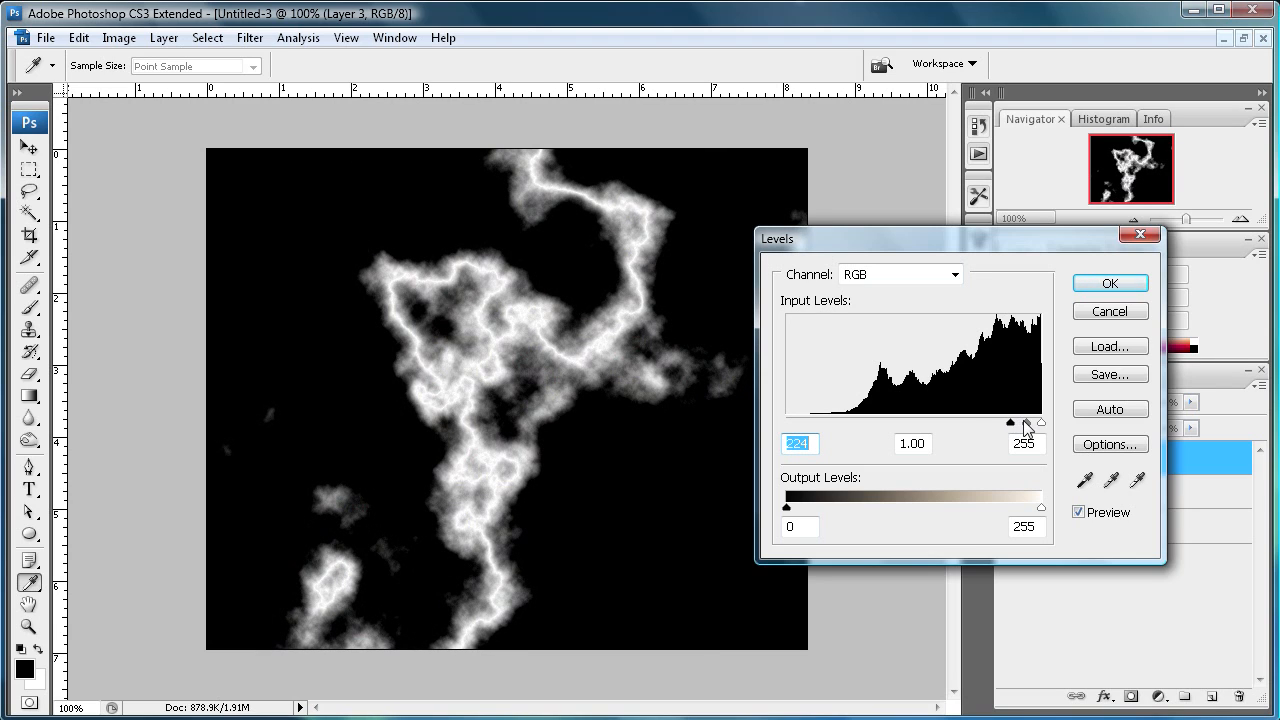
pyautogui.moveTo(1010, 422); pyautogui.dragTo(1035, 422)
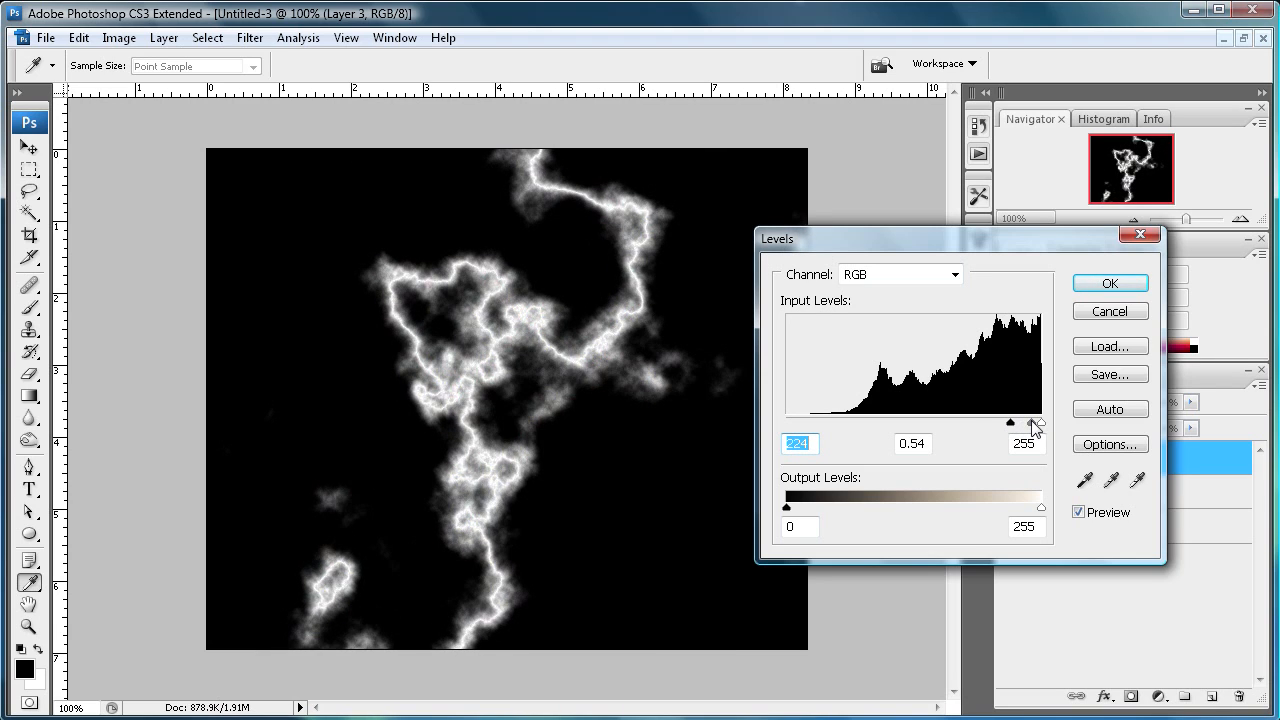
pyautogui.moveTo(1010, 421); pyautogui.dragTo(1008, 421)
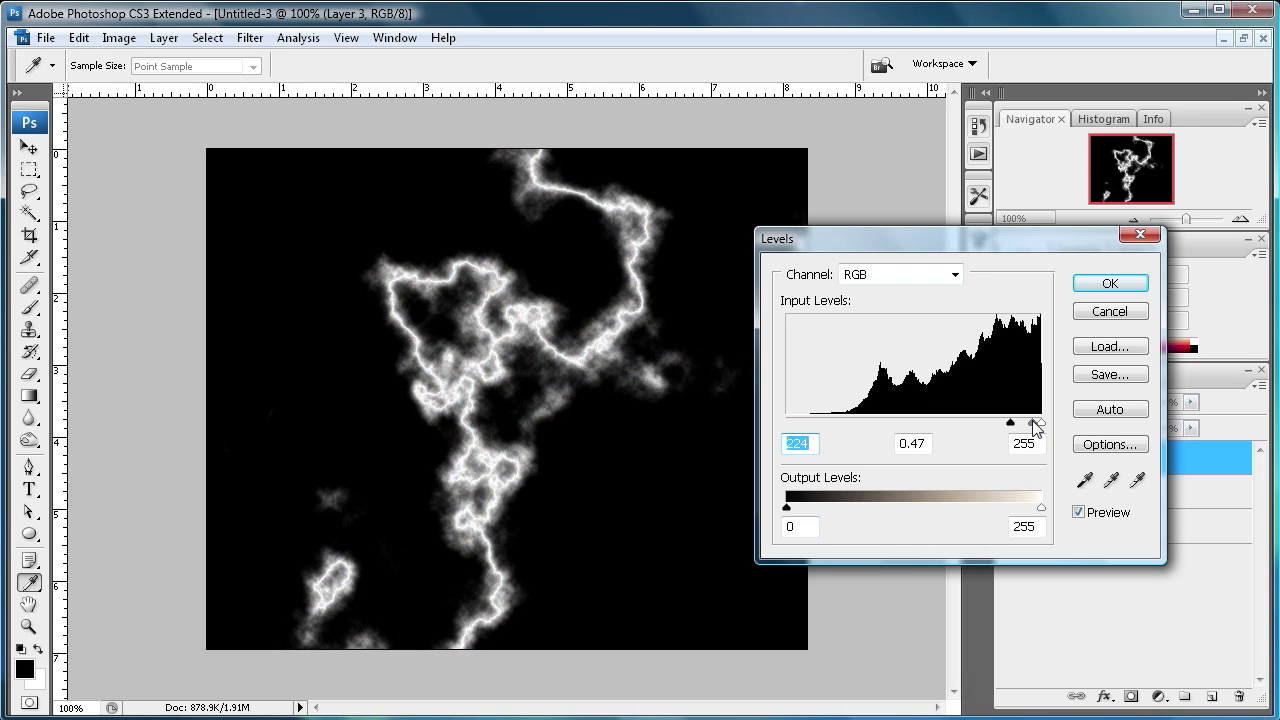
pyautogui.click(1109, 283)
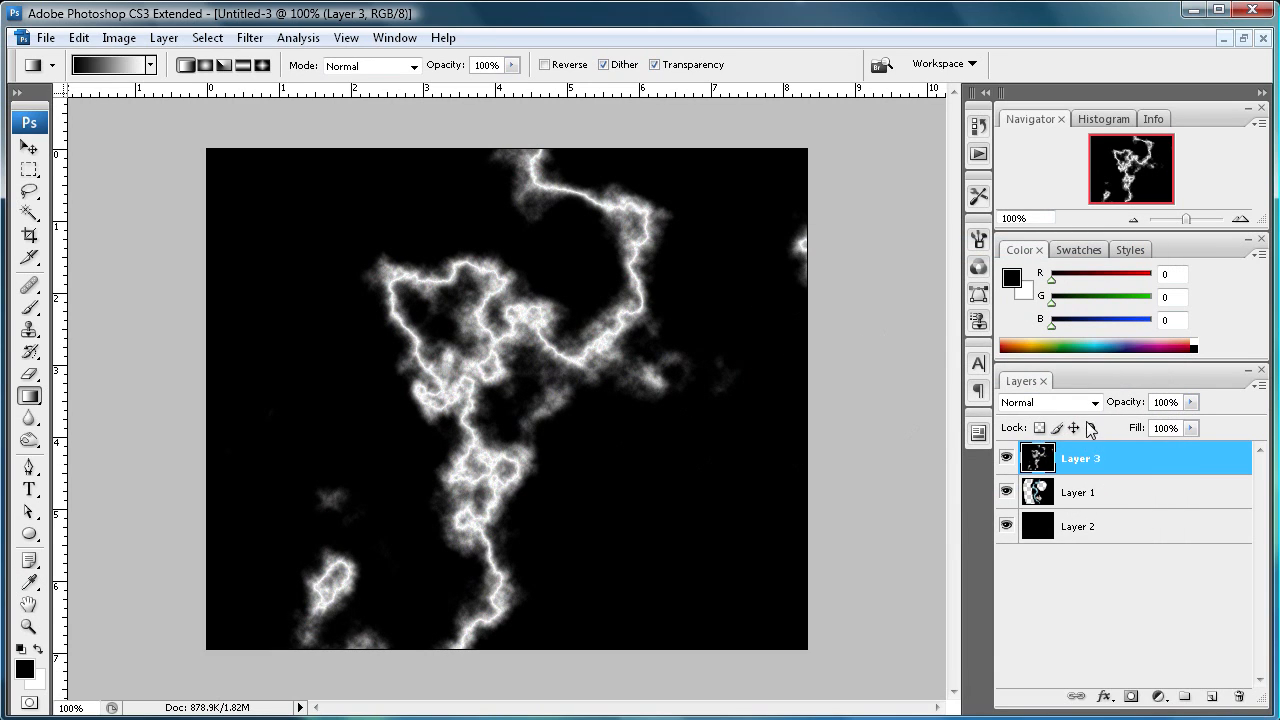
pyautogui.click(1094, 402)
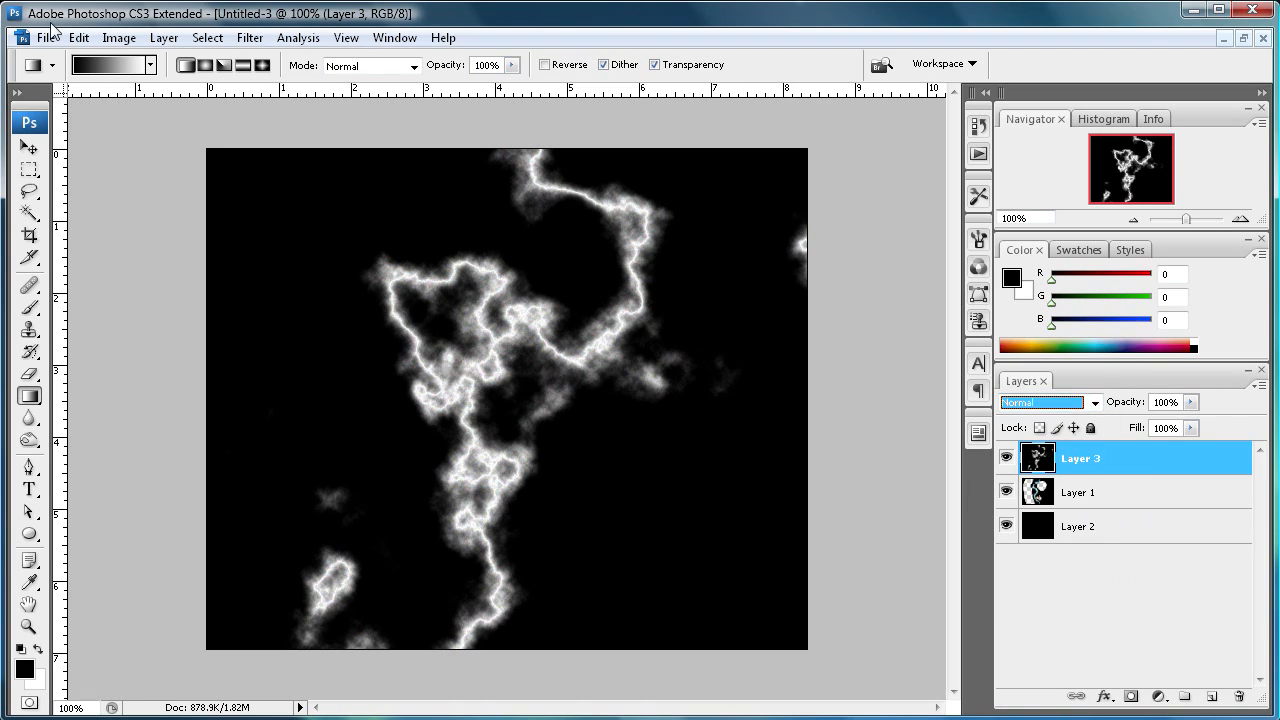
pyautogui.click(118, 37)
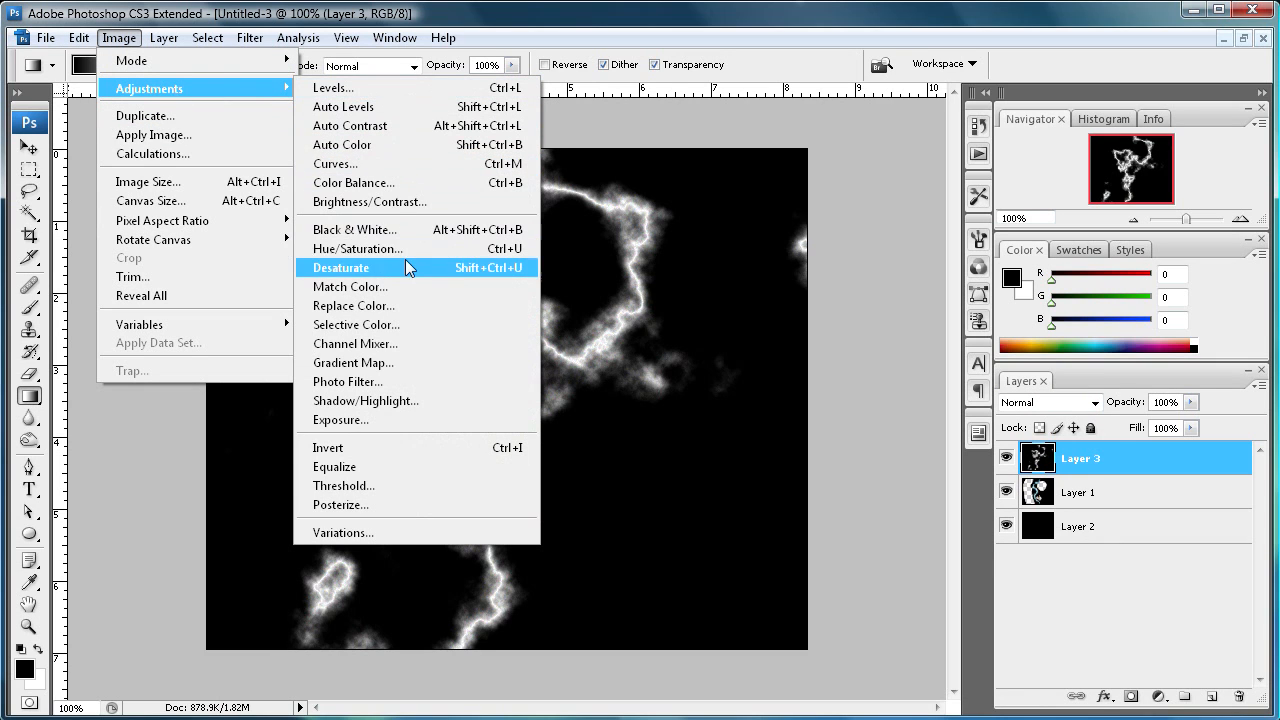
# Colorize Layer 3 with Hue/Saturation at hue 198 and saturation 33 for a cool blue tint
pyautogui.click(356, 248)
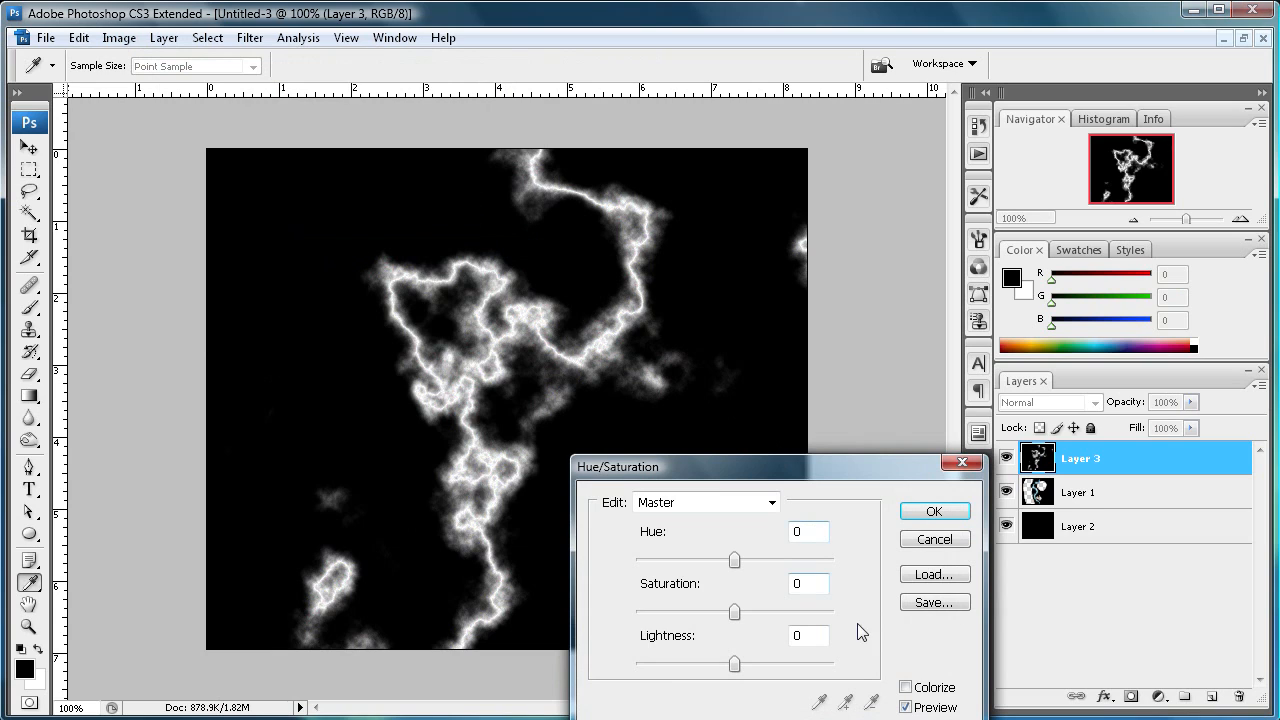
pyautogui.click(906, 687)
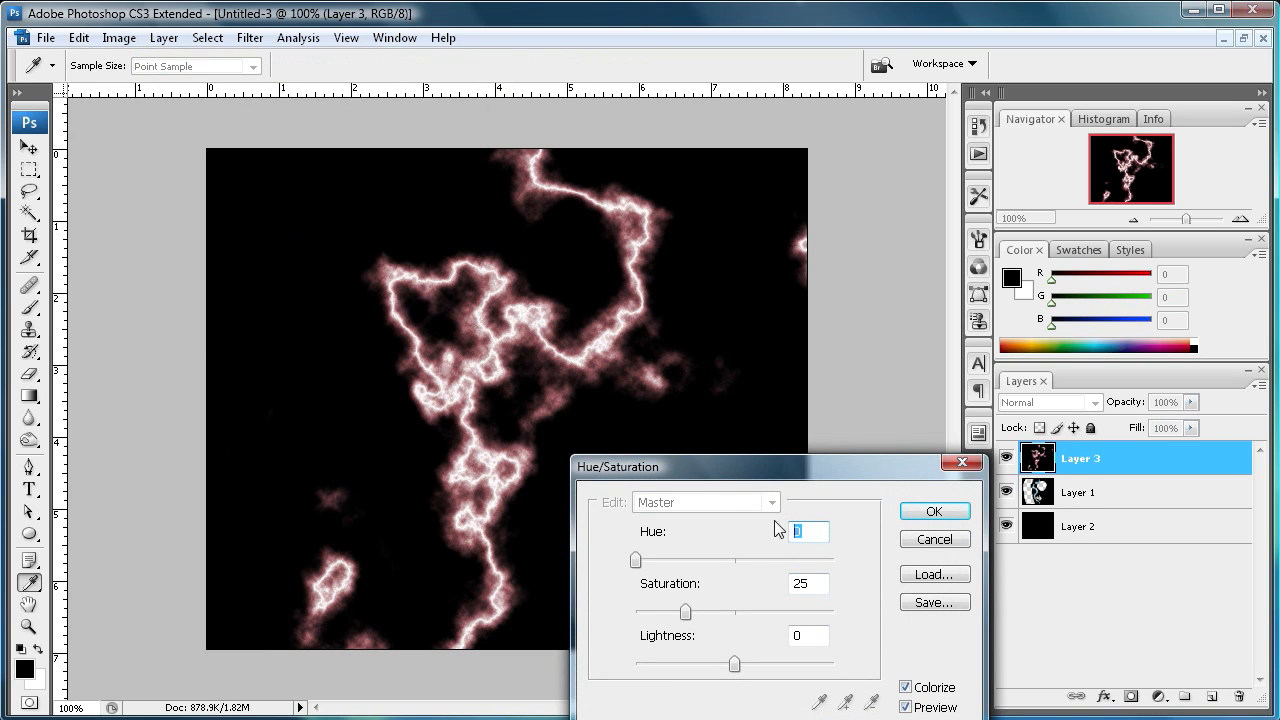
pyautogui.write('198')
pyautogui.click(809, 583)
pyautogui.write('33')
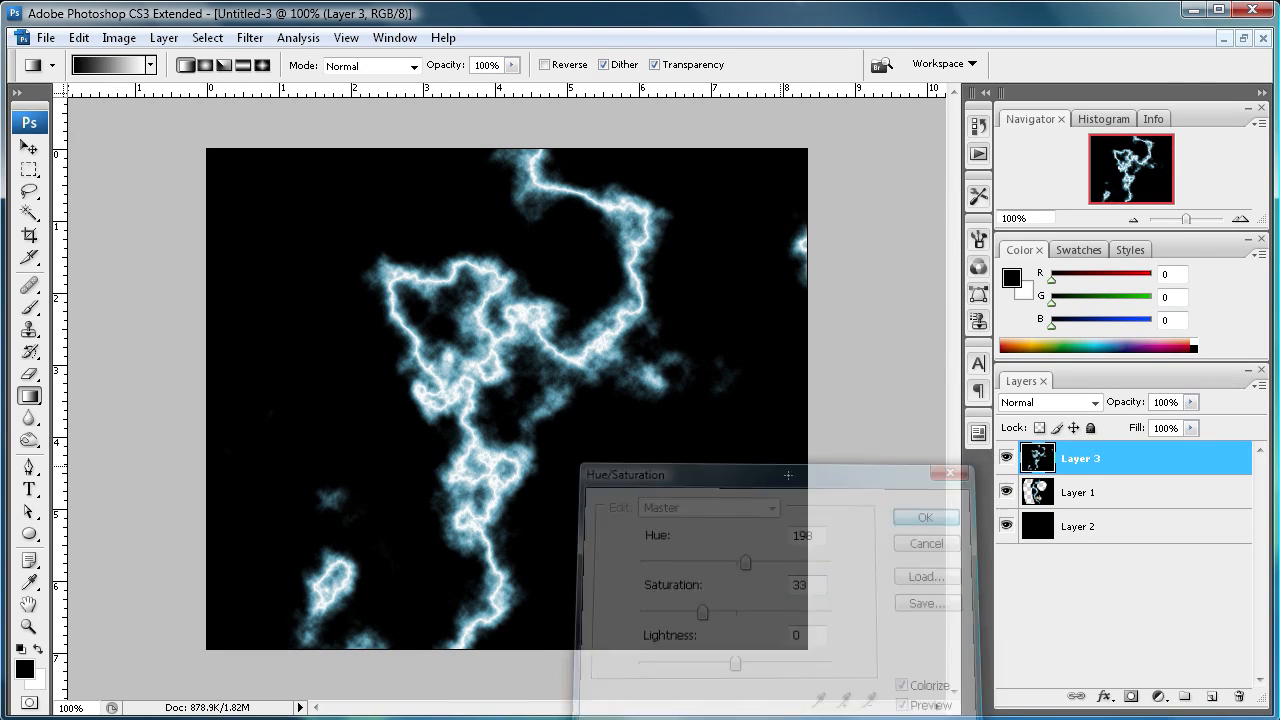
pyautogui.click(924, 517)
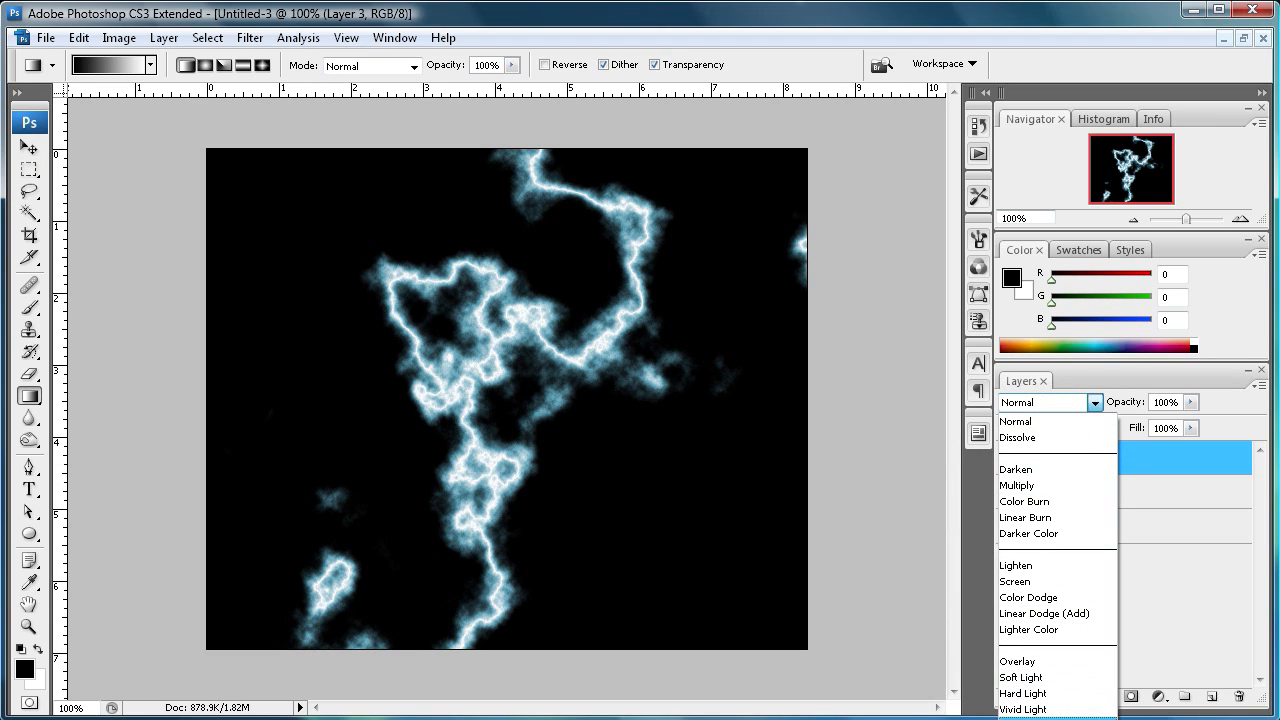
# Blend Layer 3 with Screen, copy a rectangular fork to Layer 4, and delete Layer 3
pyautogui.click(1015, 581)
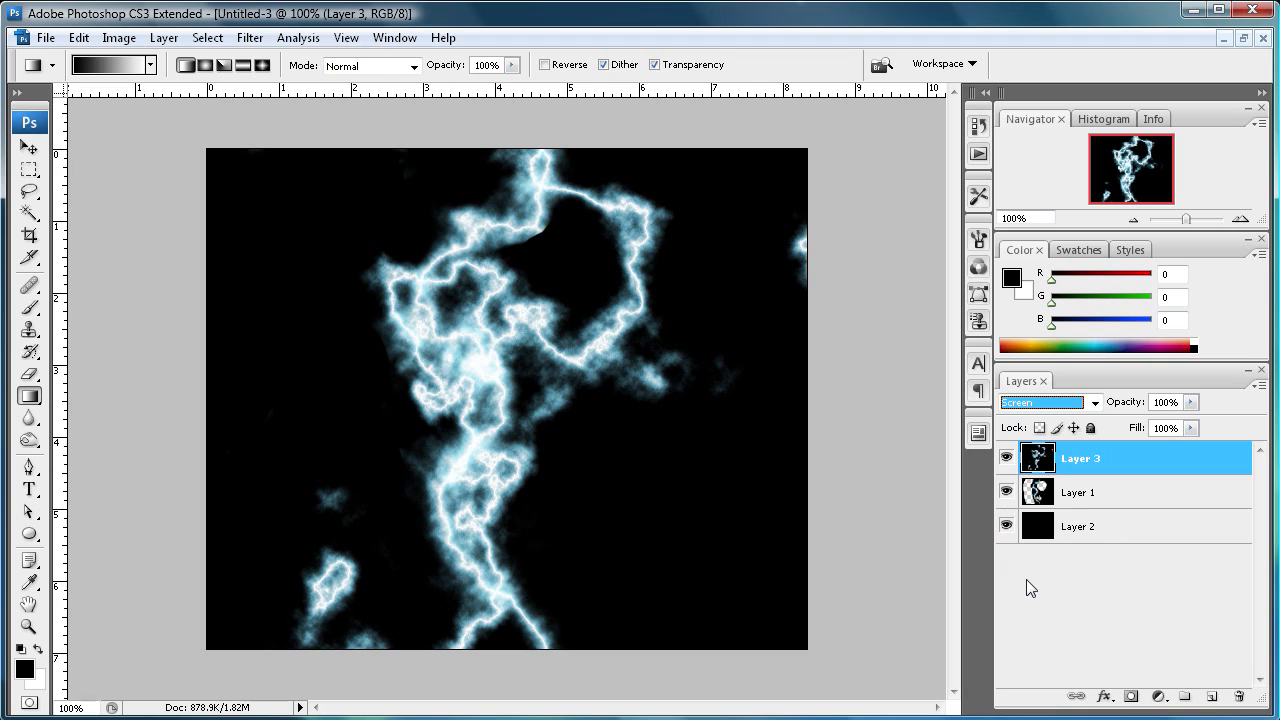
pyautogui.click(30, 148)
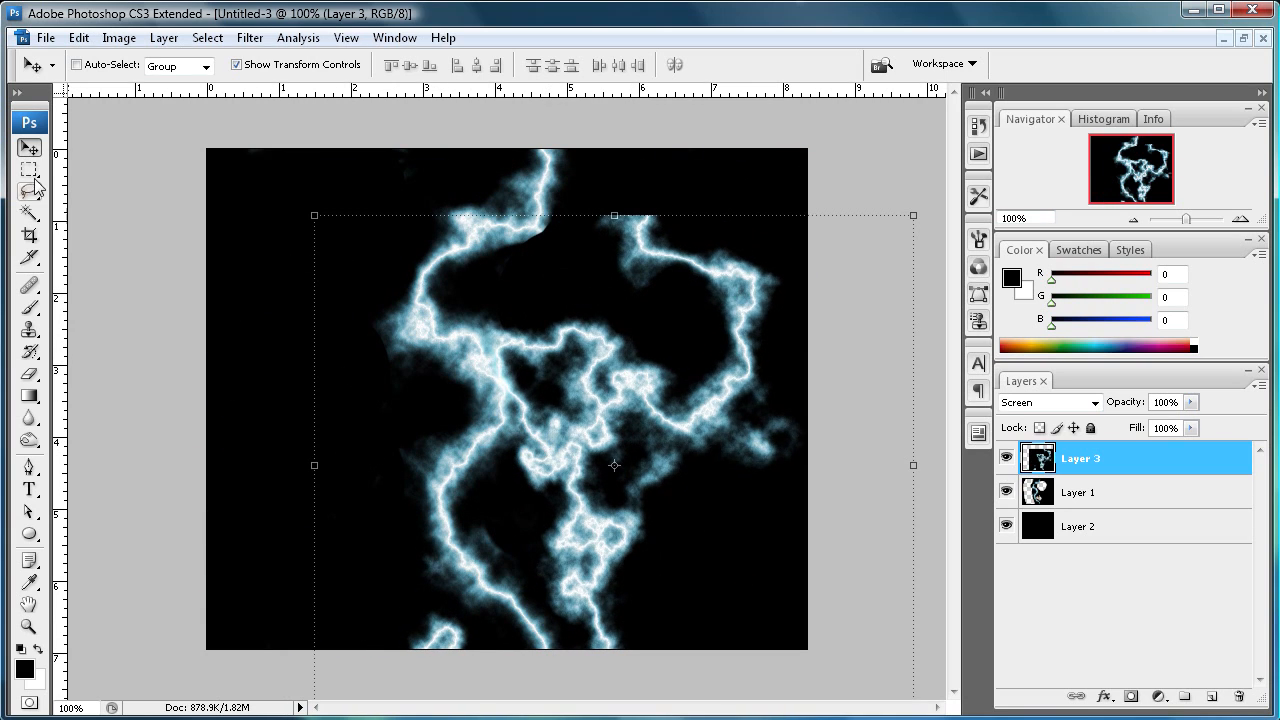
pyautogui.moveTo(588, 190); pyautogui.dragTo(793, 360)
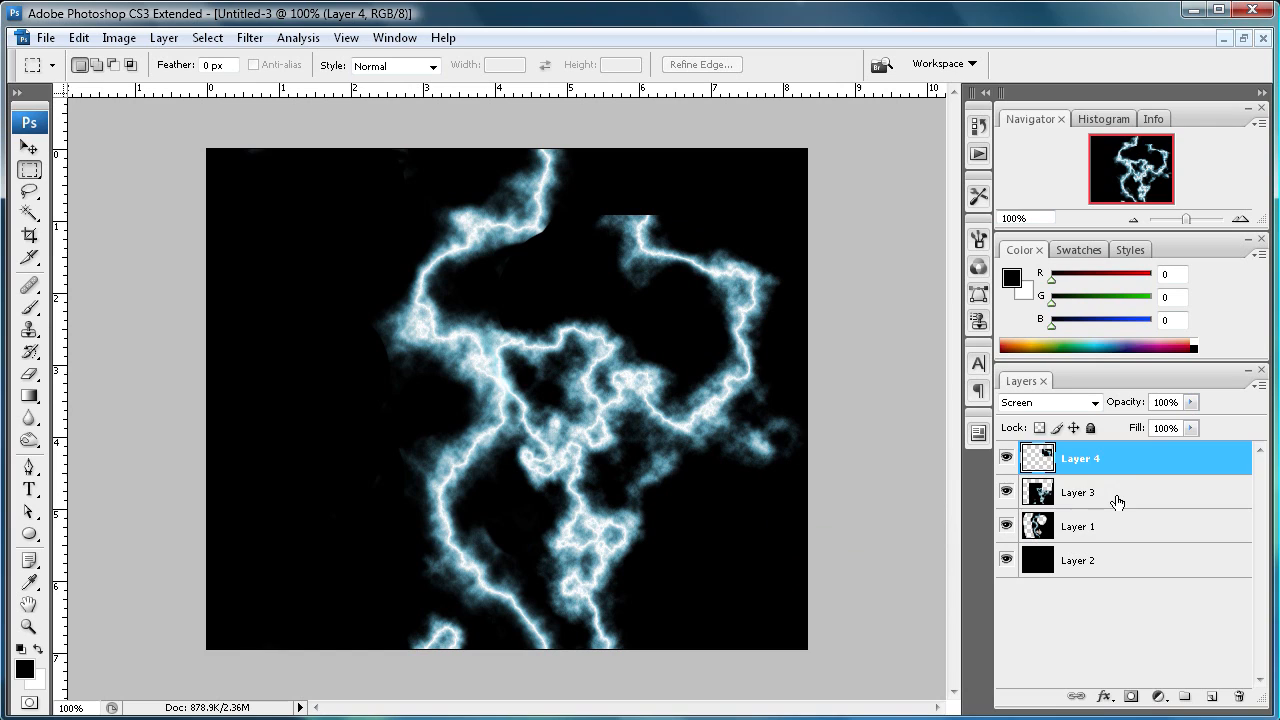
pyautogui.rightClick(1080, 491)
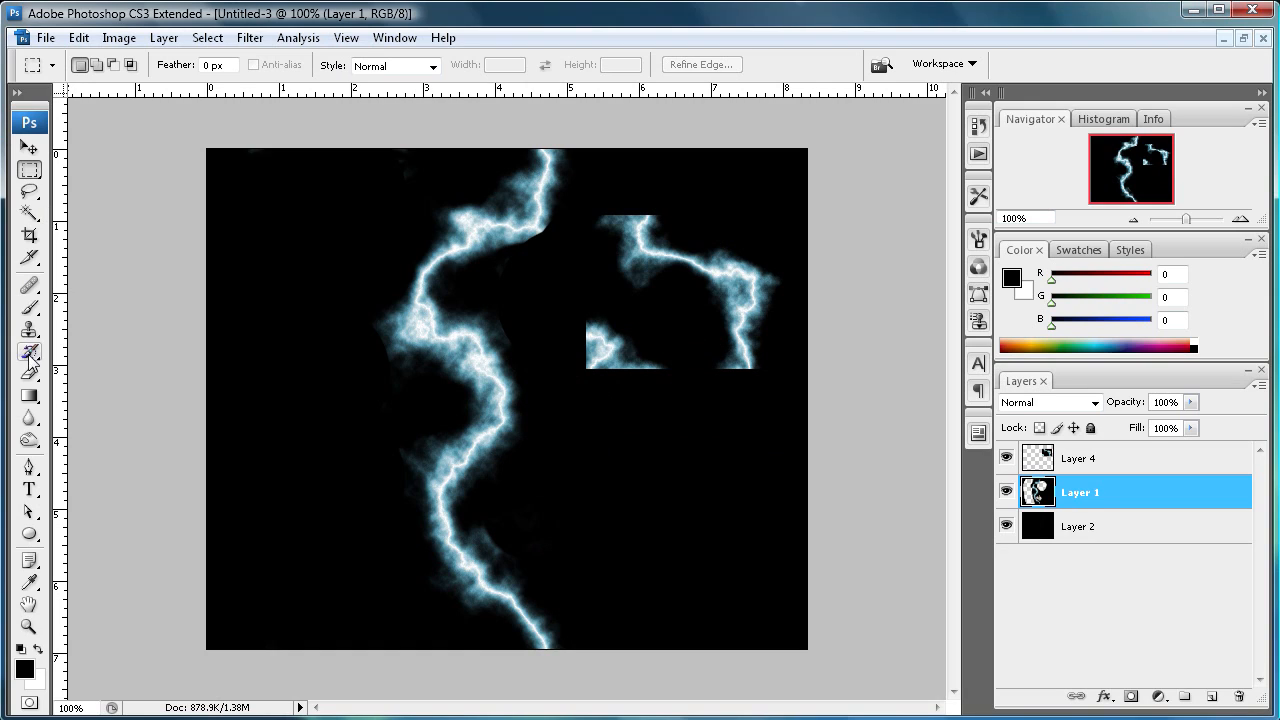
# Switch to the Eraser with a small hard 13 px brush
pyautogui.click(30, 373)
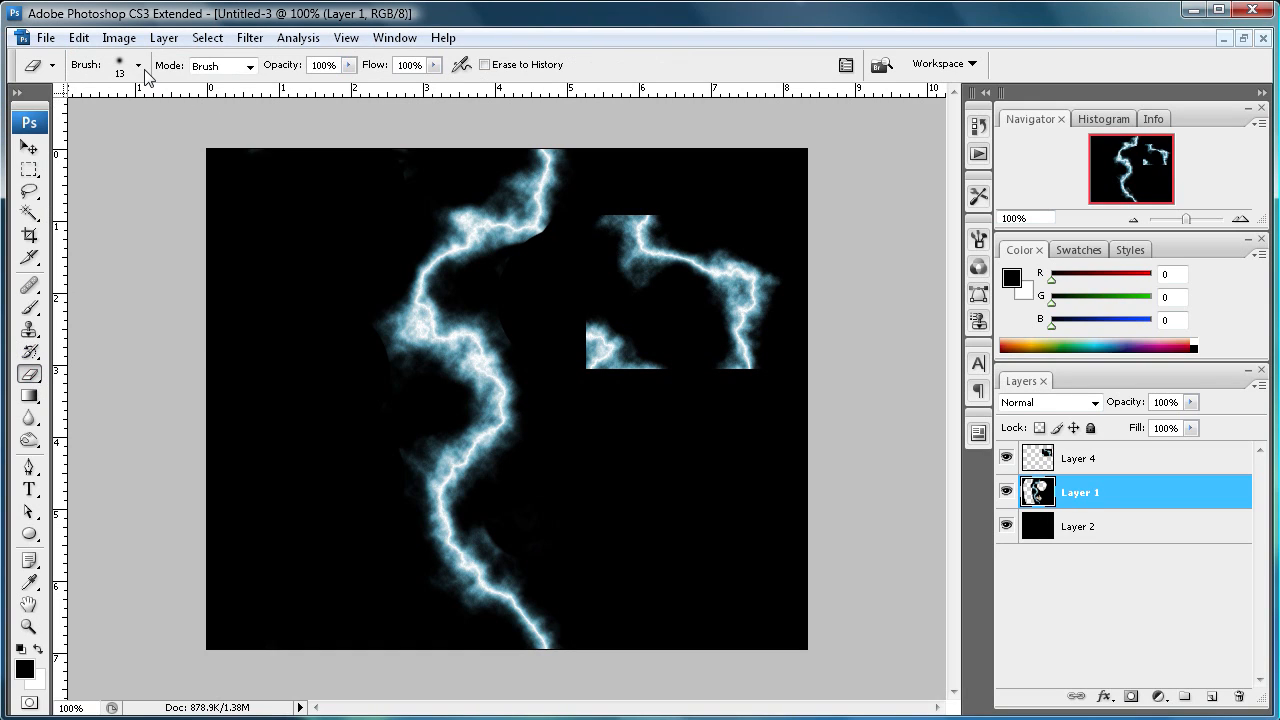
pyautogui.click(138, 65)
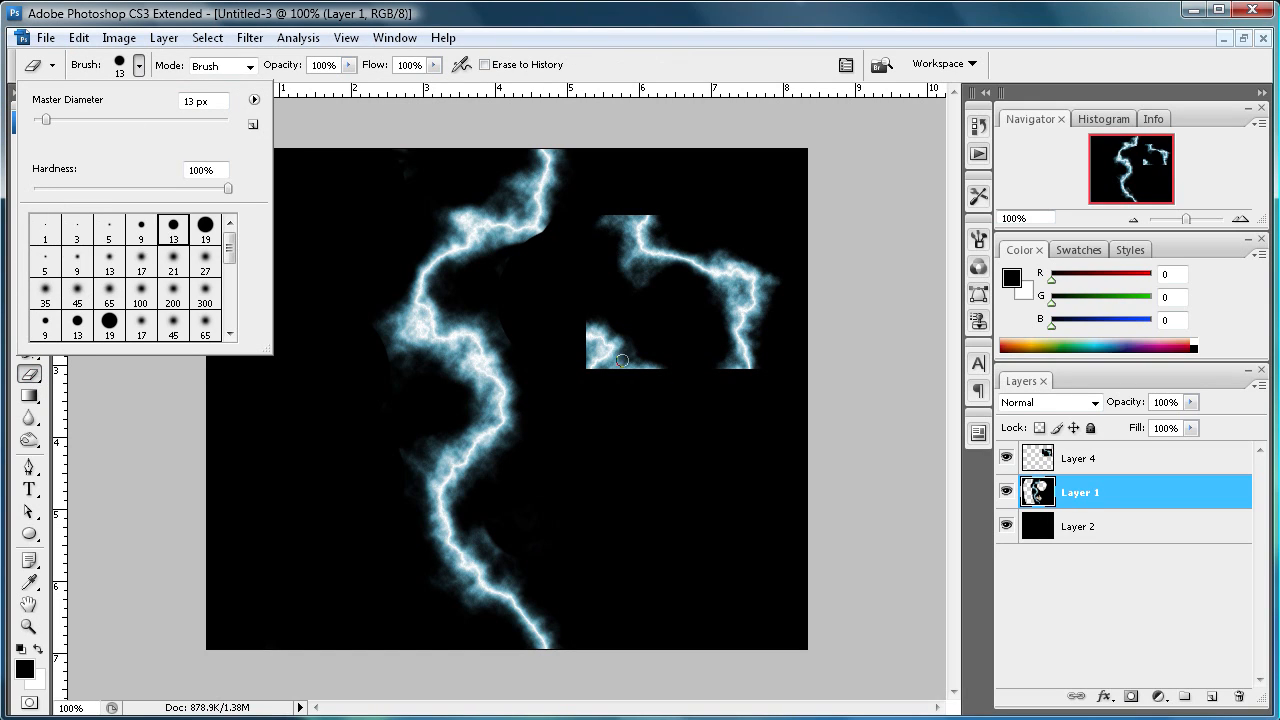
pyautogui.click(1078, 458)
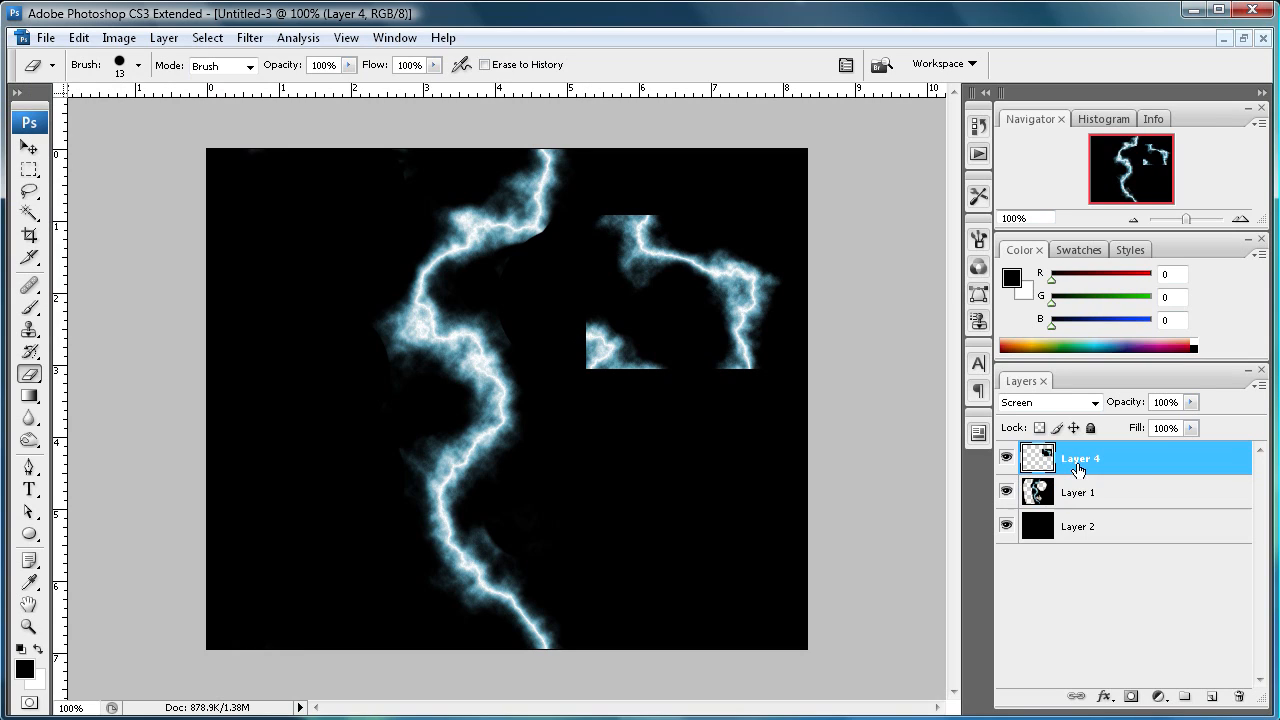
# Erase the stray wisp around the fork on Layer 4, ready to reposition it
pyautogui.click(602, 302)
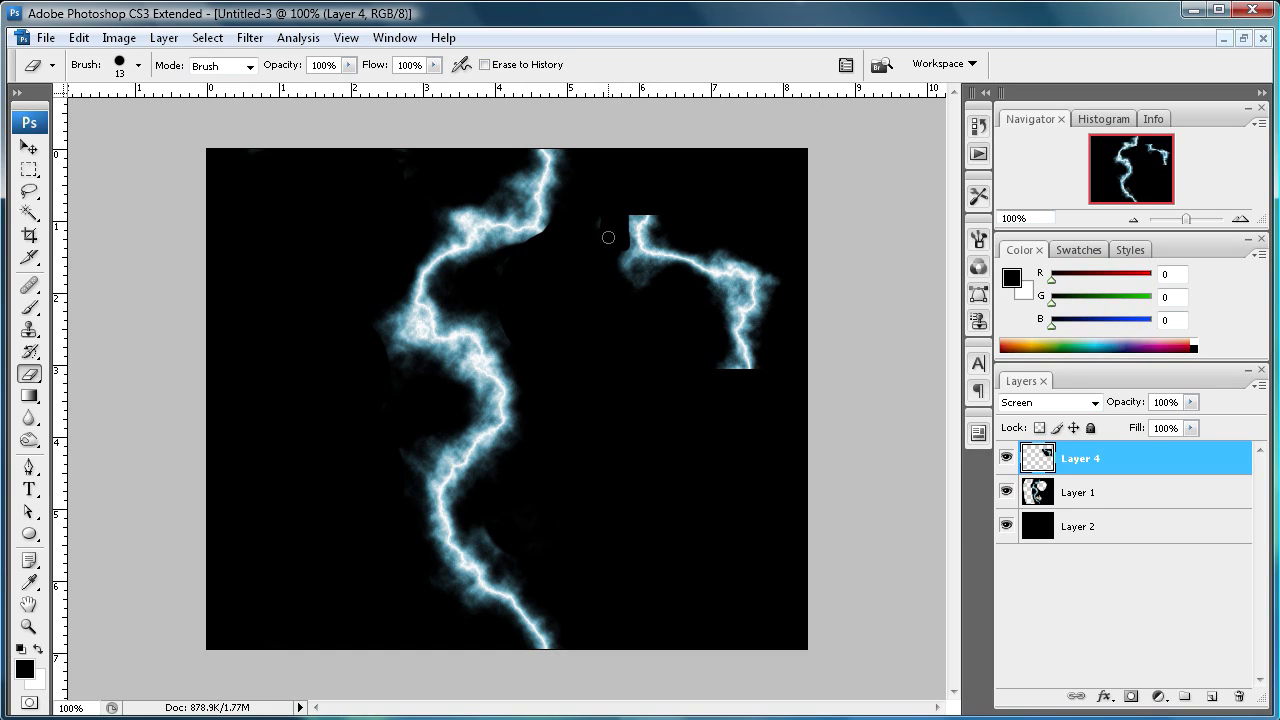
pyautogui.moveTo(608, 238); pyautogui.dragTo(655, 288)
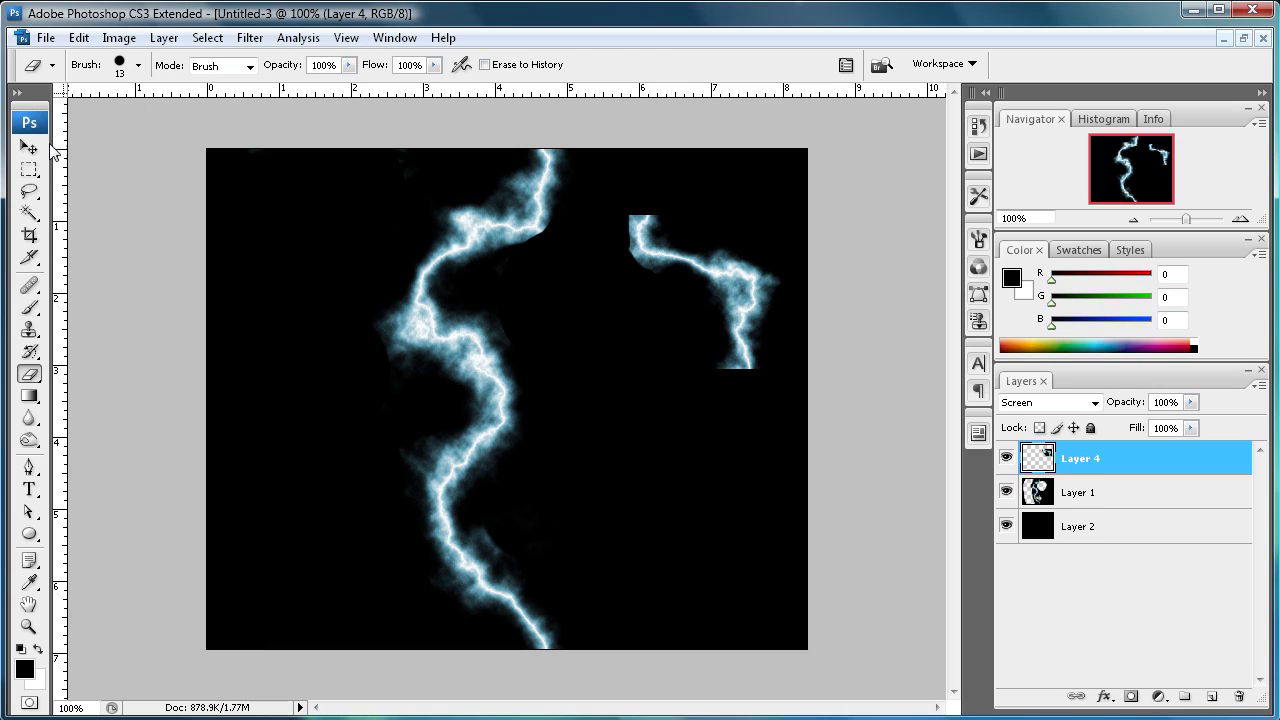
pyautogui.click(30, 147)
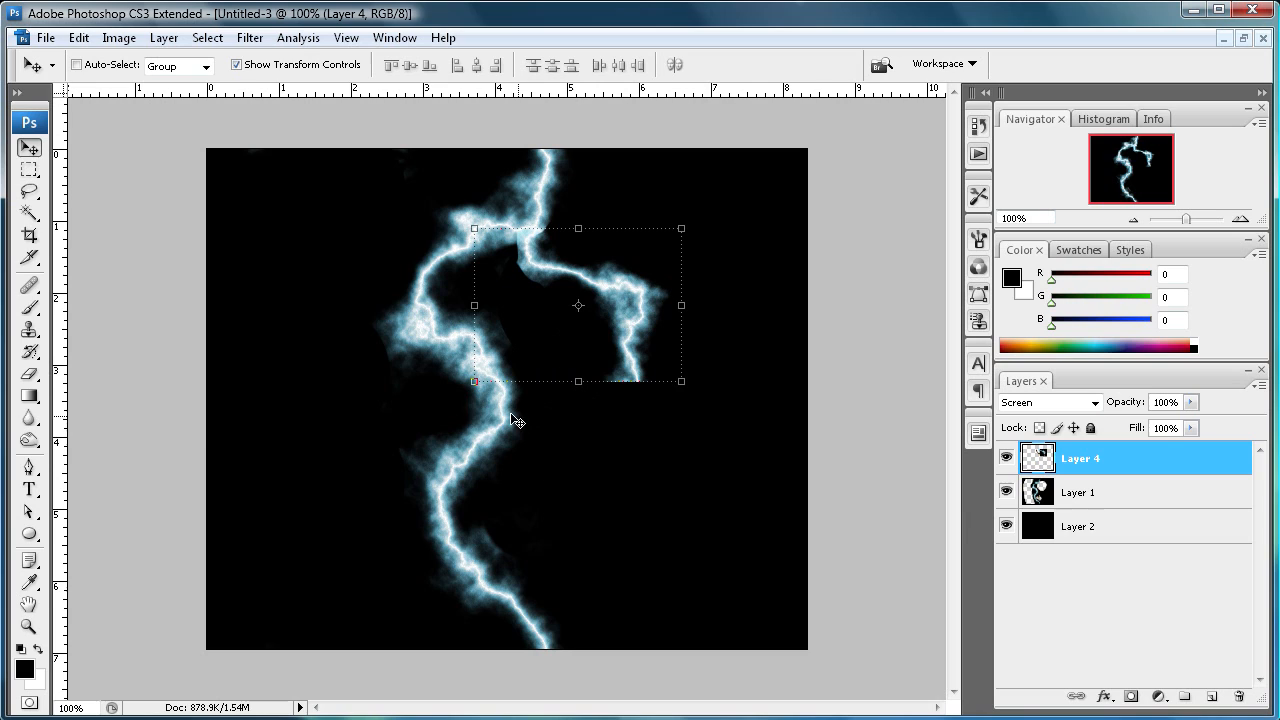
# Browse the Filter > Render submenu toward Difference Clouds for a new fork layer
pyautogui.click(249, 37)
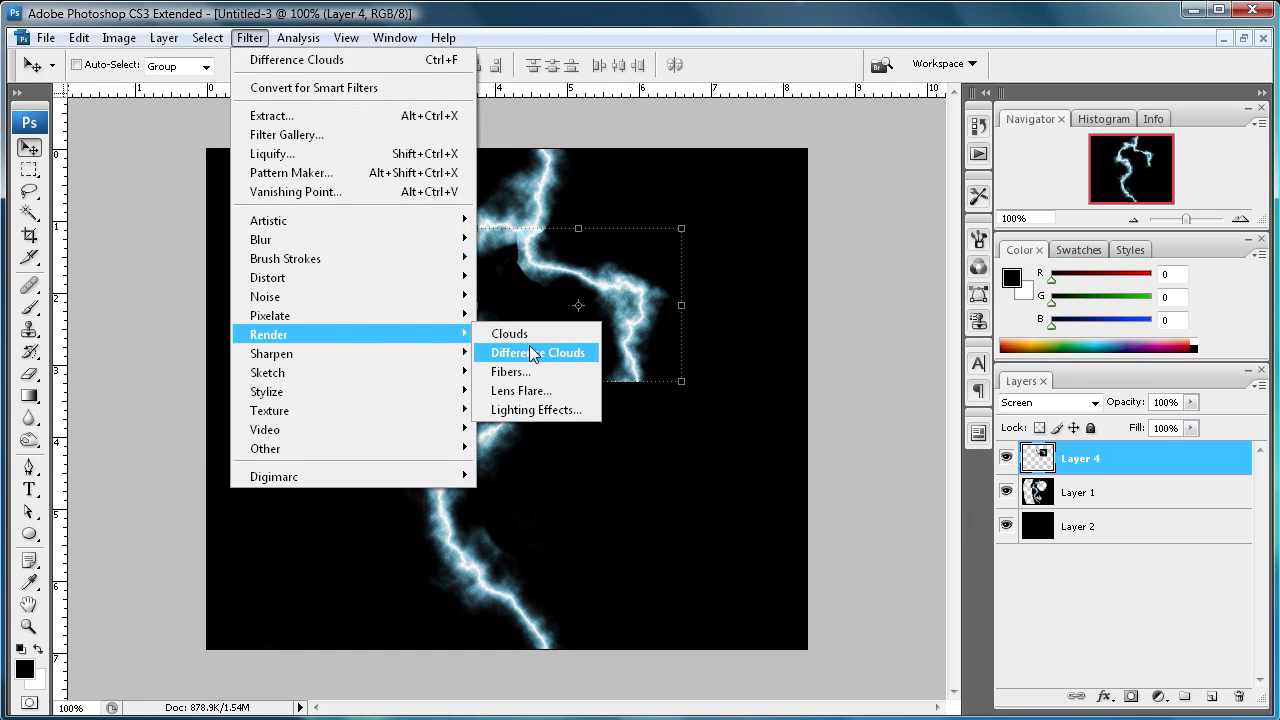
pyautogui.click(537, 352)
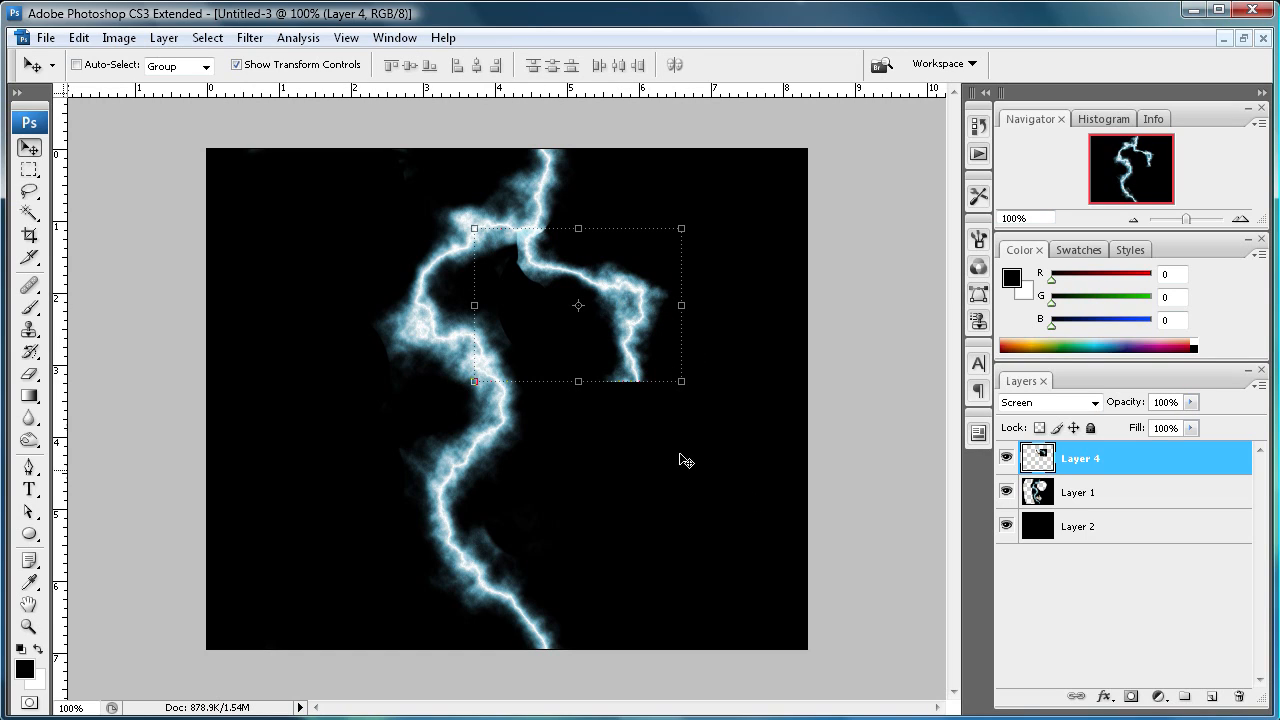
pyautogui.moveTo(1044, 452)
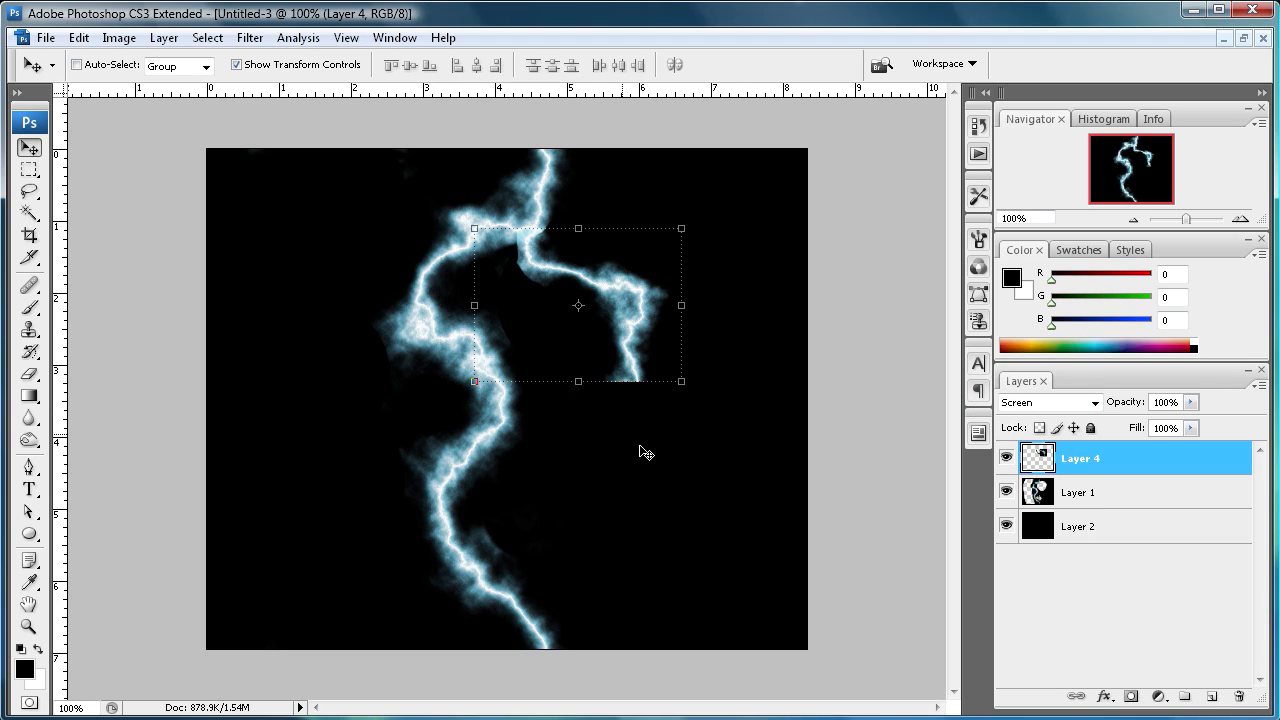
pyautogui.moveTo(595, 420)
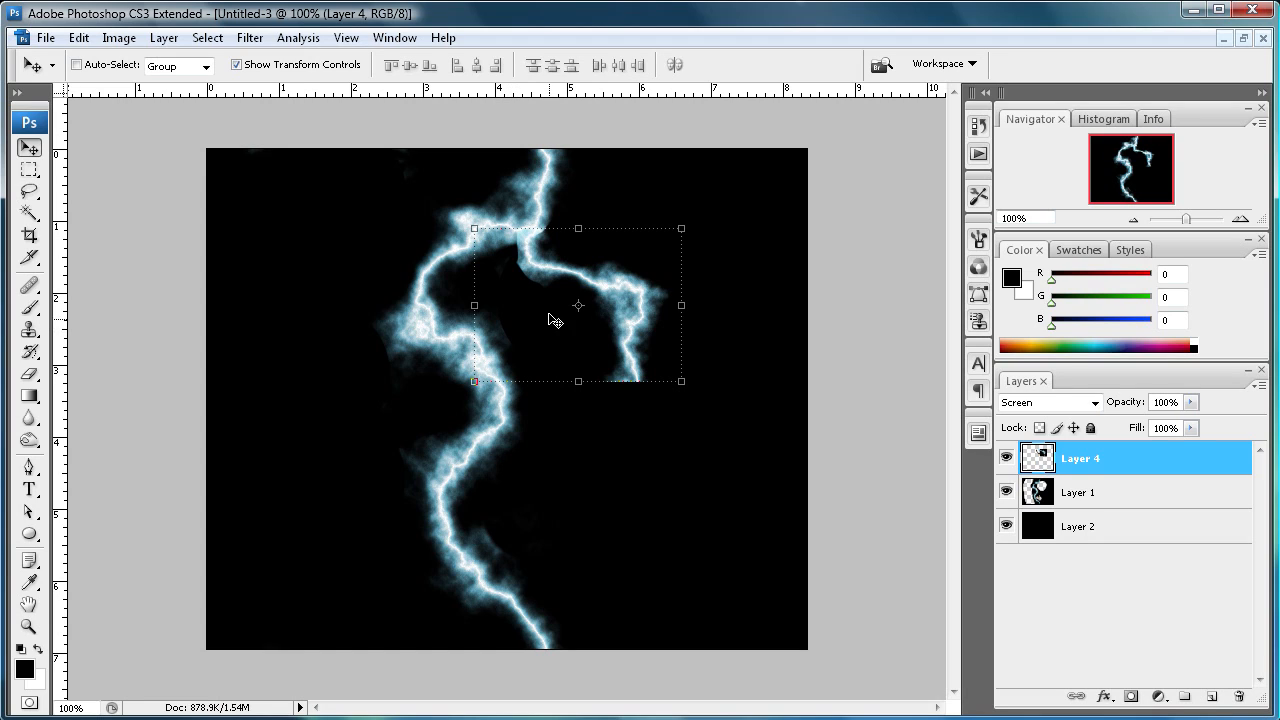
pyautogui.moveTo(643, 450)
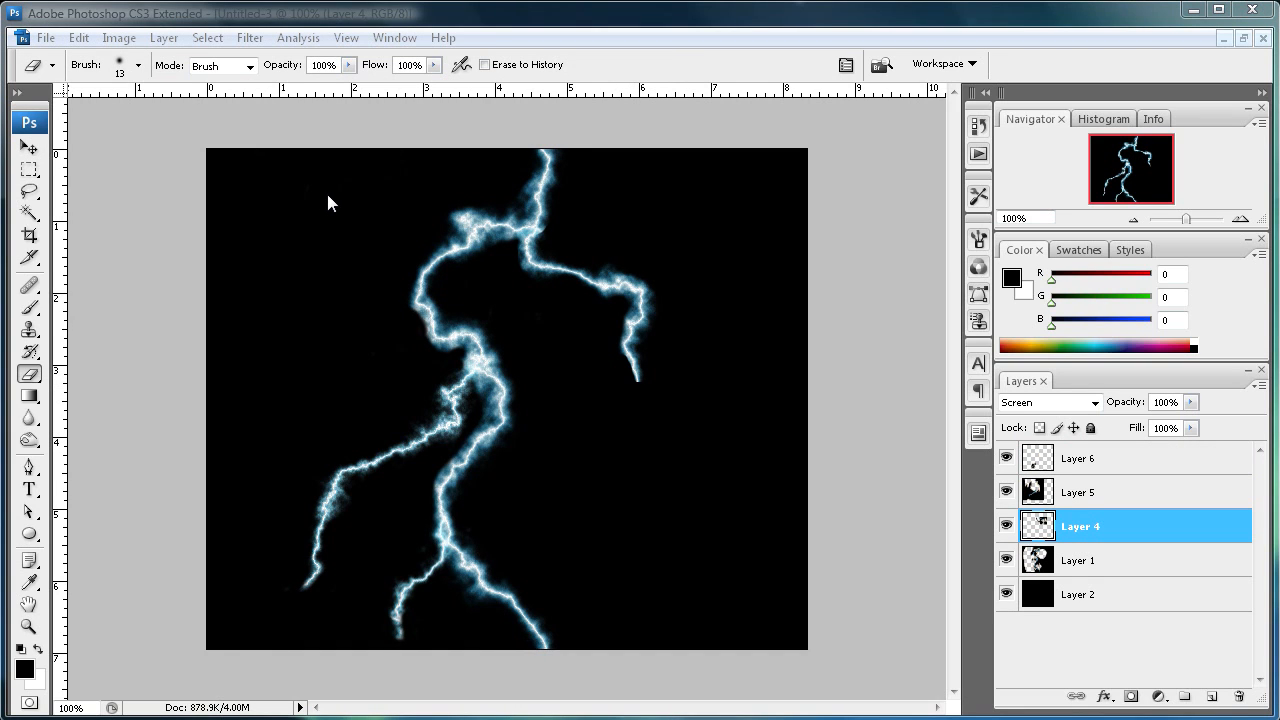
pyautogui.moveTo(445, 392)
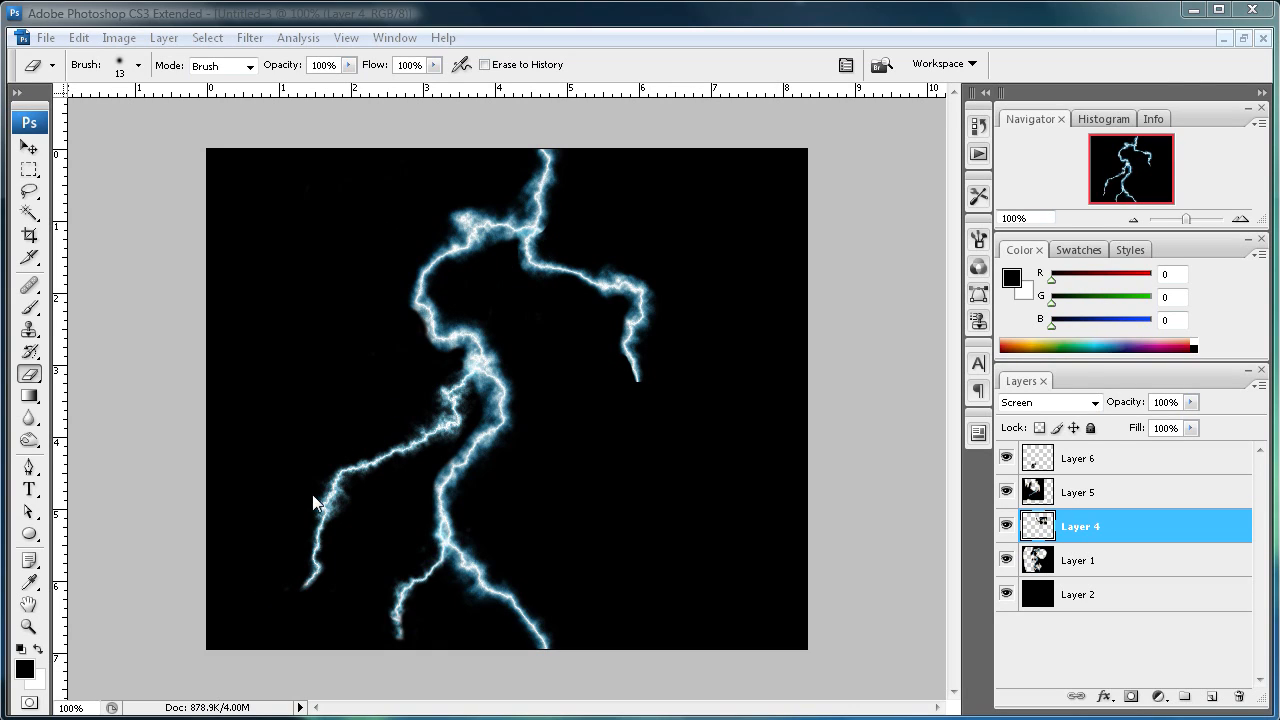
pyautogui.moveTo(680, 456)
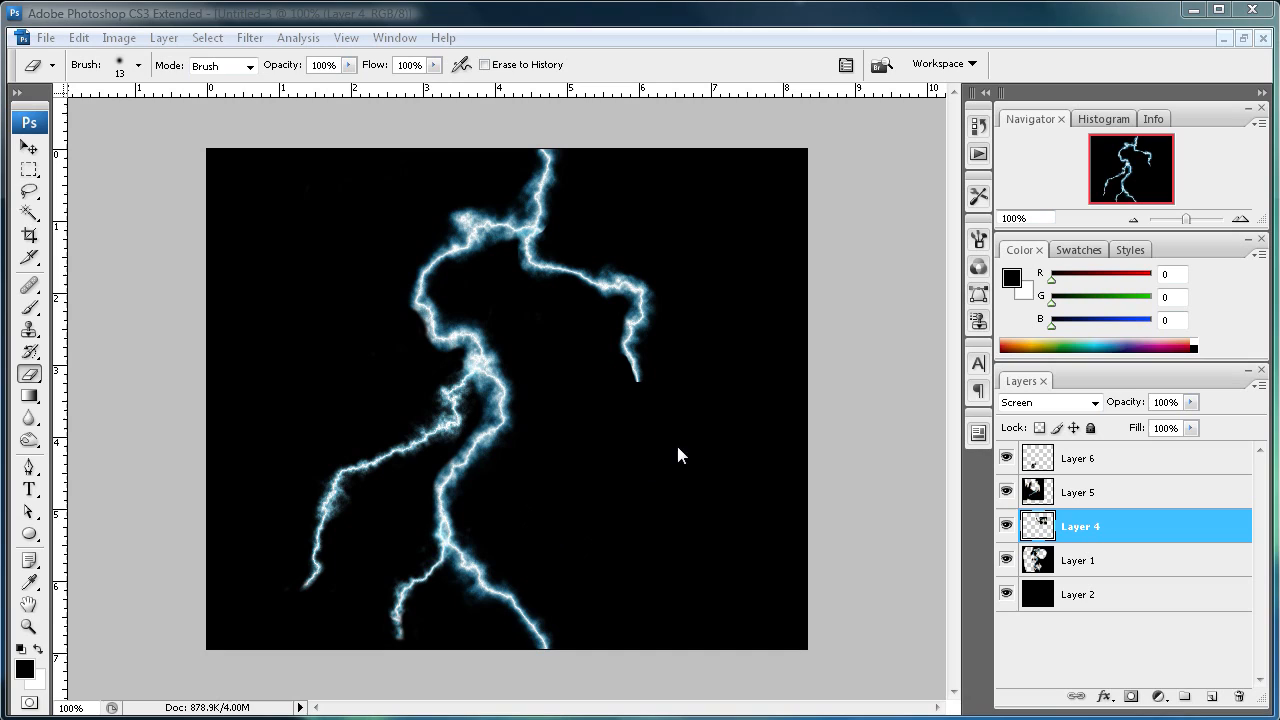
pyautogui.moveTo(443, 222)
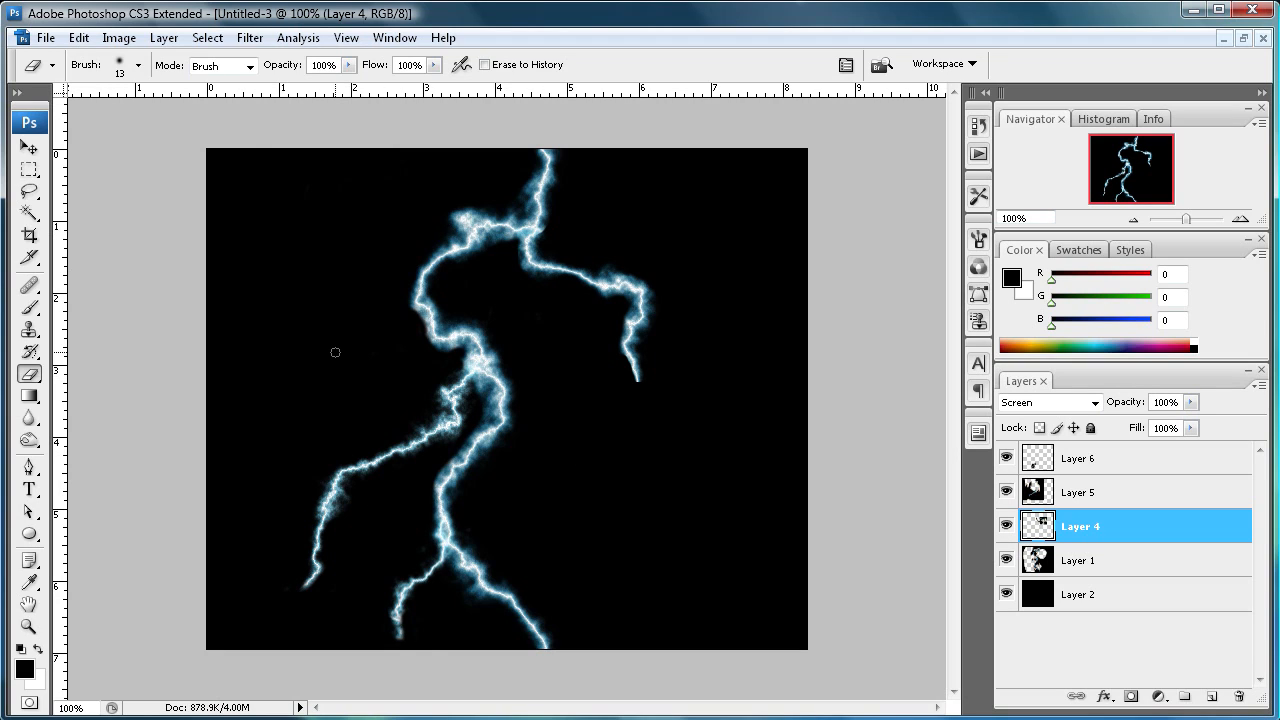
pyautogui.moveTo(420, 264)
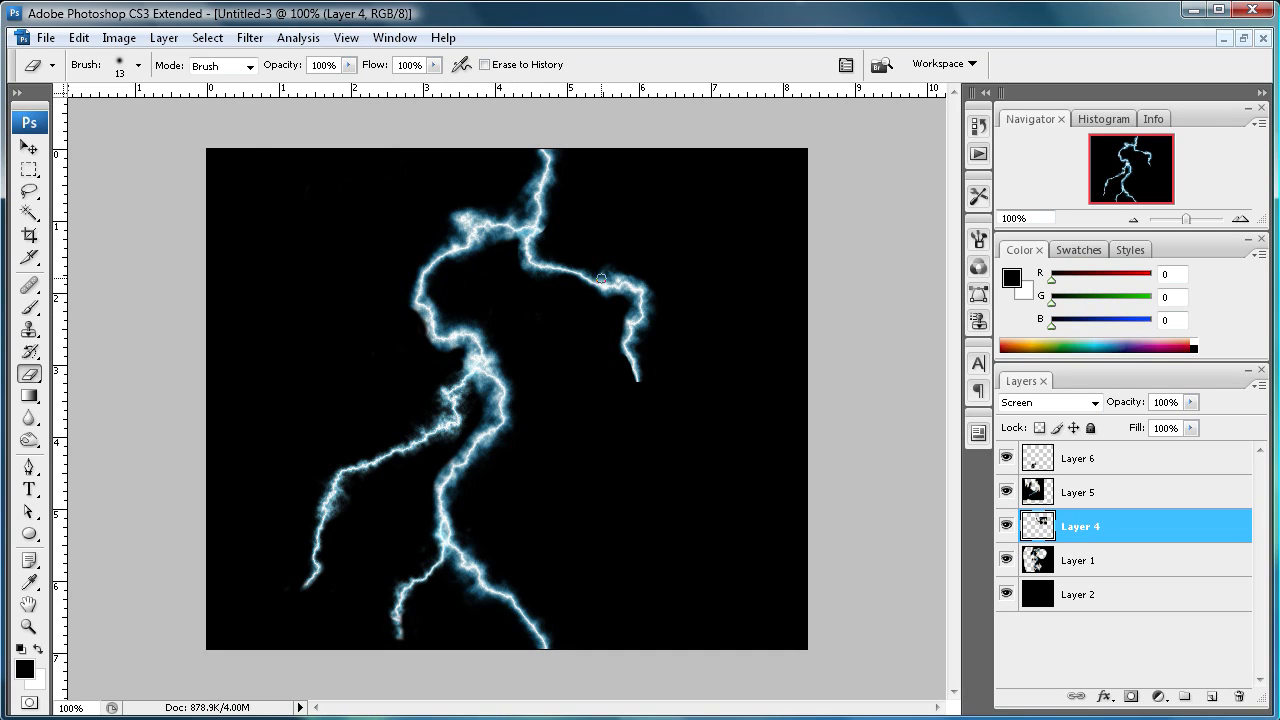
pyautogui.moveTo(140, 141)
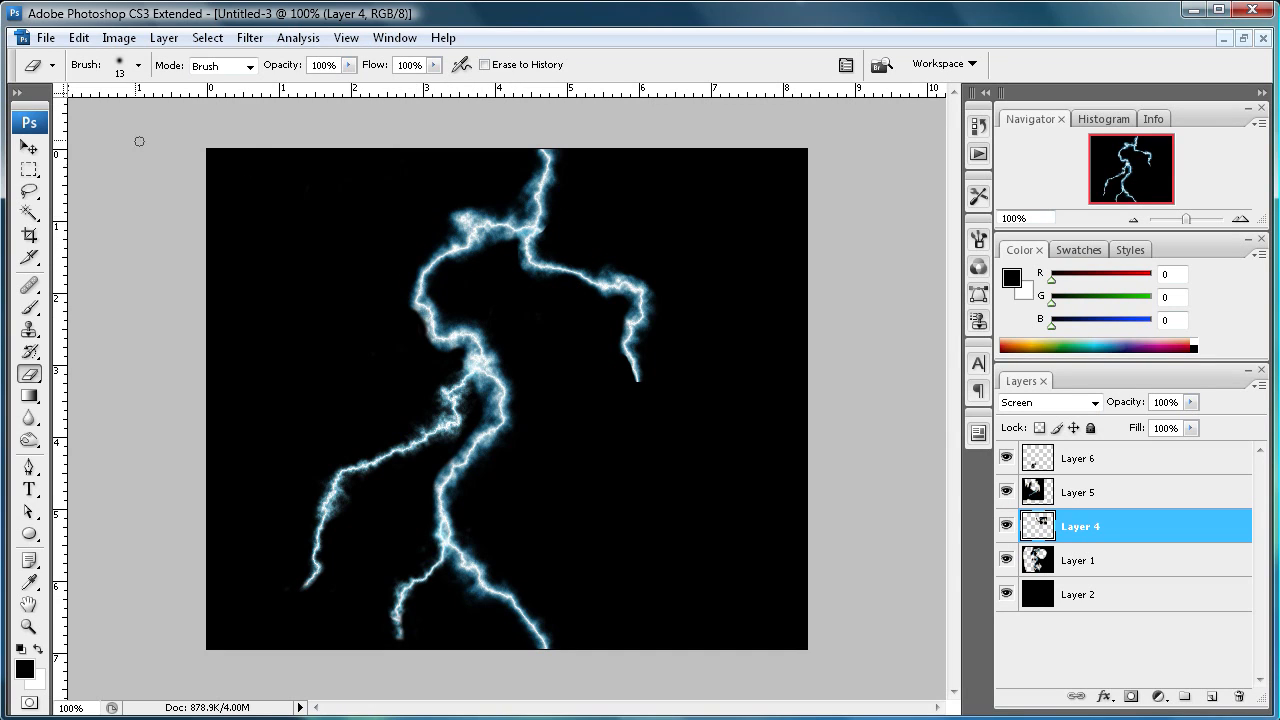
pyautogui.moveTo(585, 272)
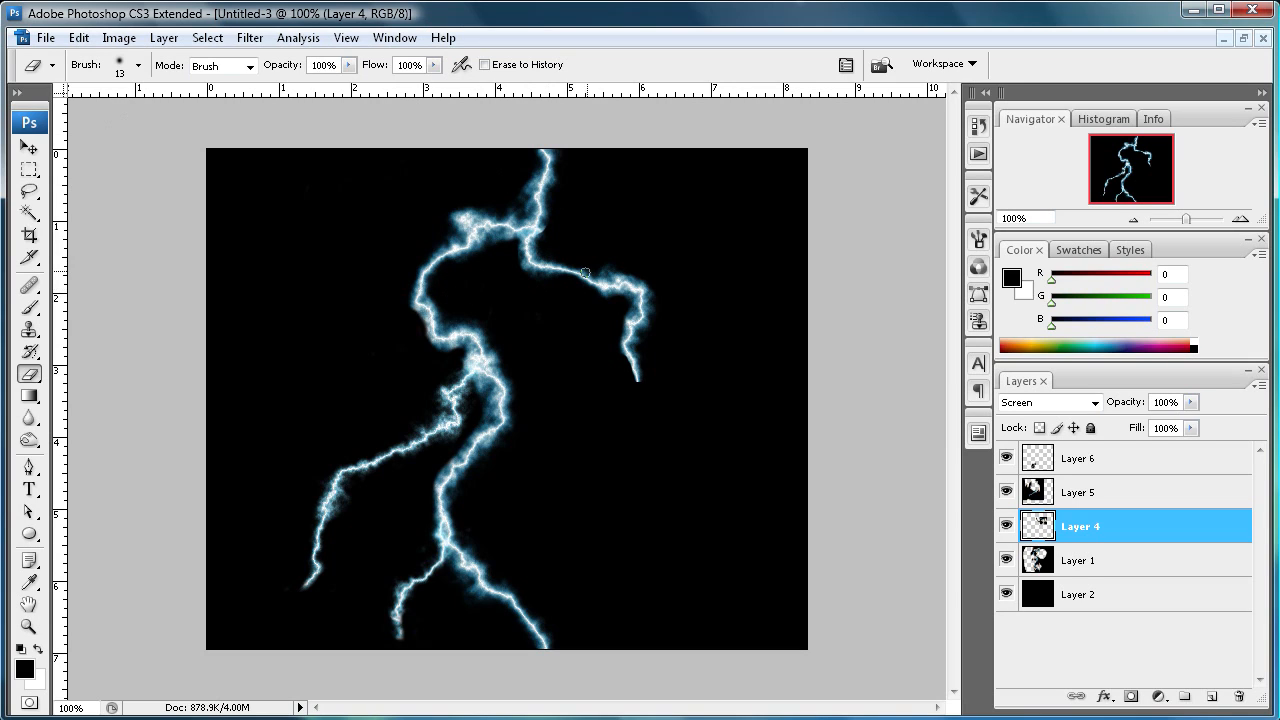